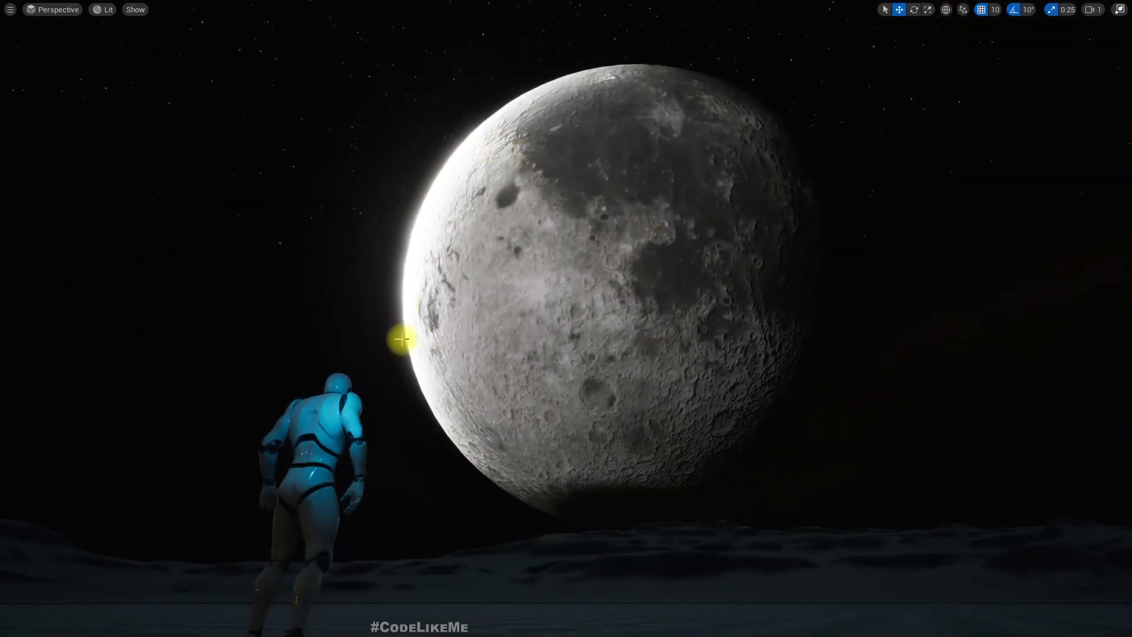
{"action": "mouse_move", "coordinate": [513, 151]}
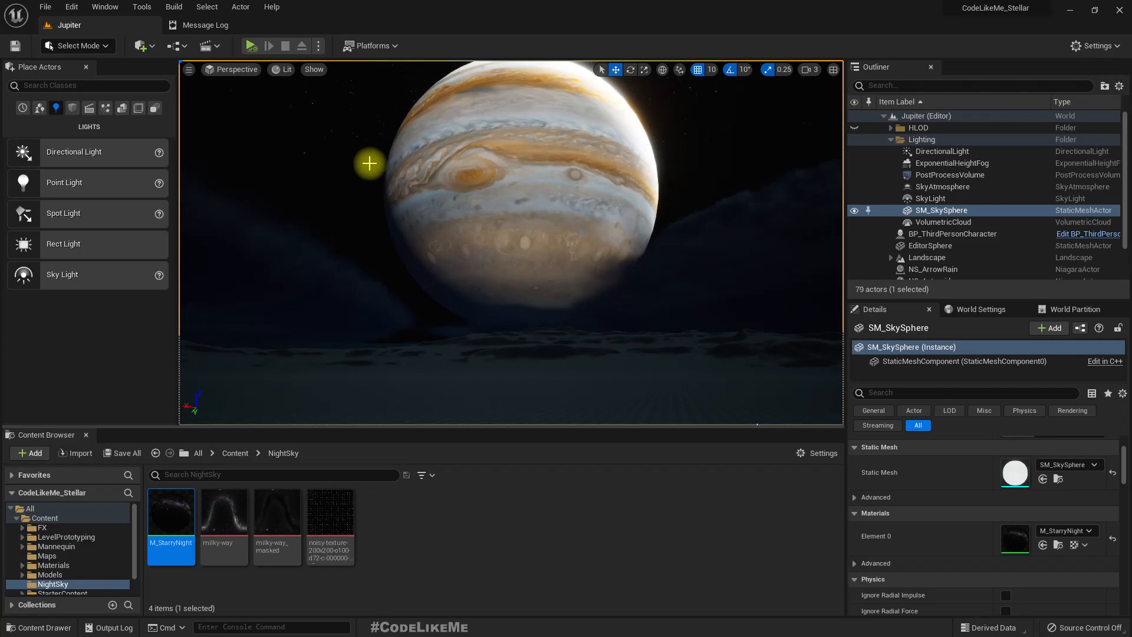
Expand the Jupiter level viewport to immersive full-screen with F11.
{"action": "key", "text": "F11"}
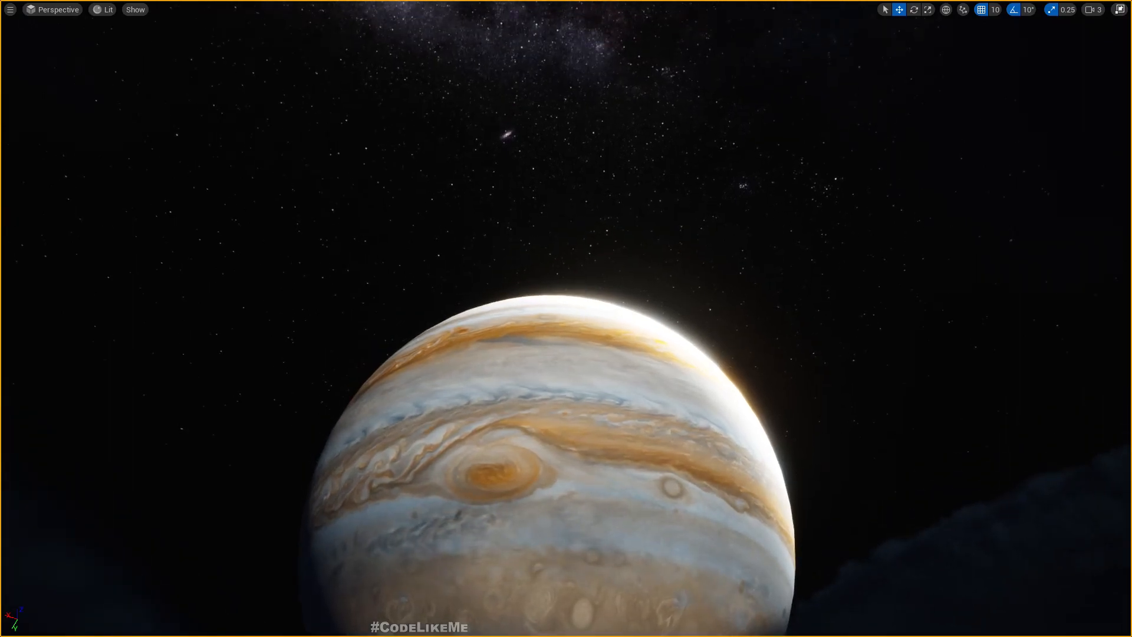
Switch to the planet textures site and view the downloaded 2K moon texture.
{"action": "left_click", "coordinate": [533, 162]}
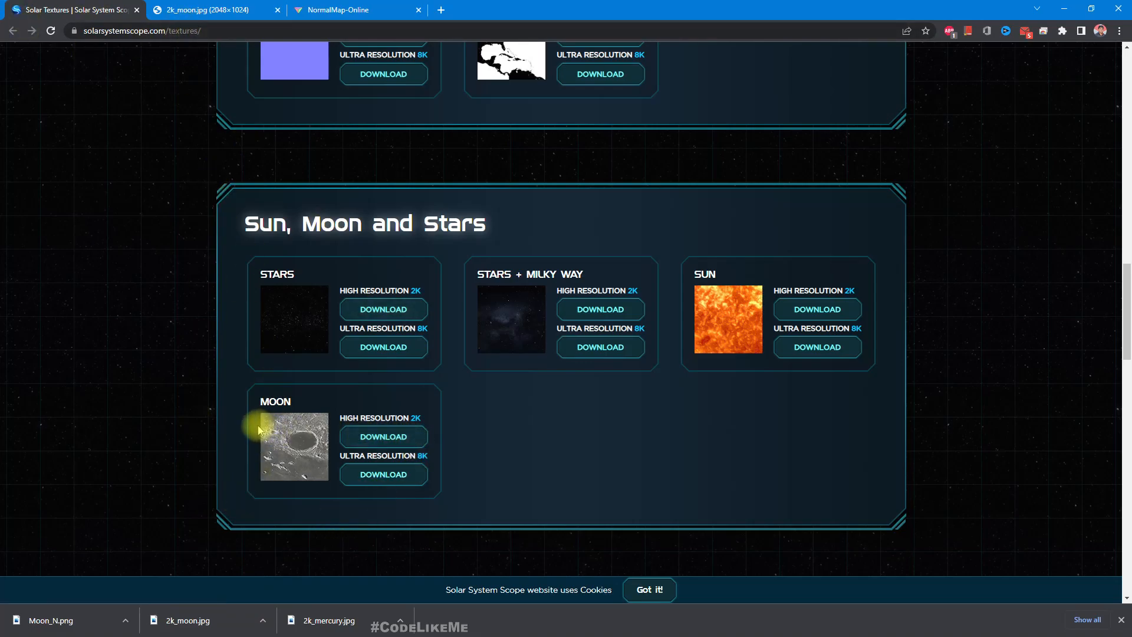
{"action": "mouse_move", "coordinate": [335, 510]}
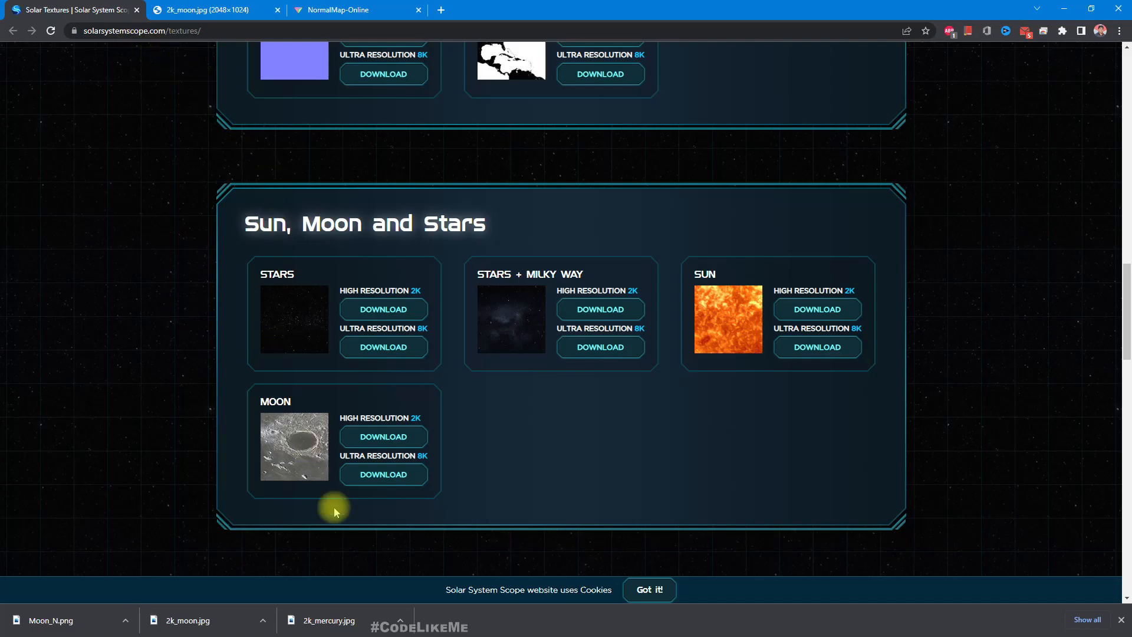
{"action": "mouse_move", "coordinate": [407, 417]}
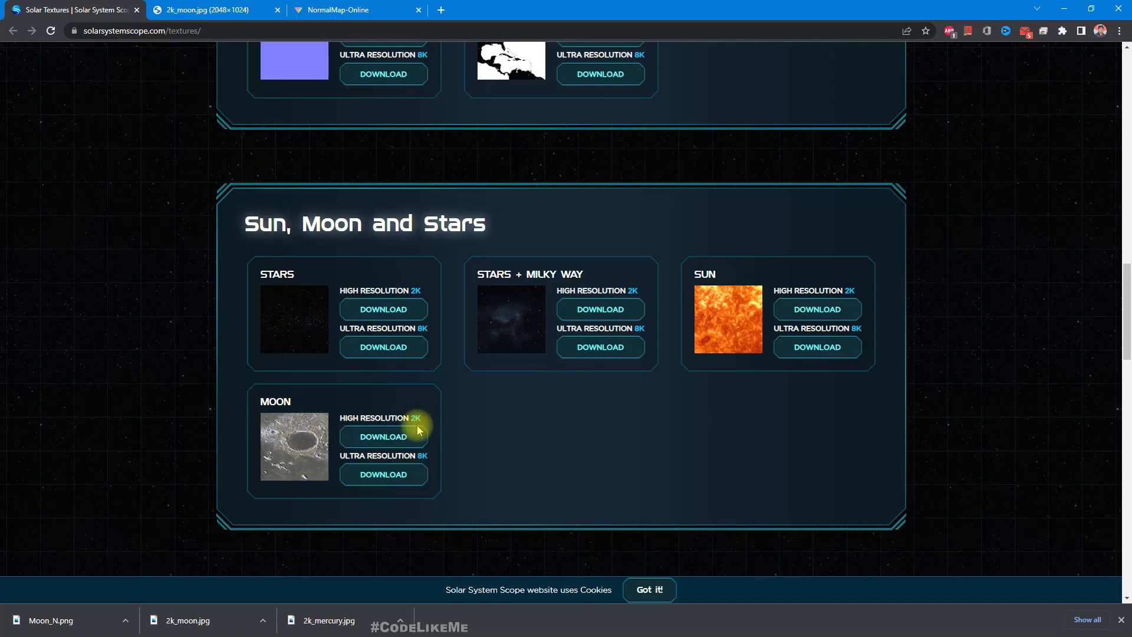
{"action": "mouse_move", "coordinate": [301, 143]}
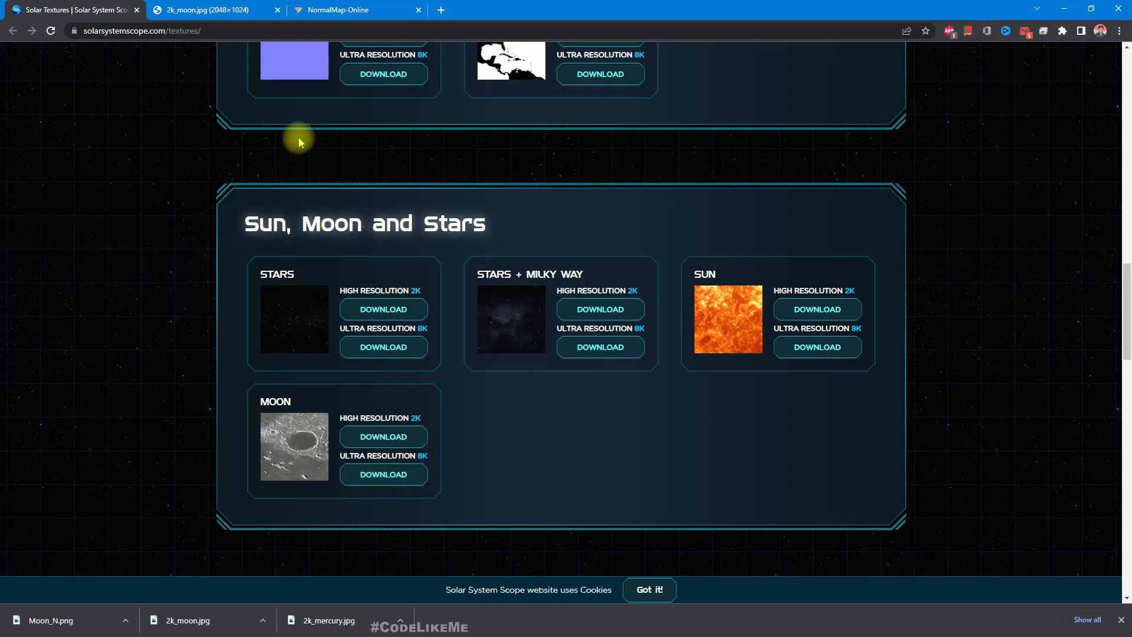
{"action": "left_click", "coordinate": [203, 10]}
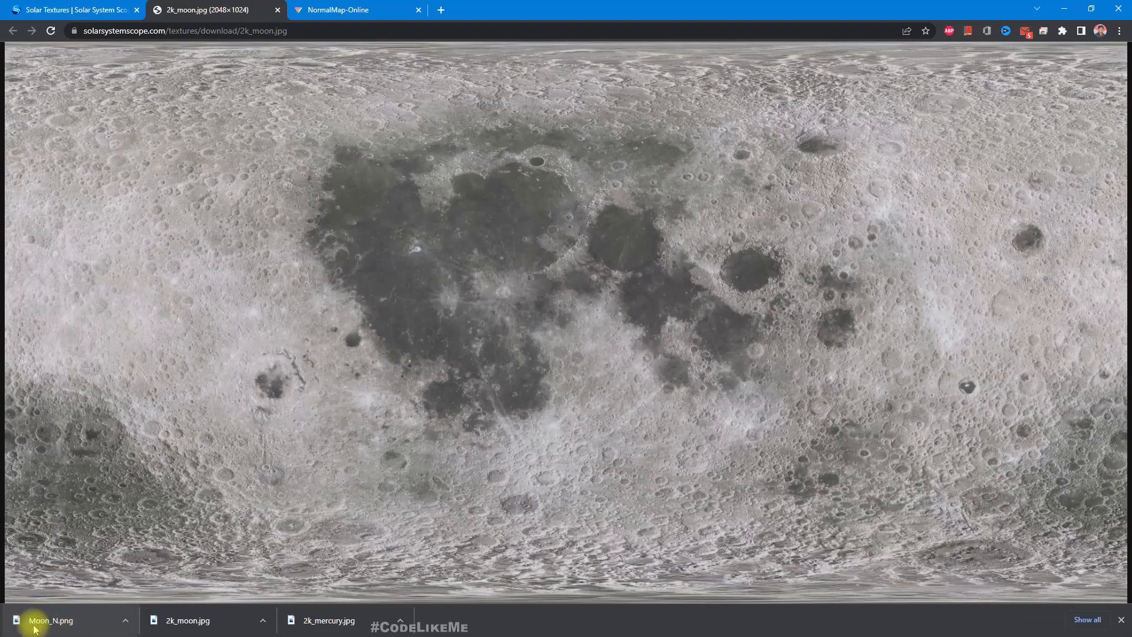
{"action": "mouse_move", "coordinate": [221, 632]}
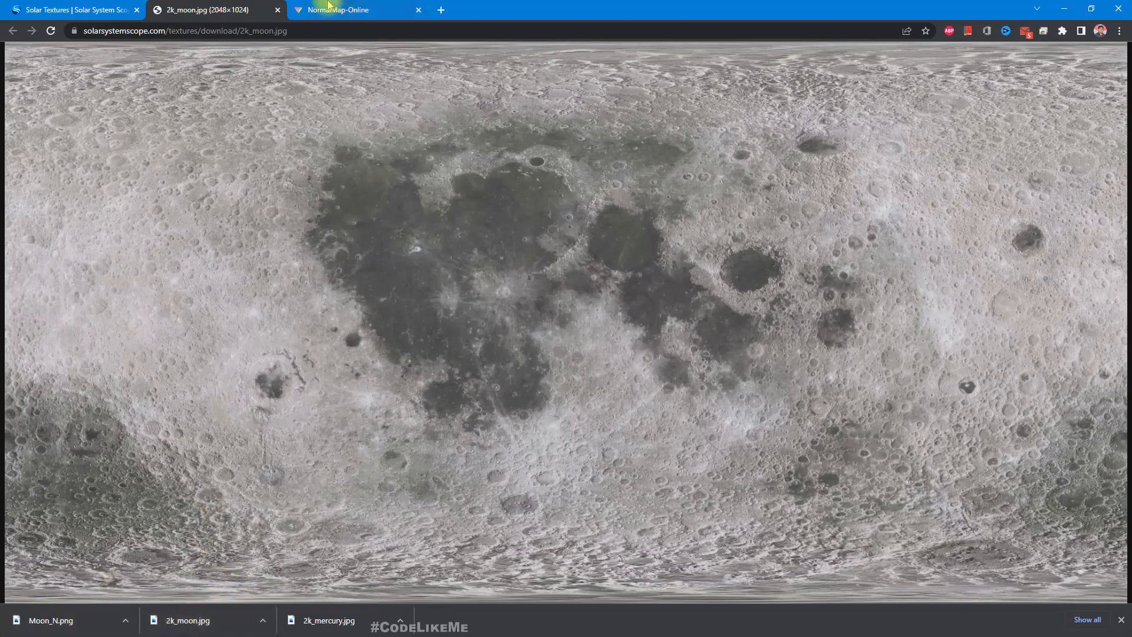
Load 2k_moon.jpg into NormalMap-Online and download the normal map as Moon_N.png.
{"action": "left_click", "coordinate": [351, 9]}
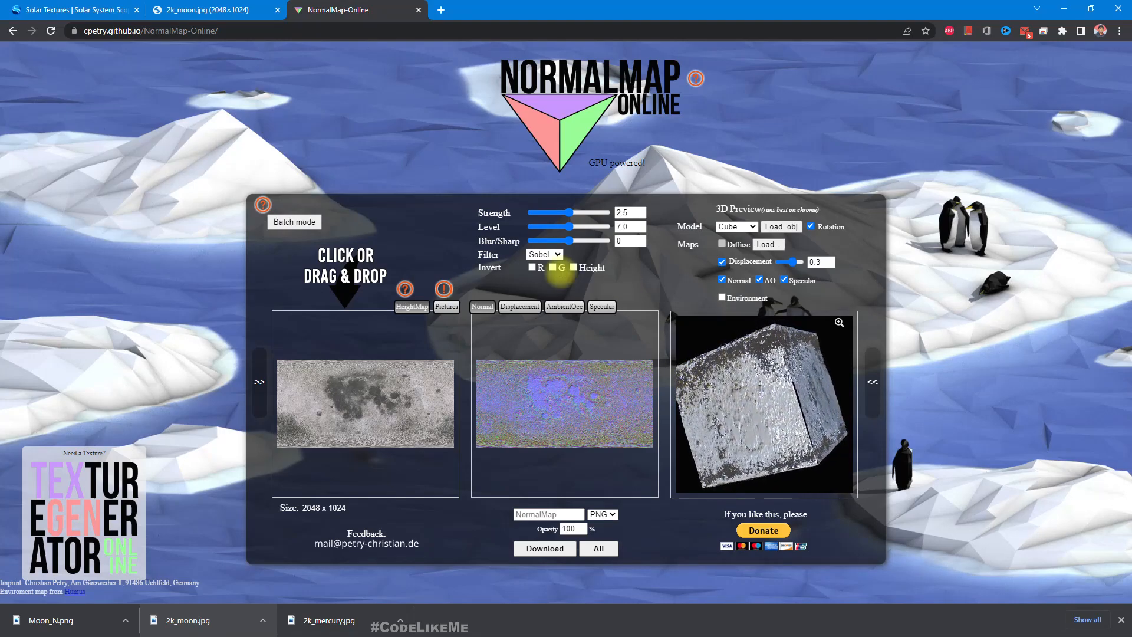
{"action": "left_click", "coordinate": [71, 10]}
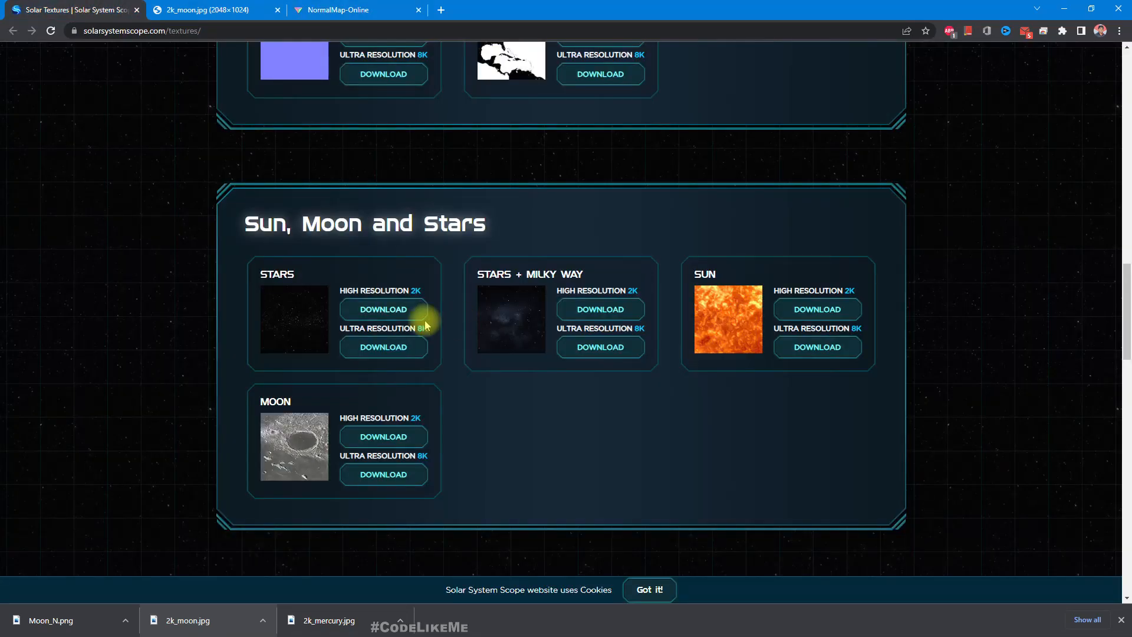
{"action": "left_click", "coordinate": [349, 9]}
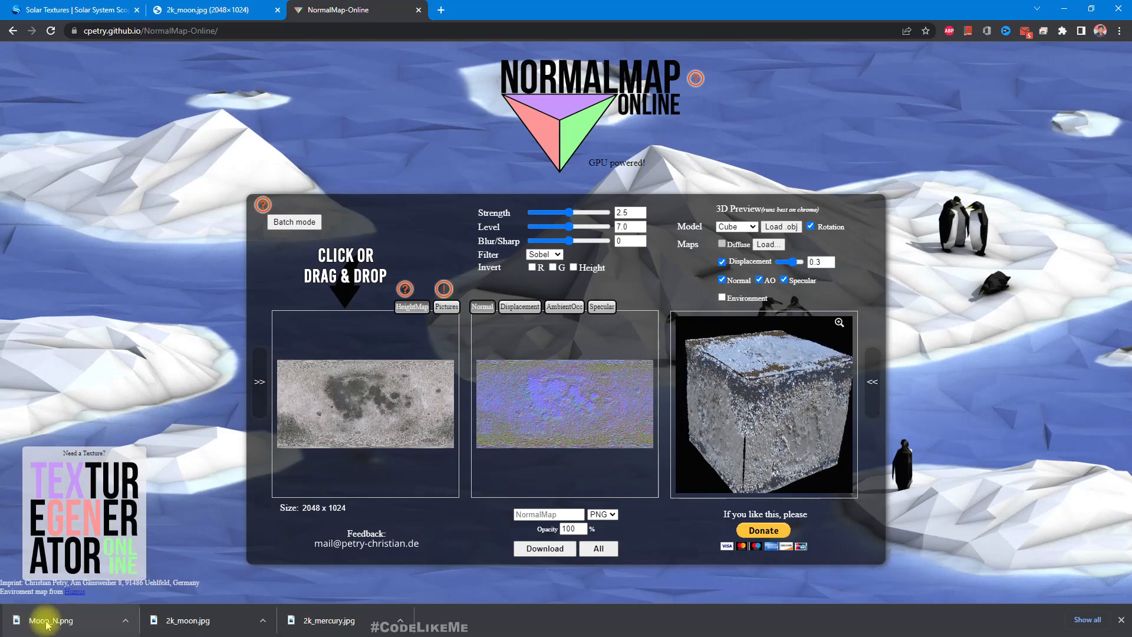
{"action": "mouse_move", "coordinate": [168, 301]}
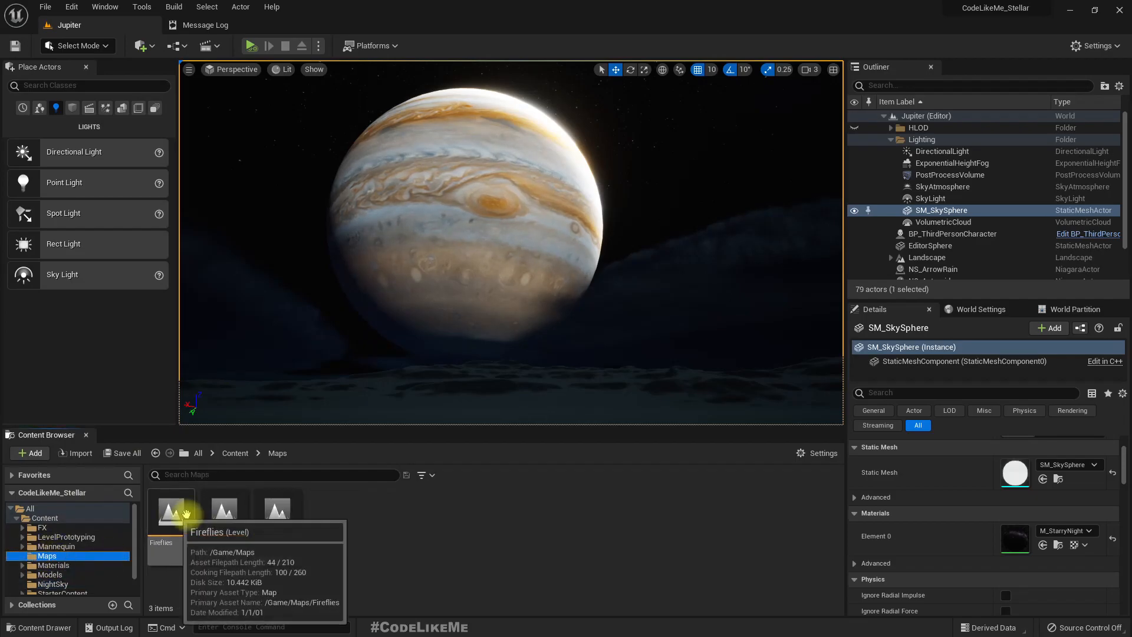
Copy the Jupiter level into Maps as 'Moon', save the sky sphere, and open it.
{"action": "left_click", "coordinate": [224, 511]}
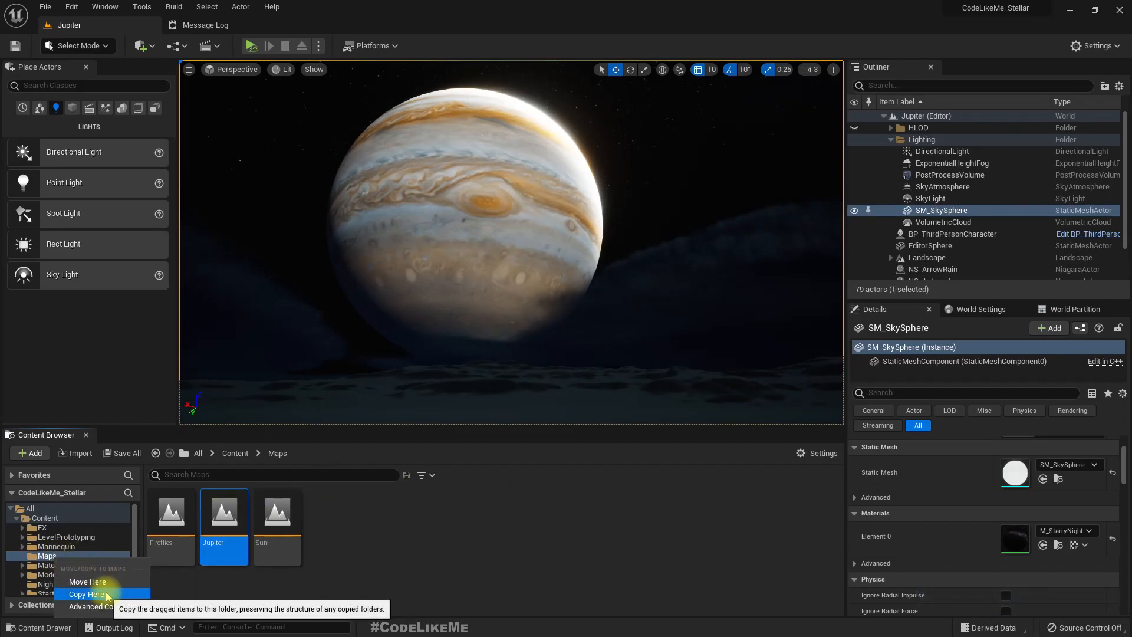
{"action": "left_click", "coordinate": [85, 594]}
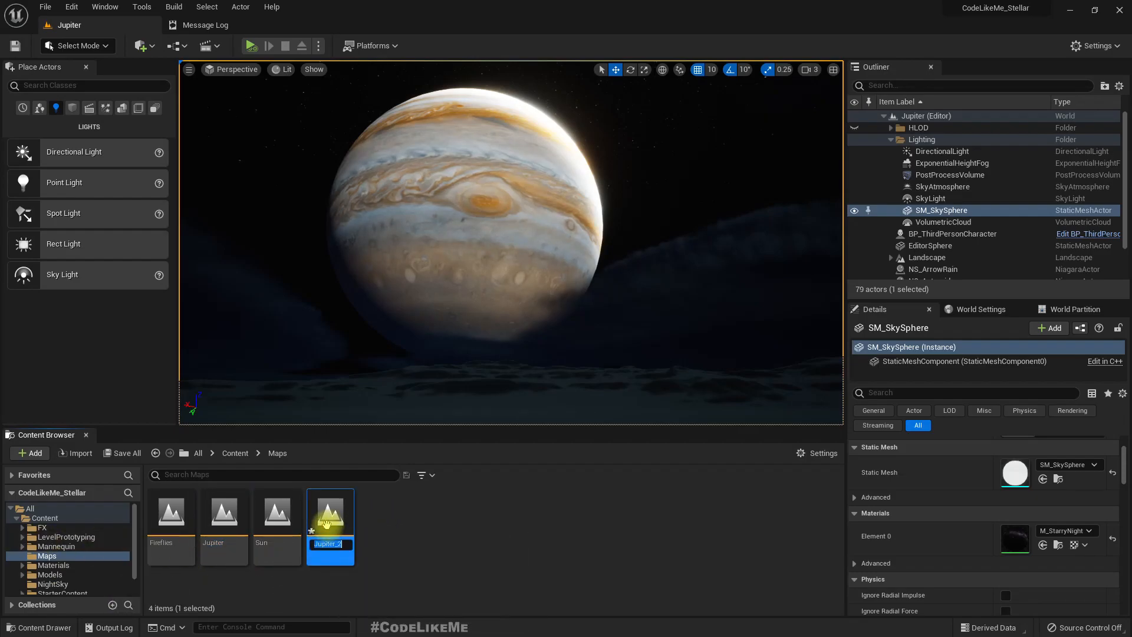
{"action": "type", "text": "Moon"}
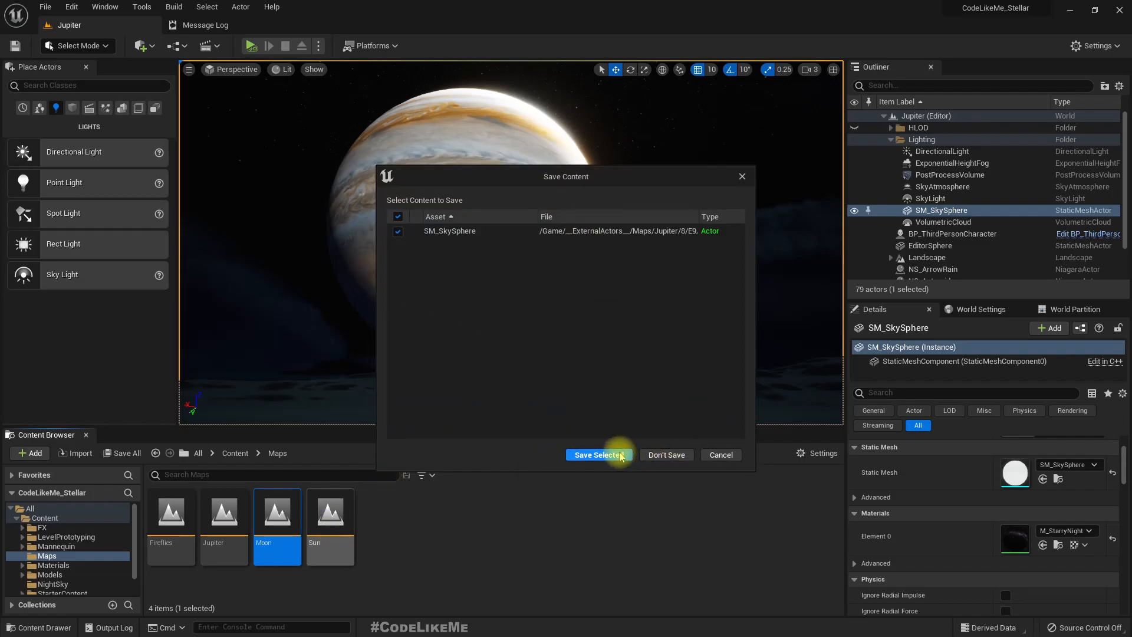
{"action": "left_click", "coordinate": [599, 456]}
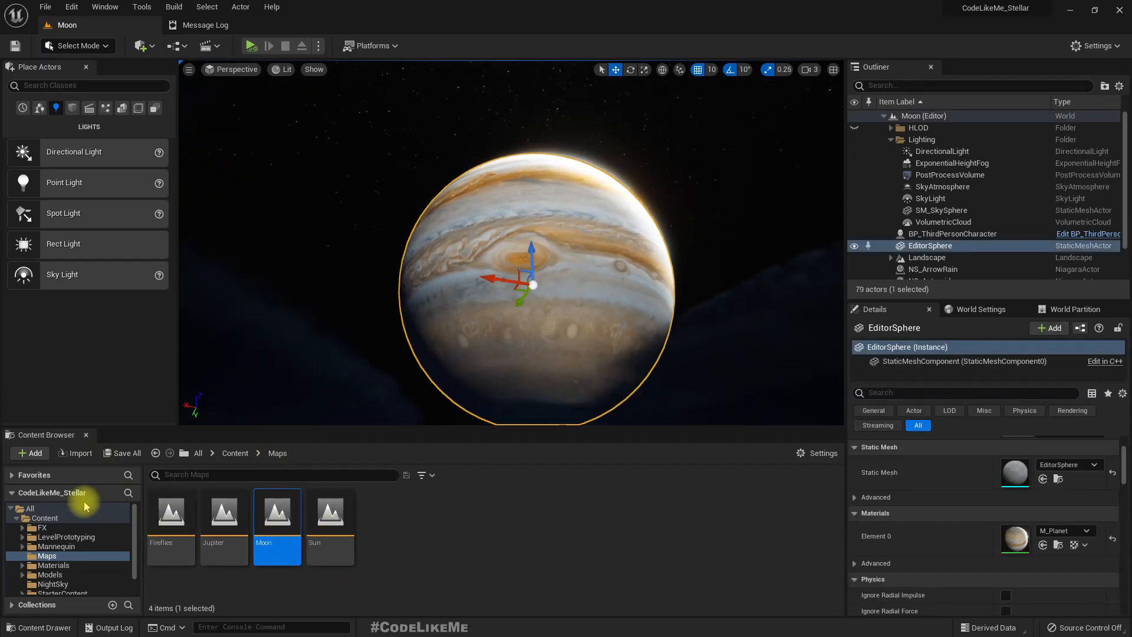
Create a Moon folder in Materials for the textures and rename EditorSphere to Moon.
{"action": "left_click", "coordinate": [54, 565]}
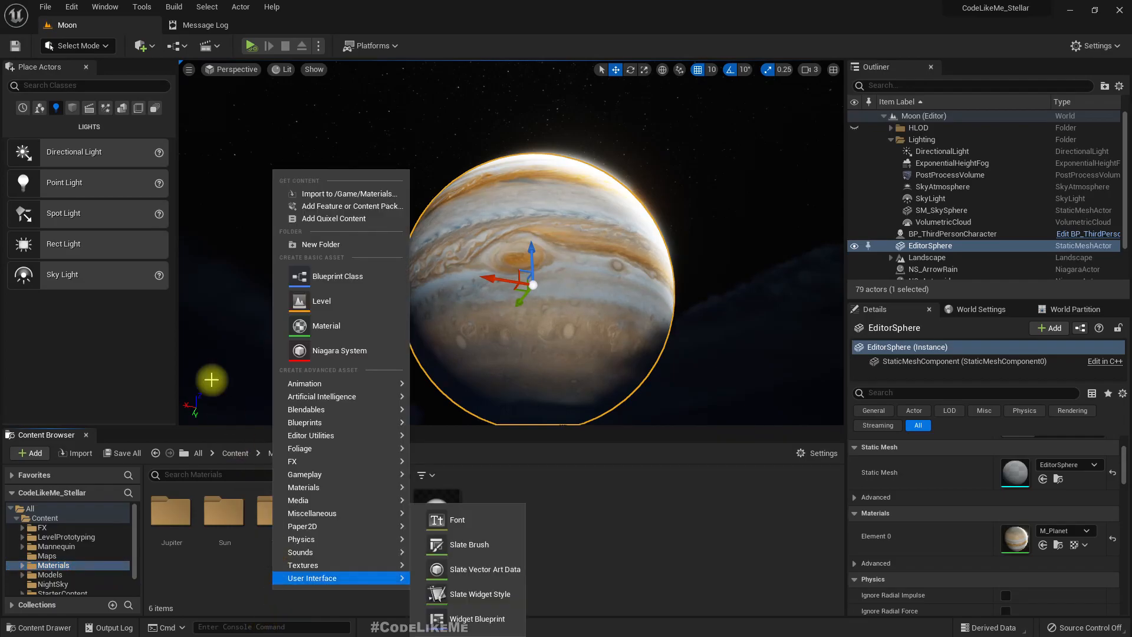
{"action": "mouse_move", "coordinate": [321, 244]}
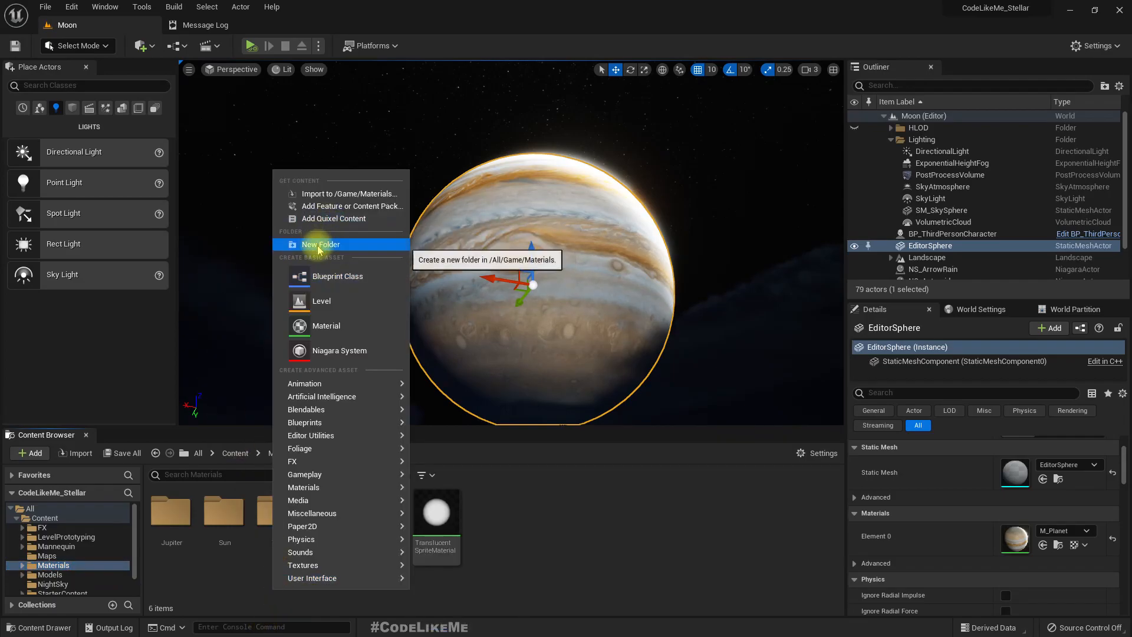
{"action": "left_click", "coordinate": [321, 244]}
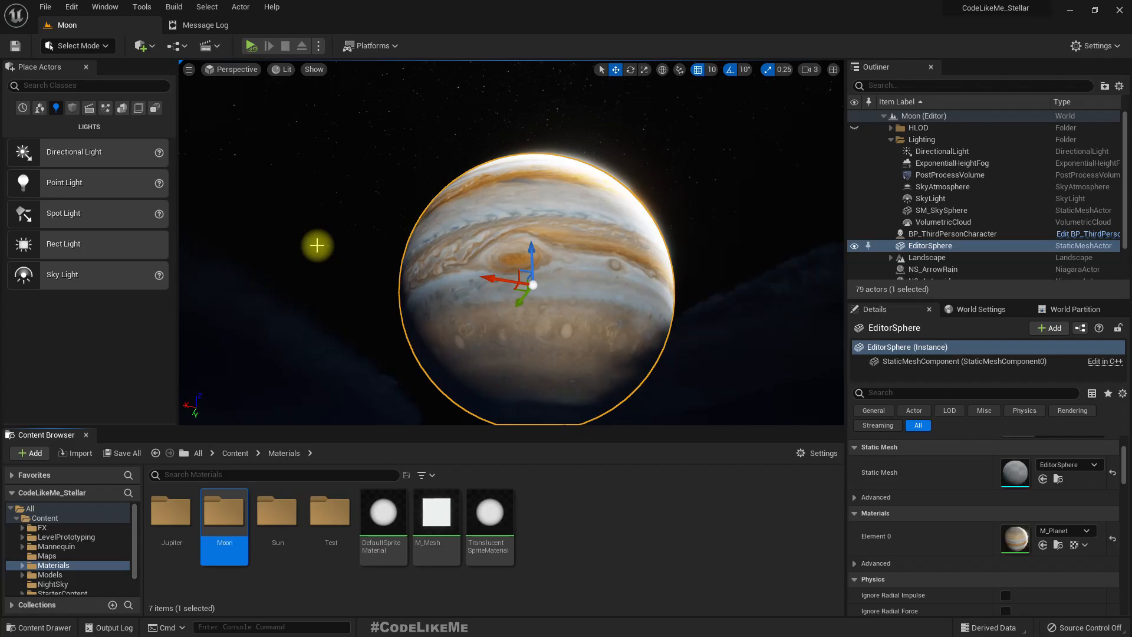
{"action": "double_click", "coordinate": [224, 512]}
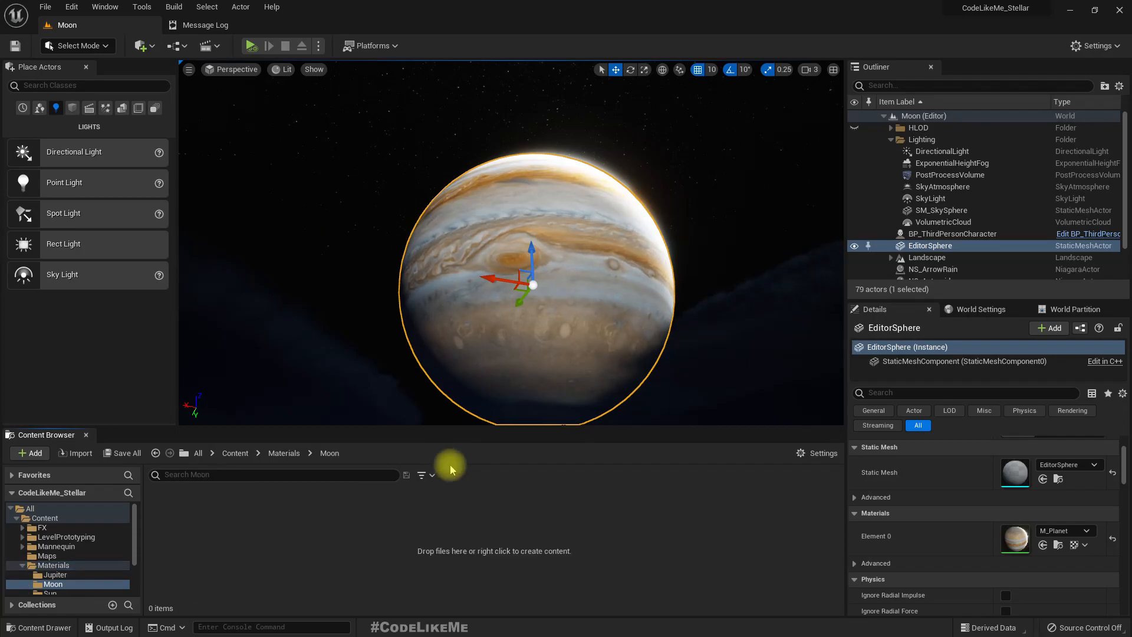
{"action": "mouse_move", "coordinate": [413, 463]}
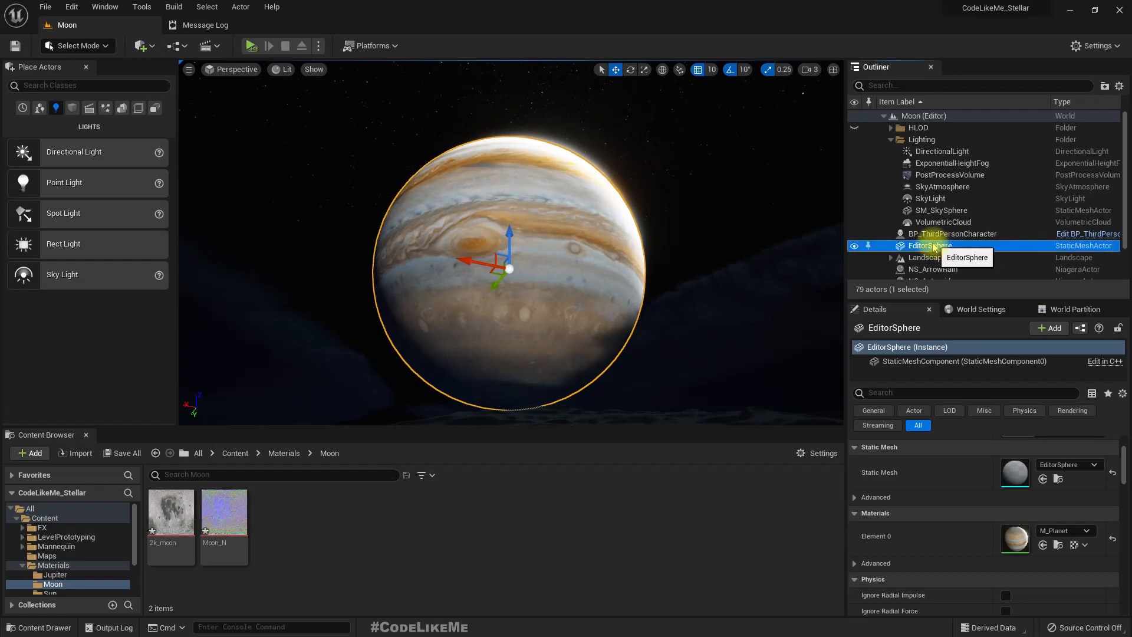
{"action": "double_click", "coordinate": [930, 246]}
{"action": "type", "text": "Moon"}
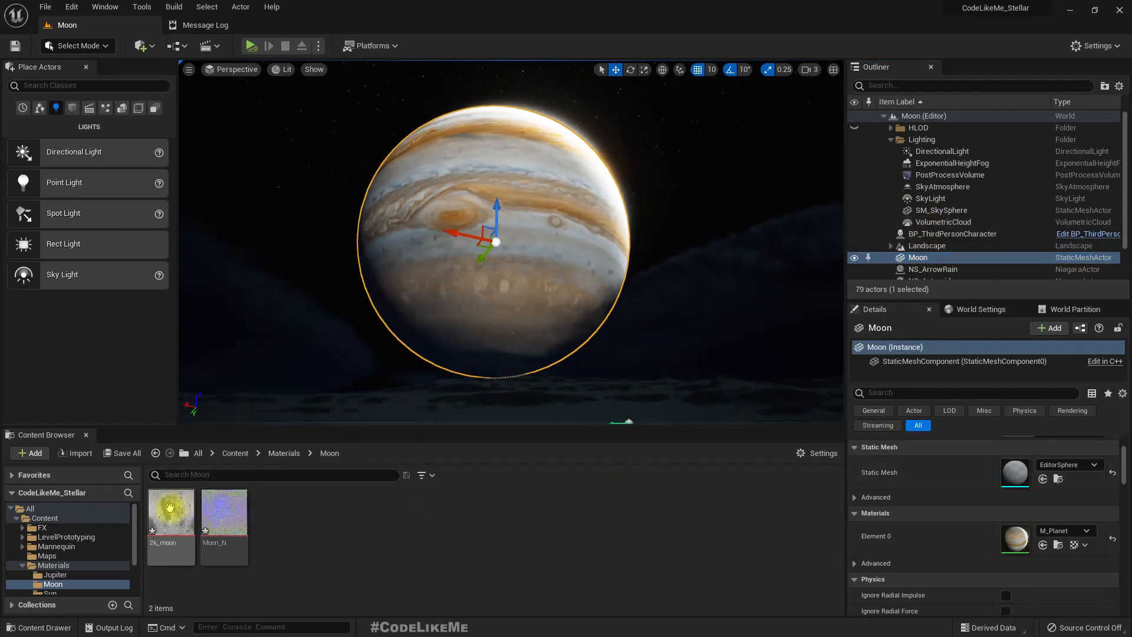
Create a material named M_Moon from the moon texture.
{"action": "right_click", "coordinate": [169, 511]}
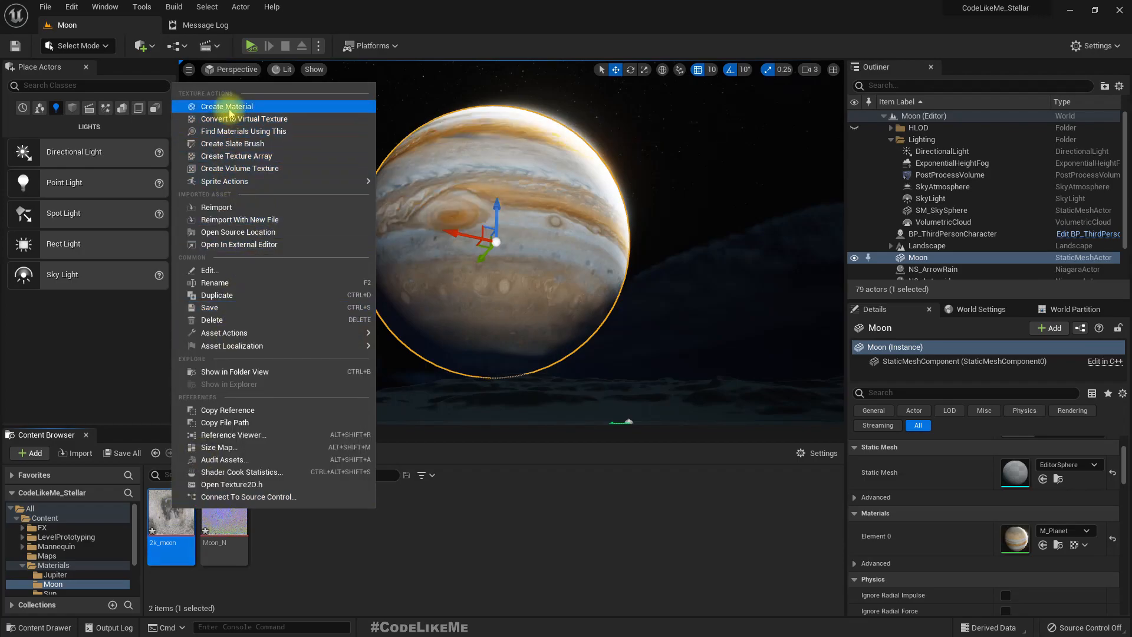
{"action": "left_click", "coordinate": [227, 106]}
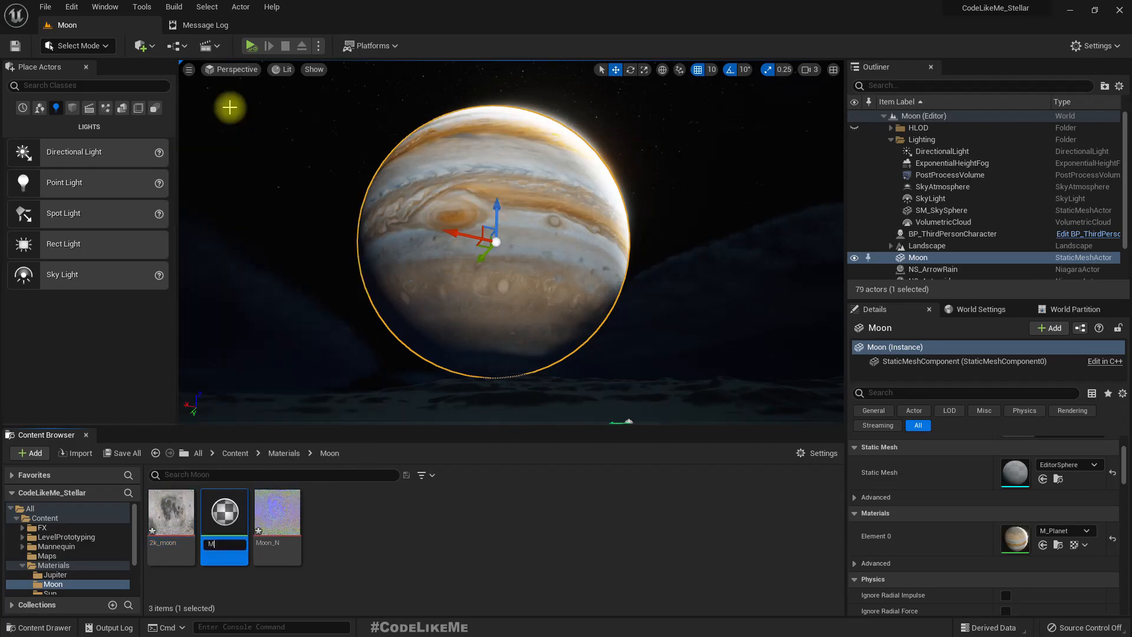
{"action": "type", "text": "_Moon"}
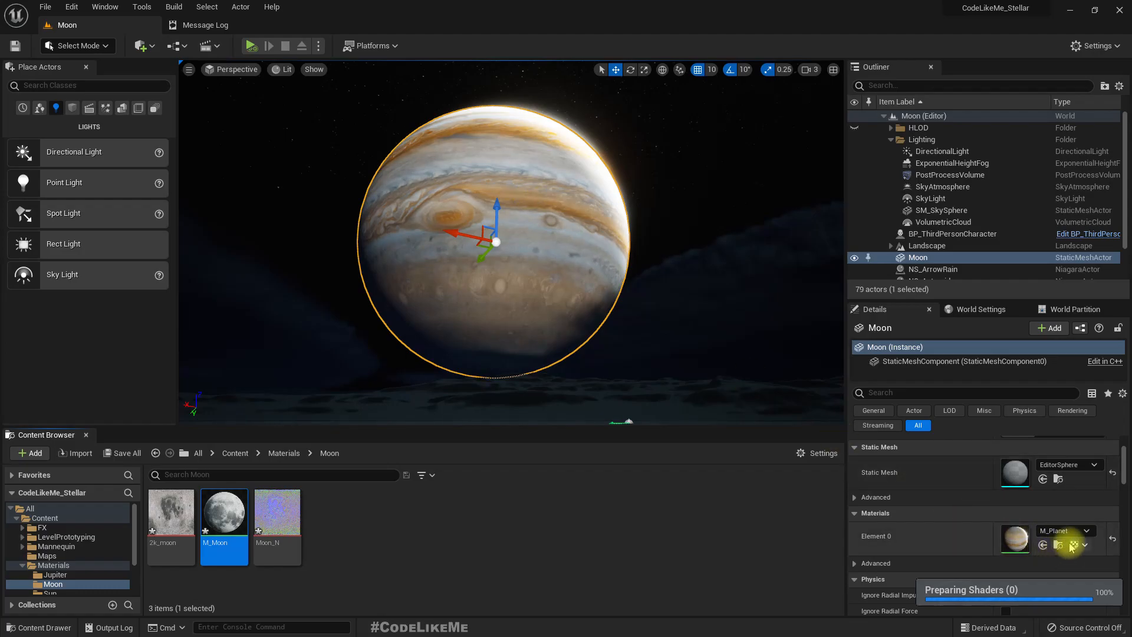
Rename the Jupiter material to M_Jupiter, review it, and return to the Moon folder.
{"action": "left_click", "coordinate": [54, 575]}
{"action": "type", "text": "M"}
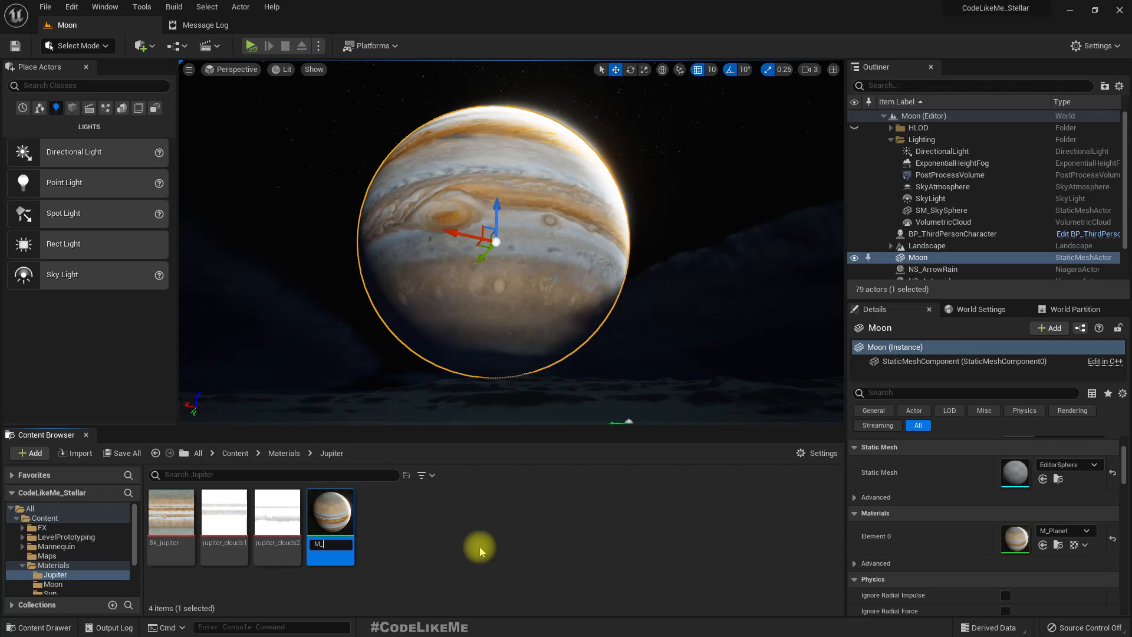
{"action": "type", "text": "_Jupiter"}
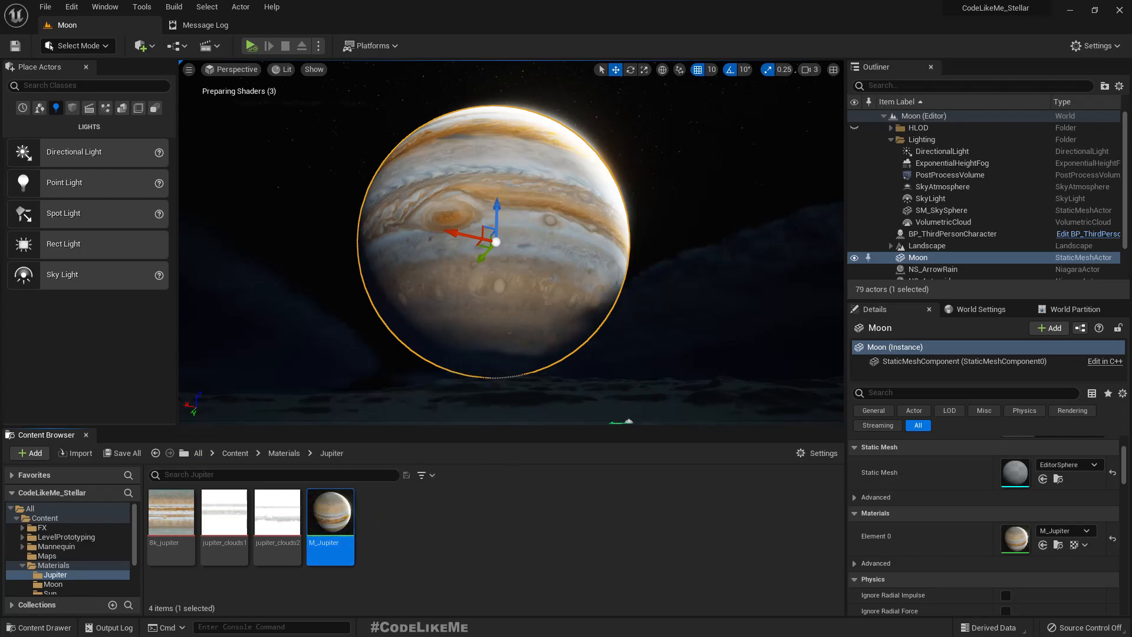
{"action": "double_click", "coordinate": [331, 512]}
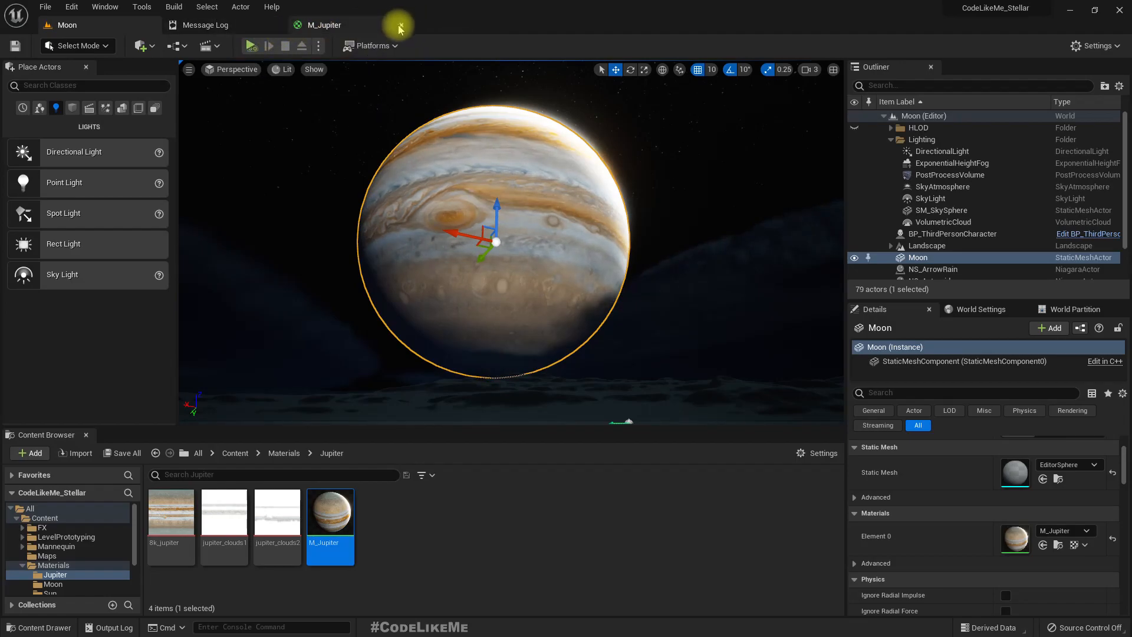
{"action": "left_click", "coordinate": [399, 25]}
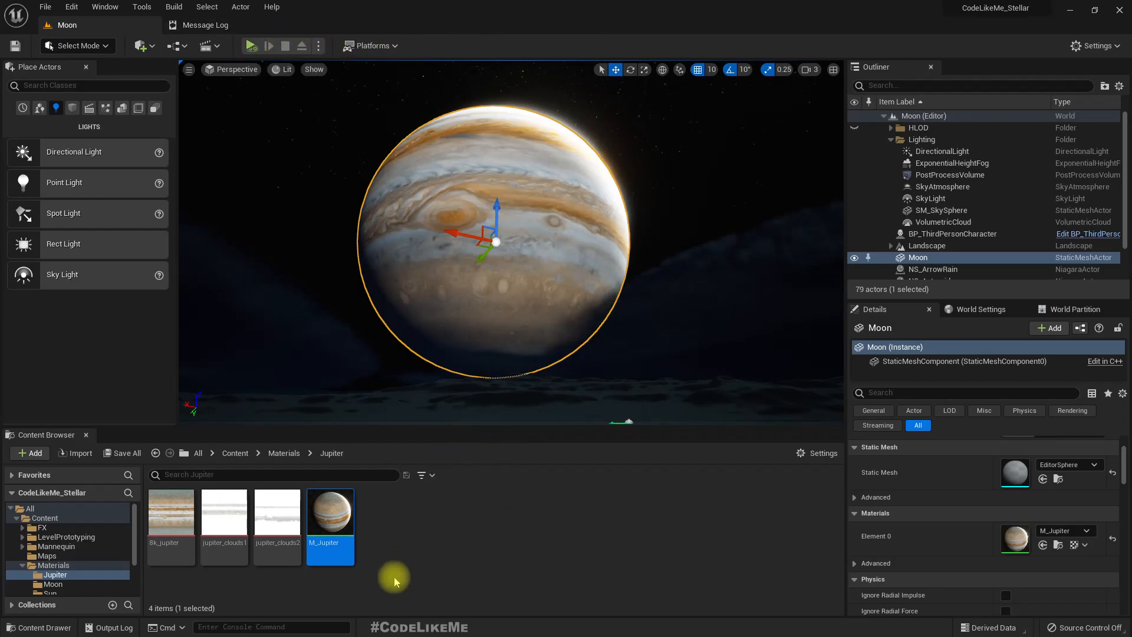
{"action": "left_click", "coordinate": [52, 584]}
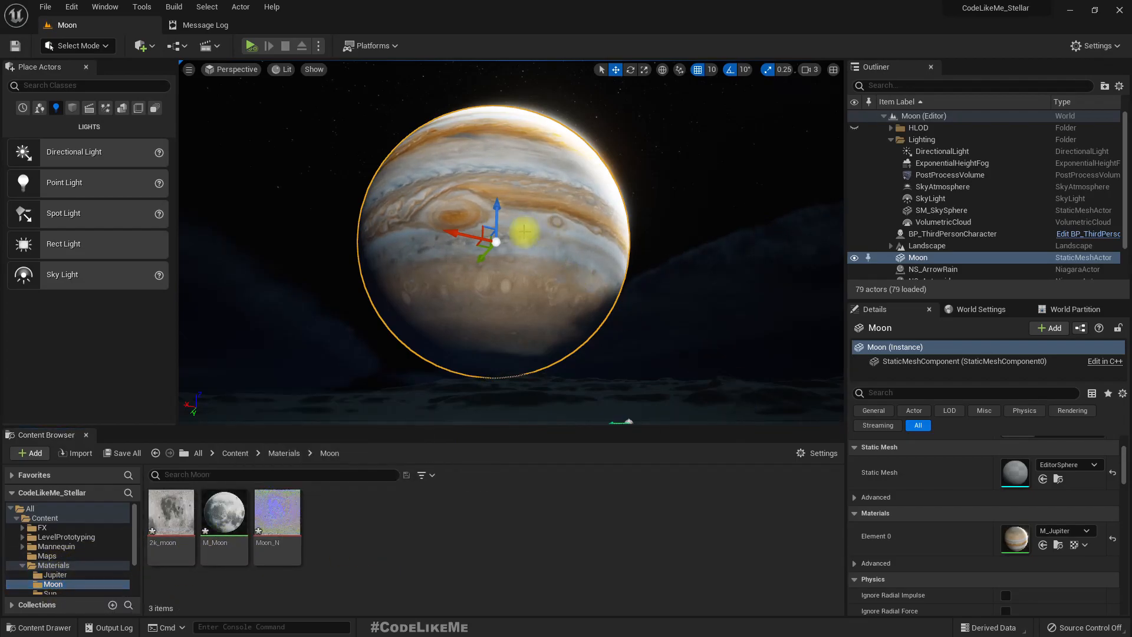
Assign M_Moon to the Moon sphere and set the directional light Intensity to 1.0.
{"action": "left_click", "coordinate": [225, 511]}
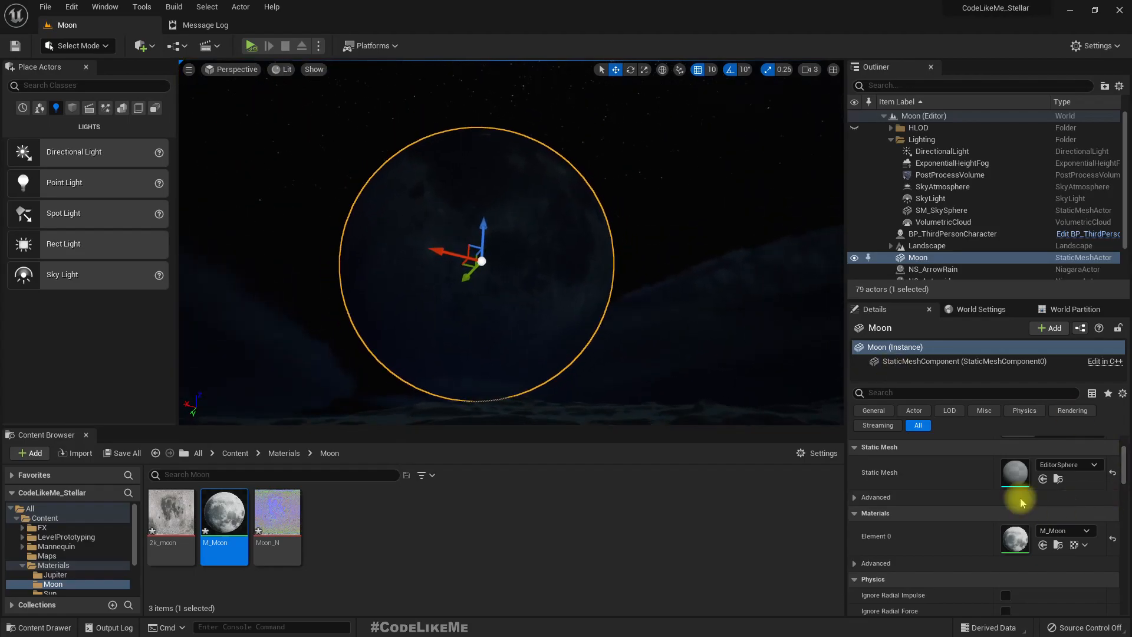
{"action": "scroll", "scroll_direction": "down", "scroll_amount": 3}
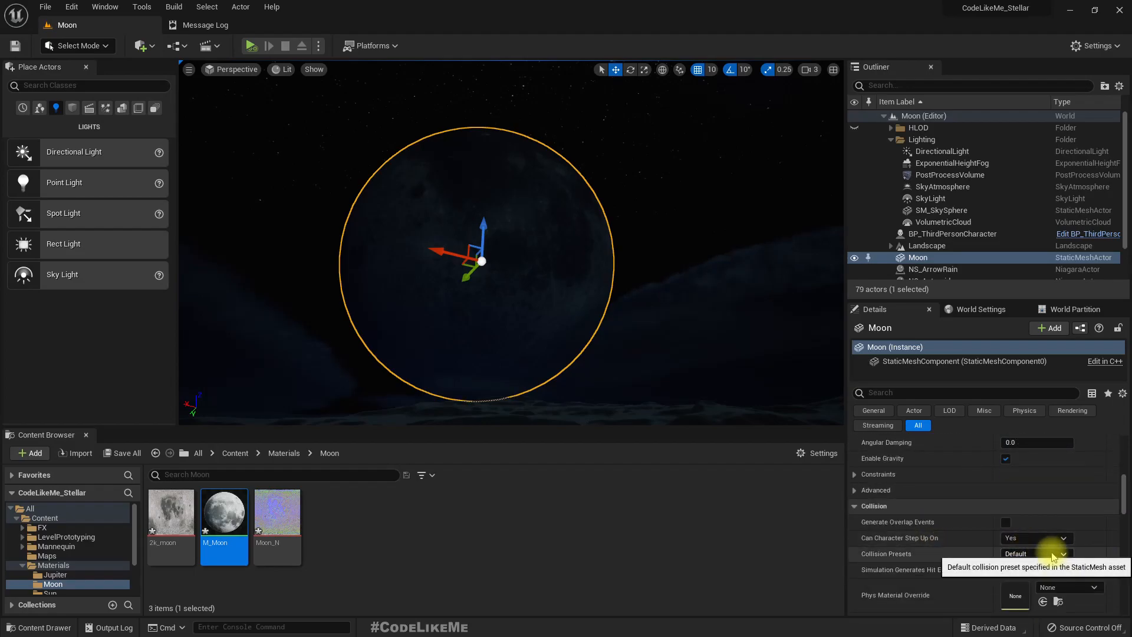
{"action": "left_click", "coordinate": [943, 151]}
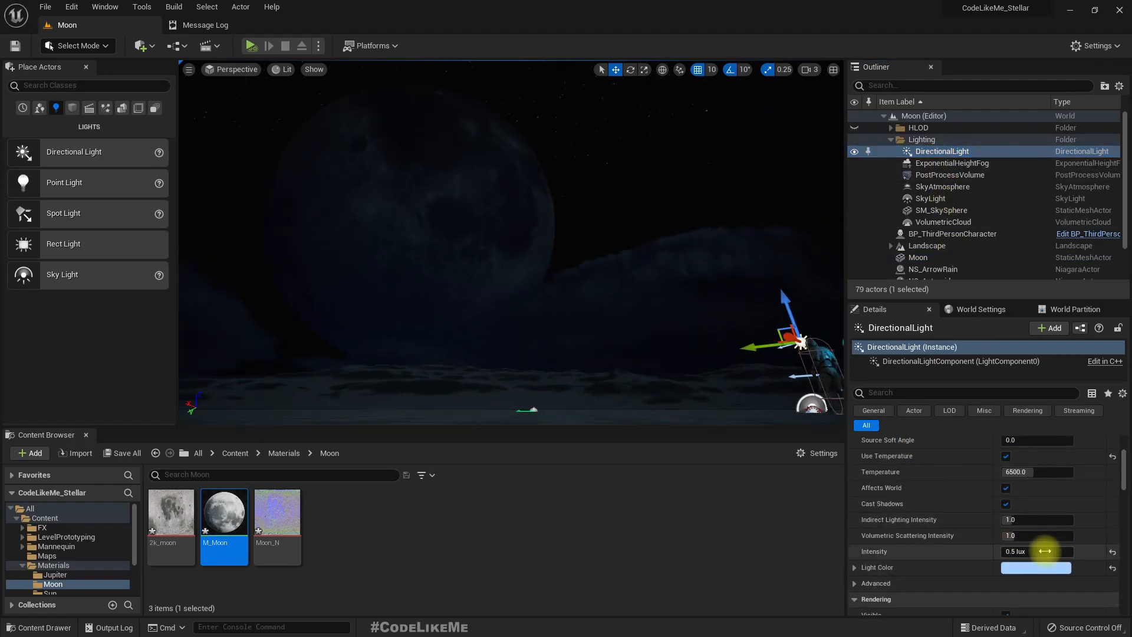
{"action": "left_click_drag", "start_coordinate": [1044, 551], "coordinate": [1113, 551]}
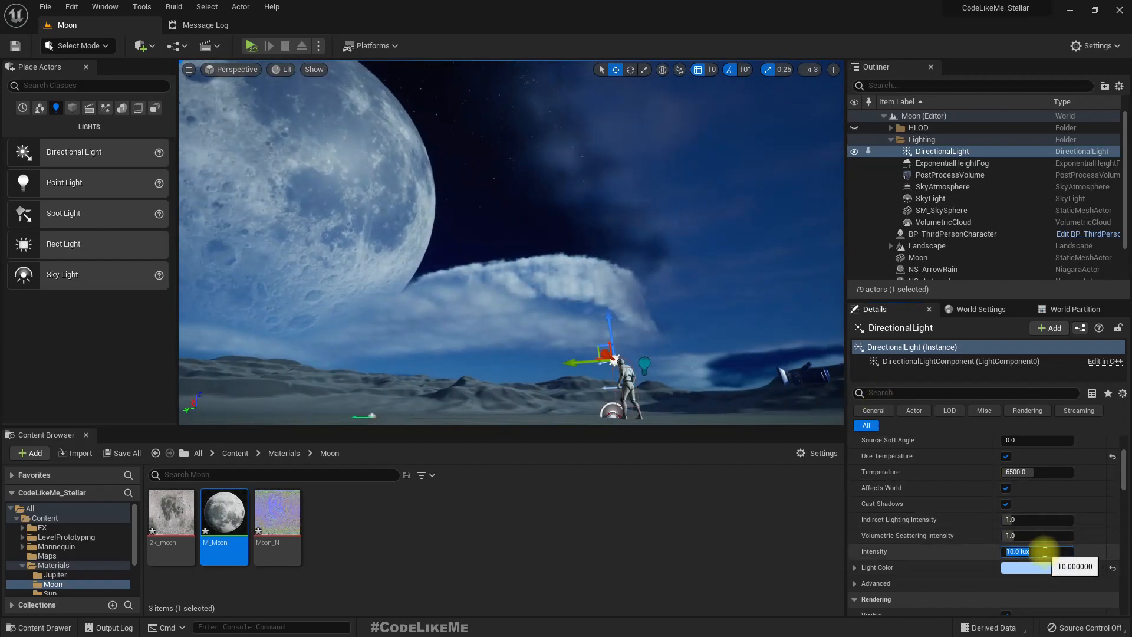
{"action": "type", "text": "1.0"}
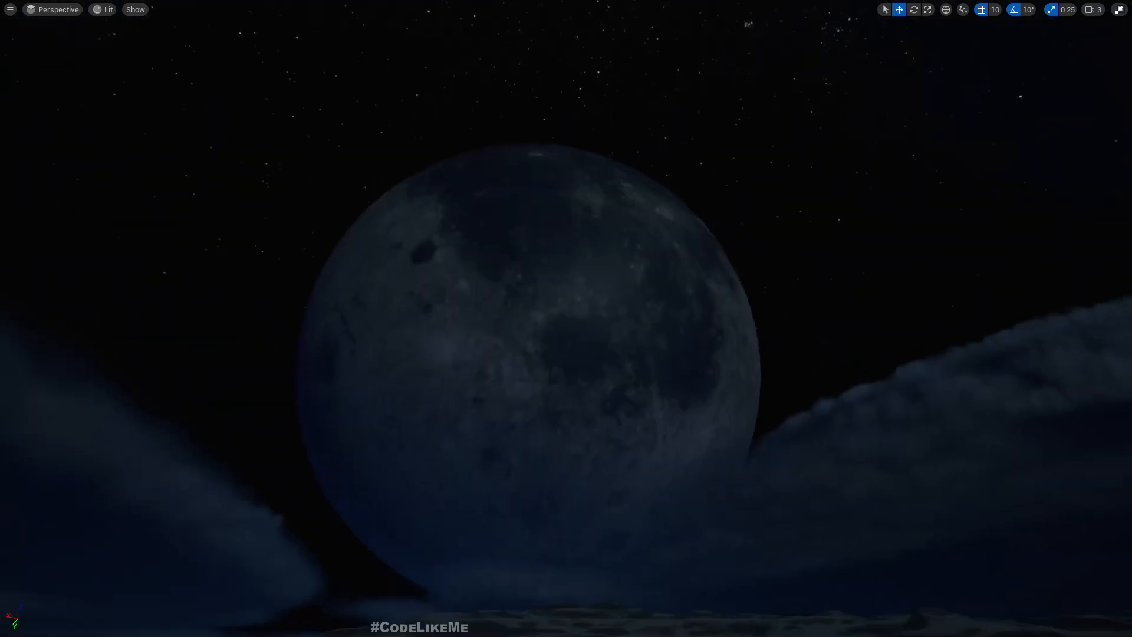
Wire a Moon_N Texture Sample into M_Moon's Normal input and check it in the level.
{"action": "left_click", "coordinate": [464, 232]}
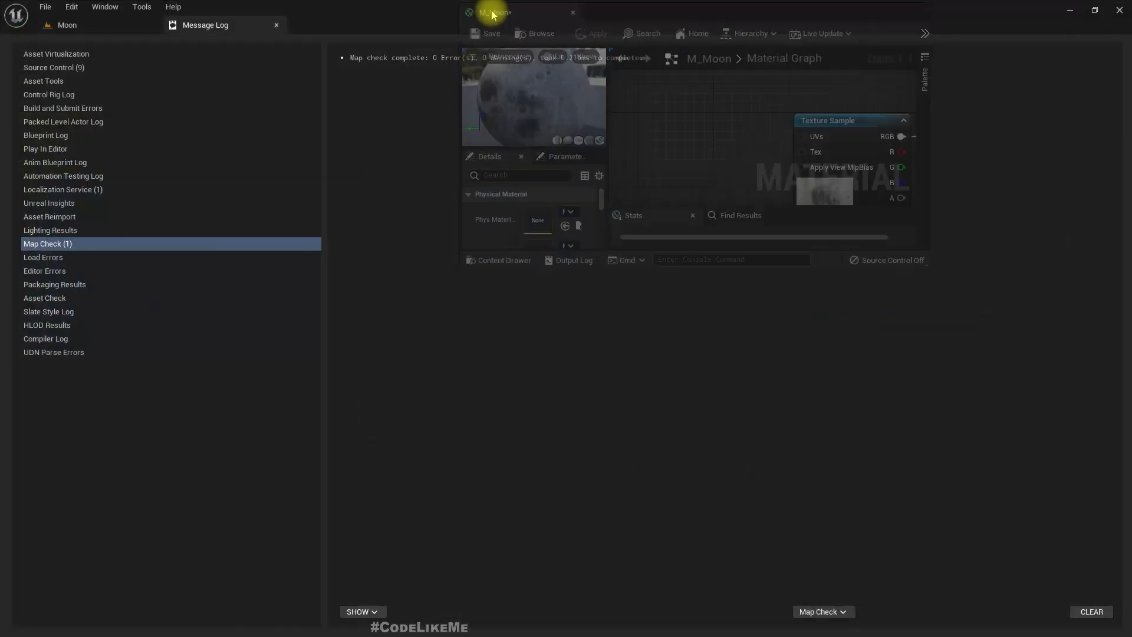
{"action": "left_click", "coordinate": [495, 13]}
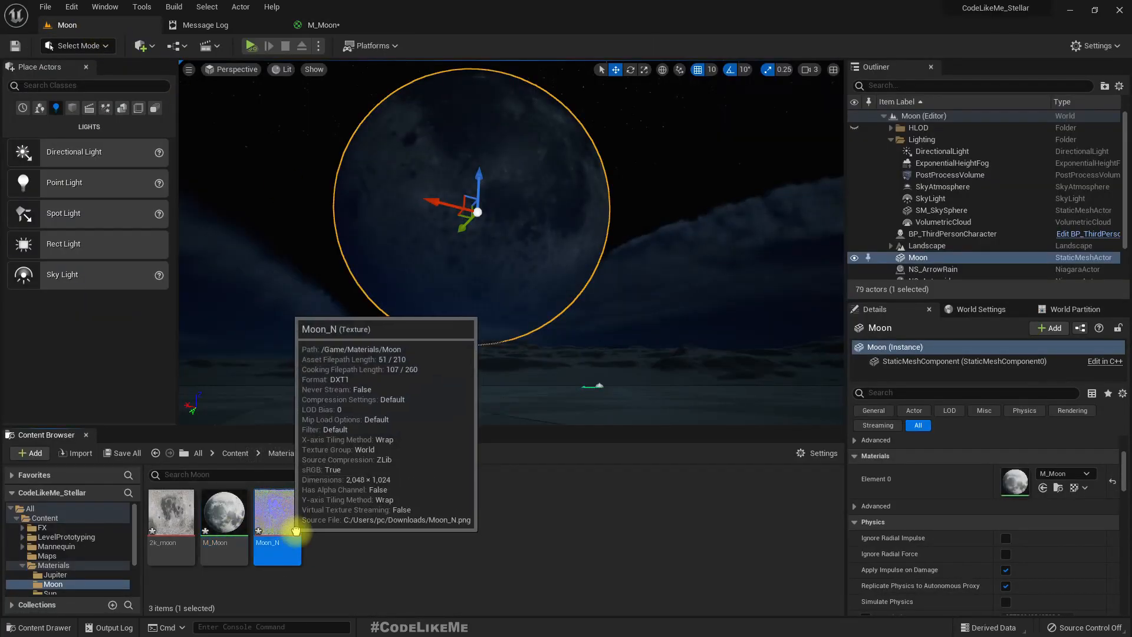
{"action": "double_click", "coordinate": [224, 511]}
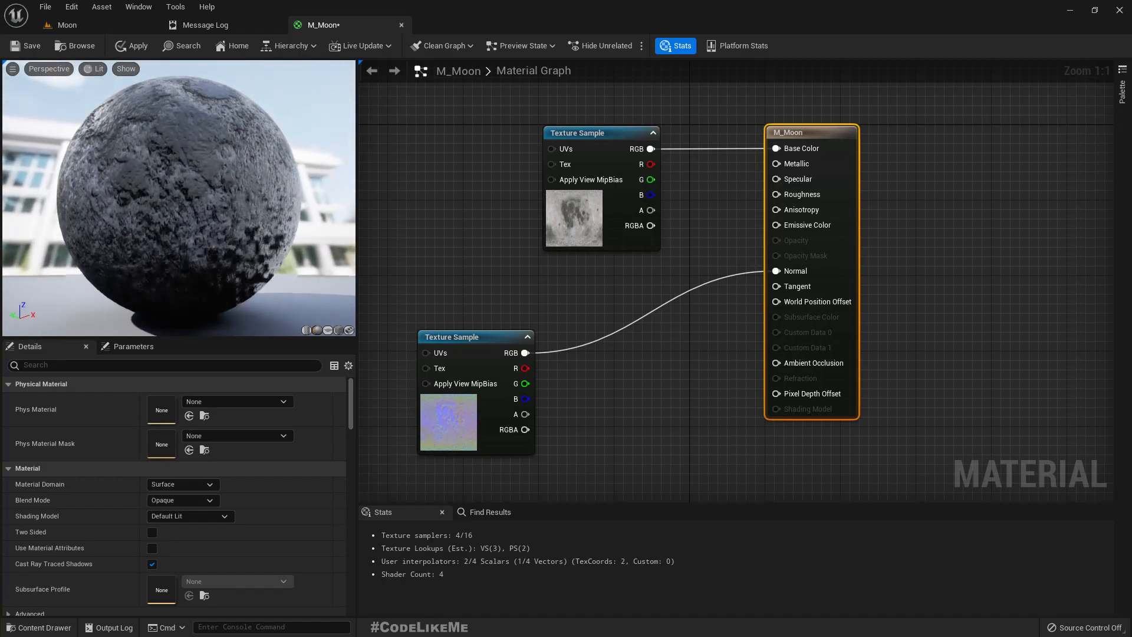
{"action": "left_click", "coordinate": [65, 25]}
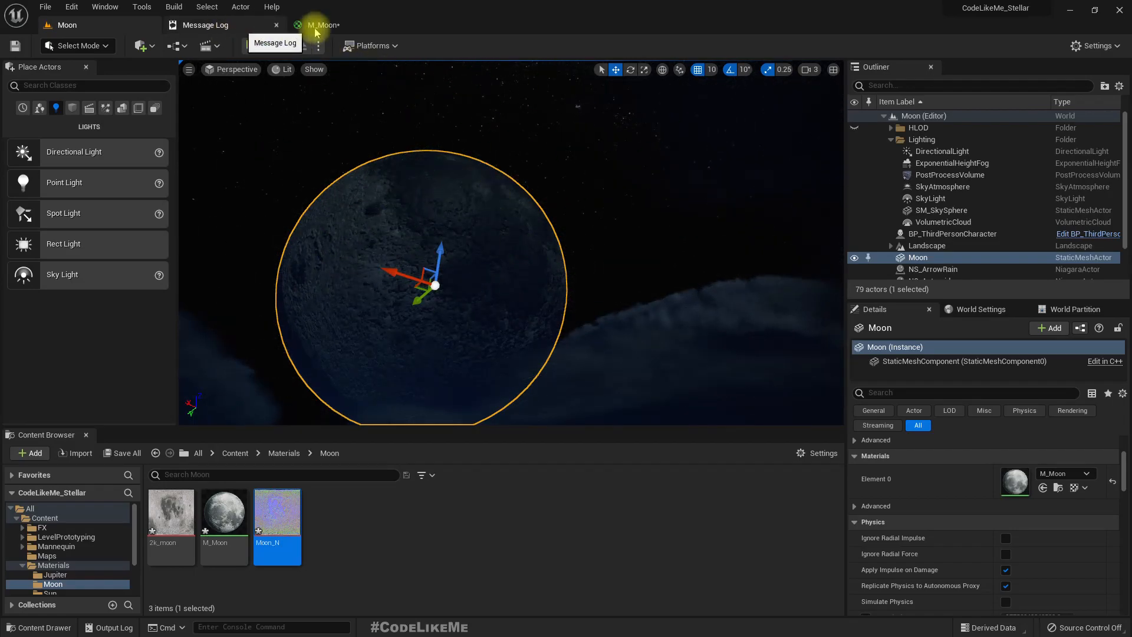
Regenerate the normal map with inverted height and download it as Moon_N.png.
{"action": "left_click", "coordinate": [318, 25]}
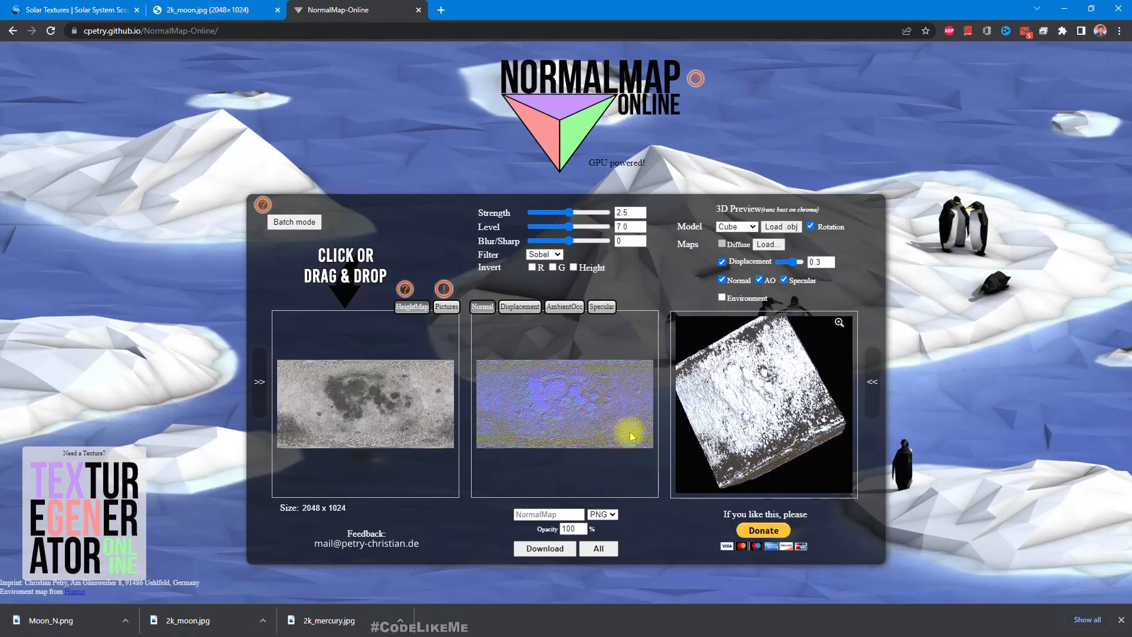
{"action": "left_click", "coordinate": [533, 268]}
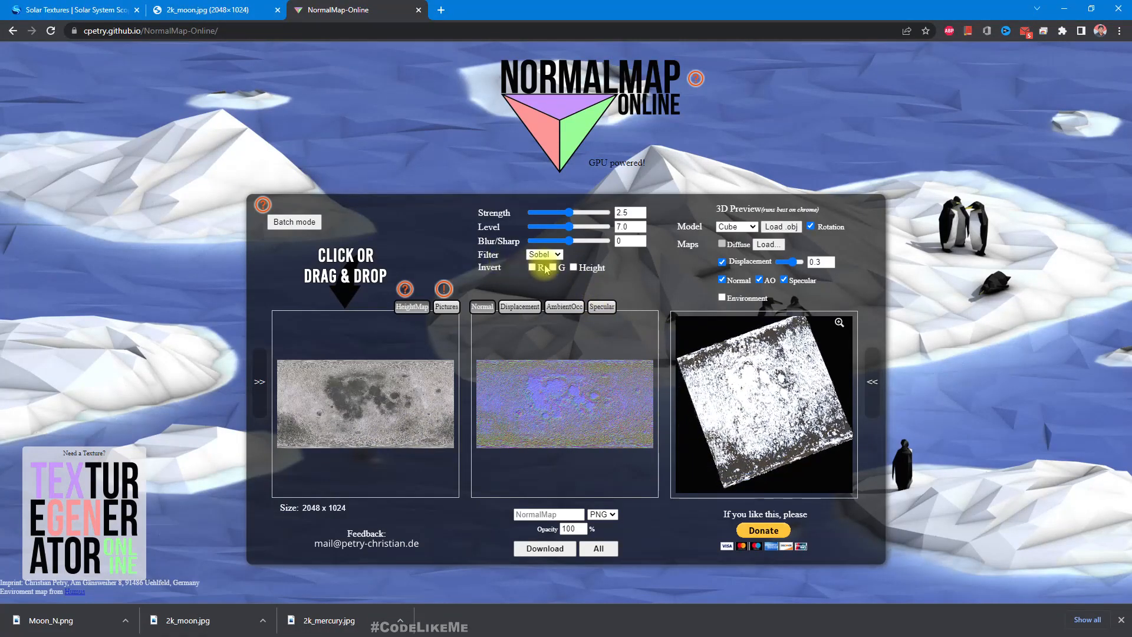
{"action": "left_click", "coordinate": [573, 267]}
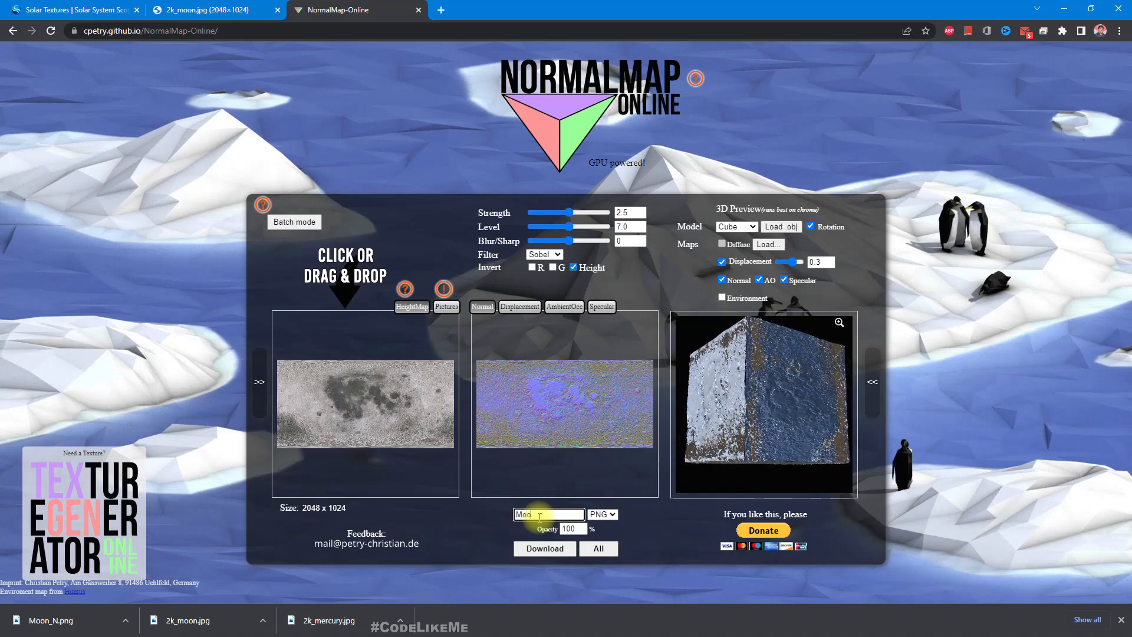
{"action": "type", "text": "Moon_N"}
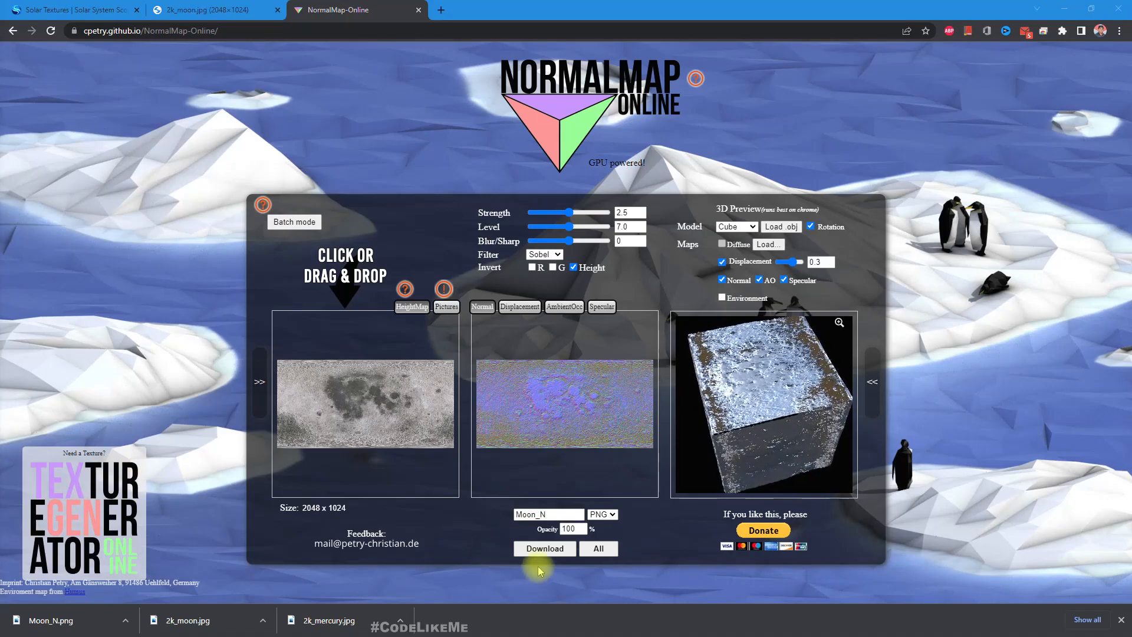
{"action": "left_click", "coordinate": [545, 548]}
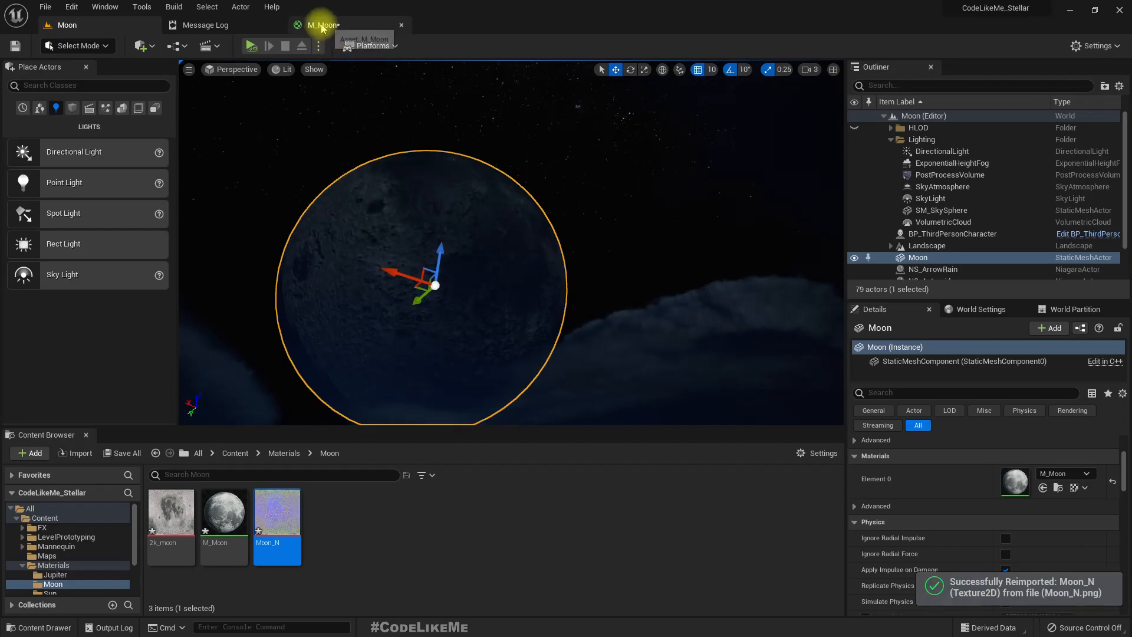
Preview M_Moon with the reimported Moon_N normals, then return to the level view.
{"action": "left_click", "coordinate": [317, 25]}
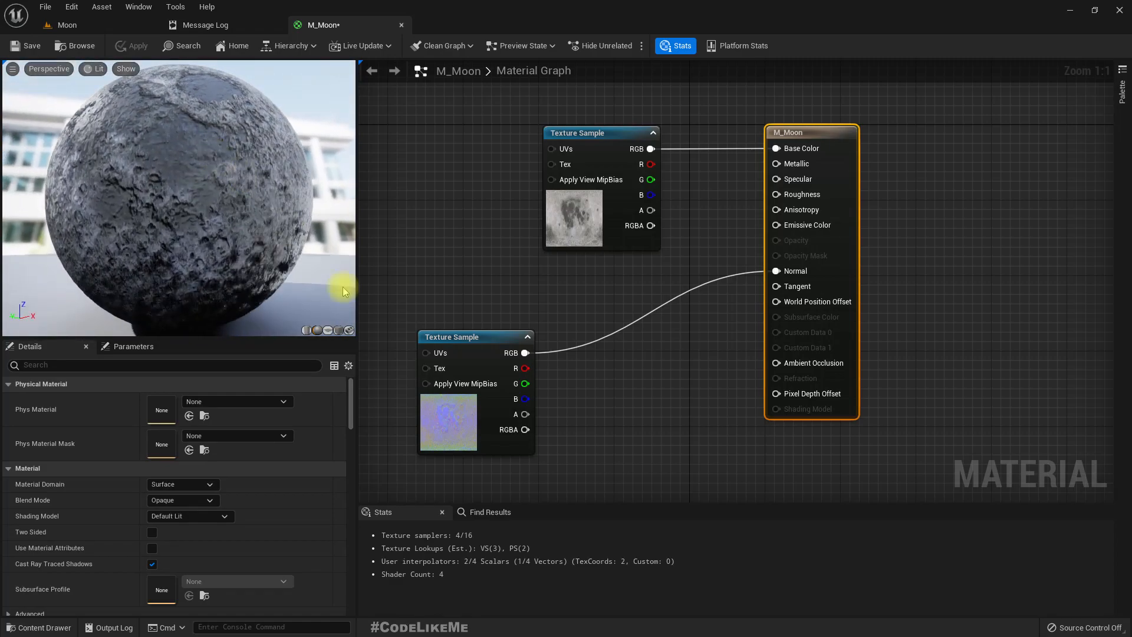
{"action": "left_click", "coordinate": [475, 337]}
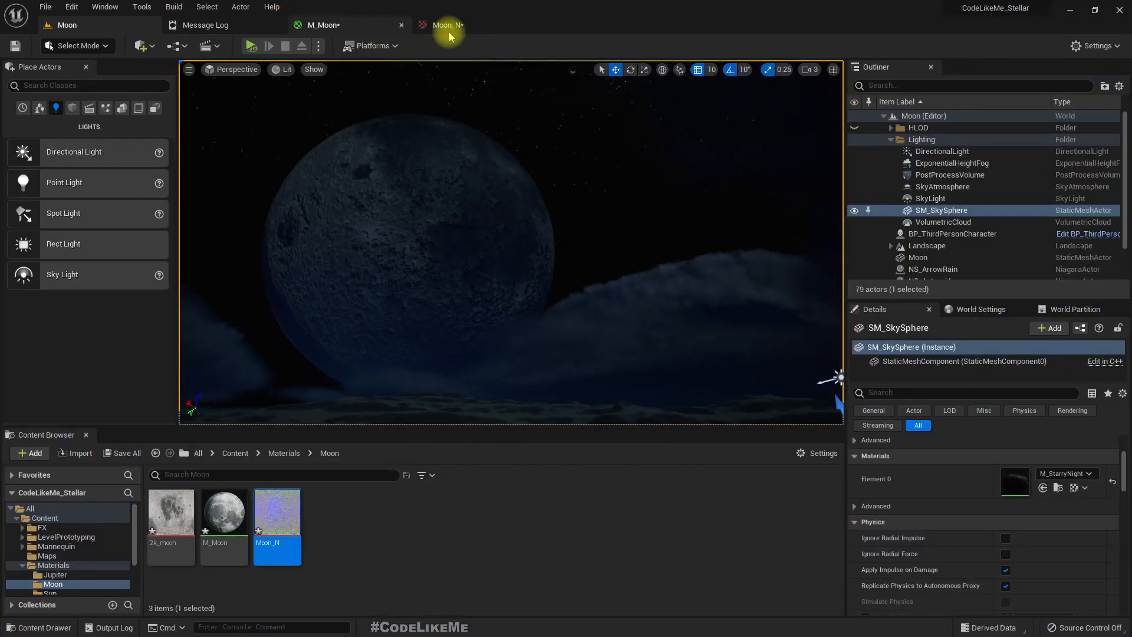
{"action": "left_click", "coordinate": [328, 25]}
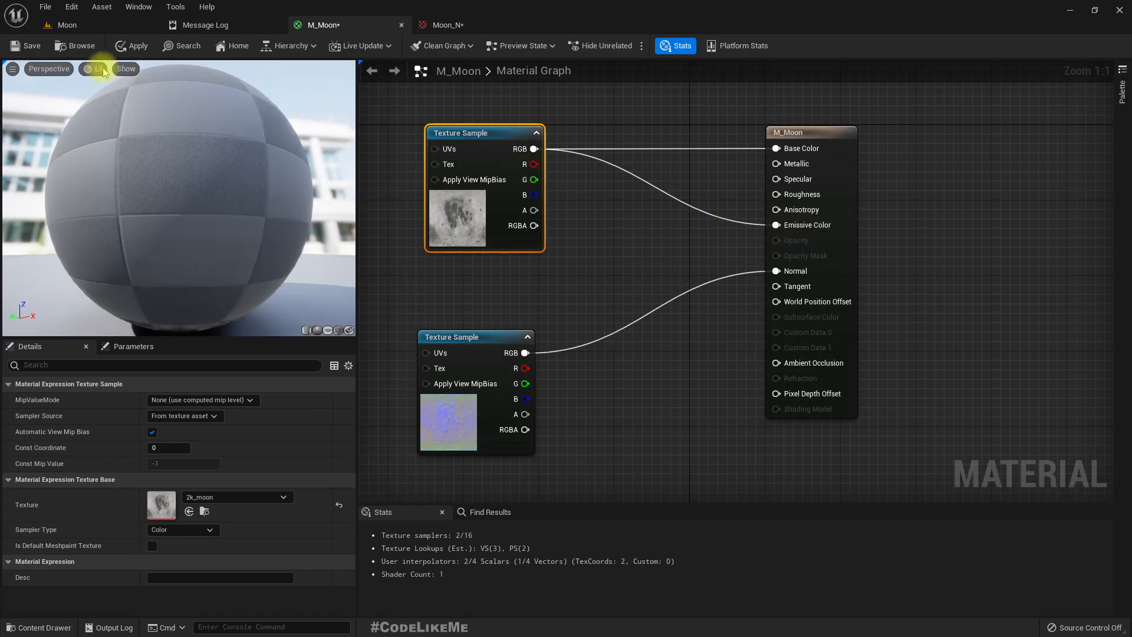
{"action": "left_click", "coordinate": [131, 45]}
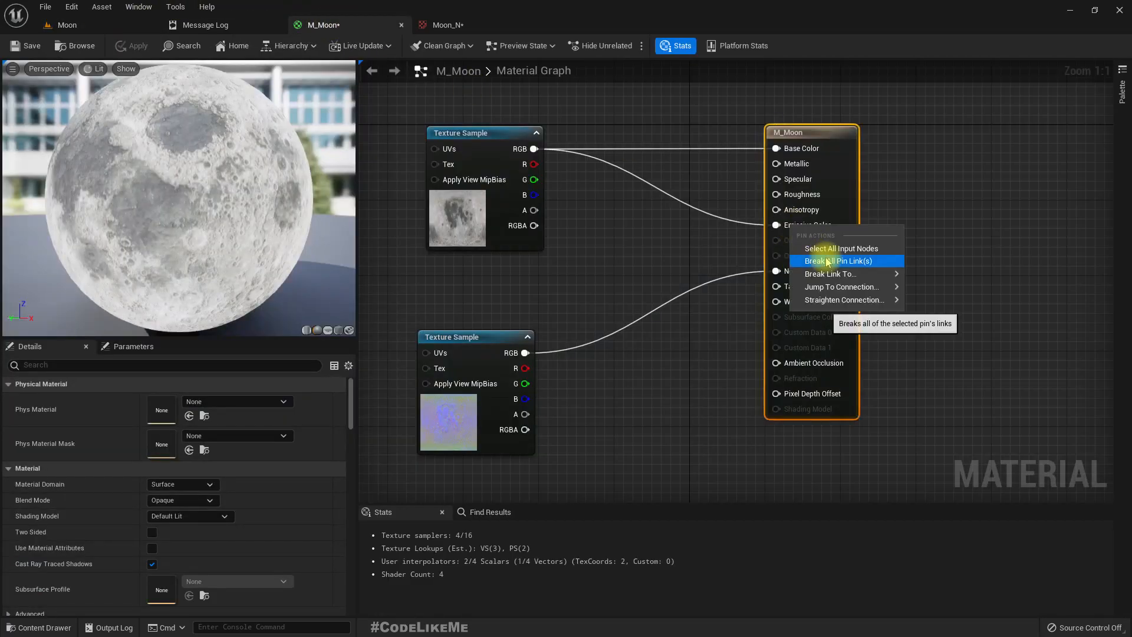
{"action": "left_click", "coordinate": [840, 261]}
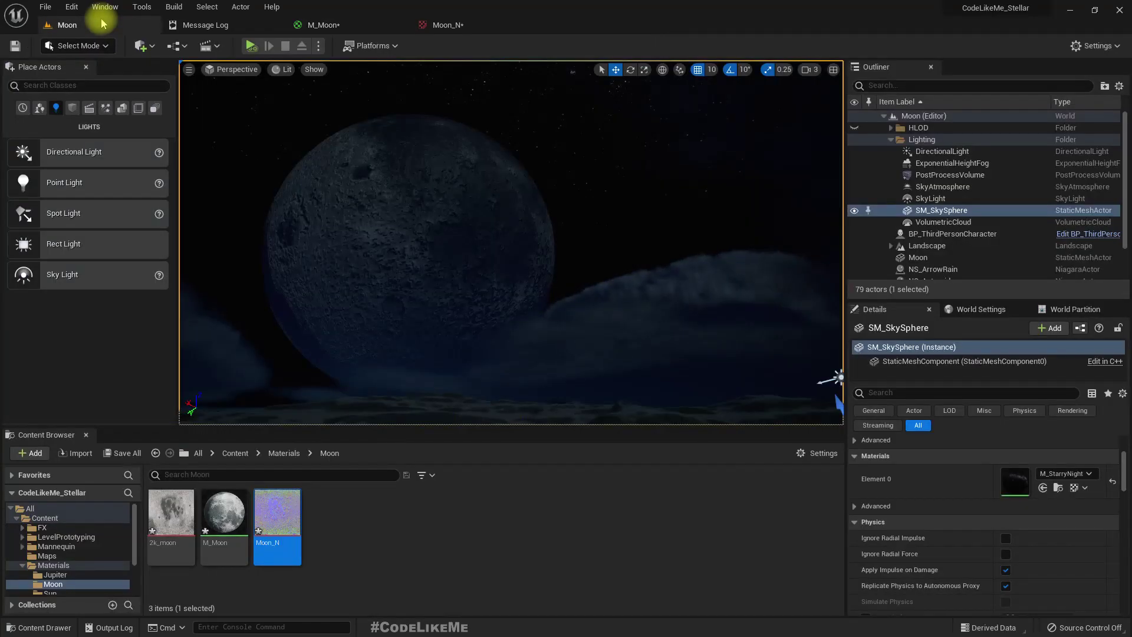
Drive Metallic, Specular (0.2) and Roughness (0.8) with scalar parameters in M_Moon.
{"action": "left_click", "coordinate": [321, 24]}
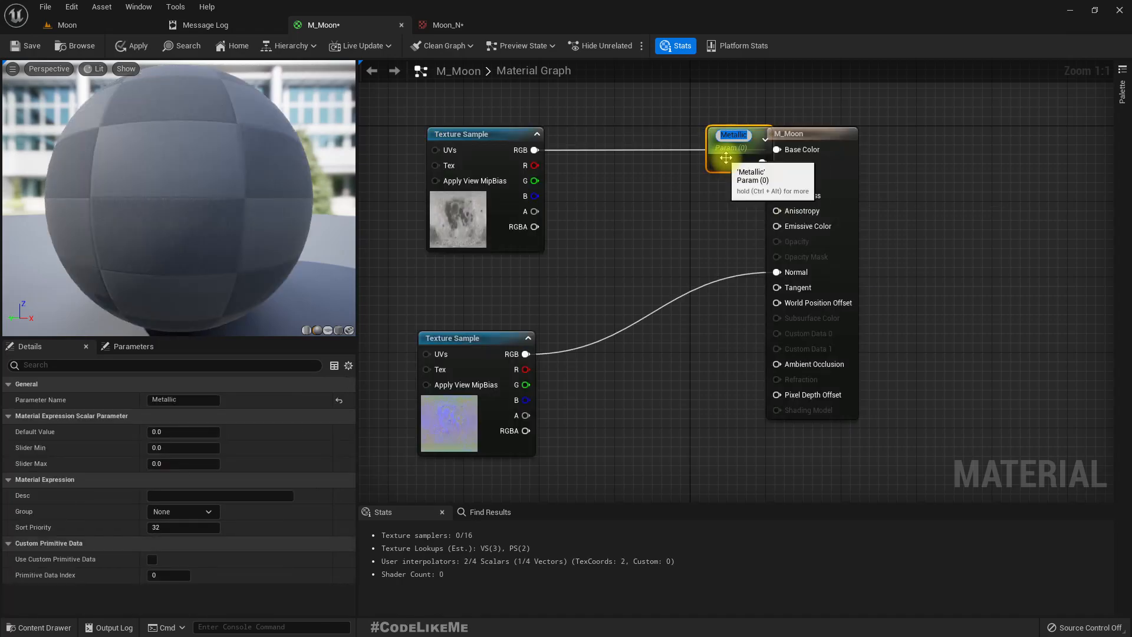
{"action": "left_click_drag", "start_coordinate": [729, 152], "coordinate": [671, 165]}
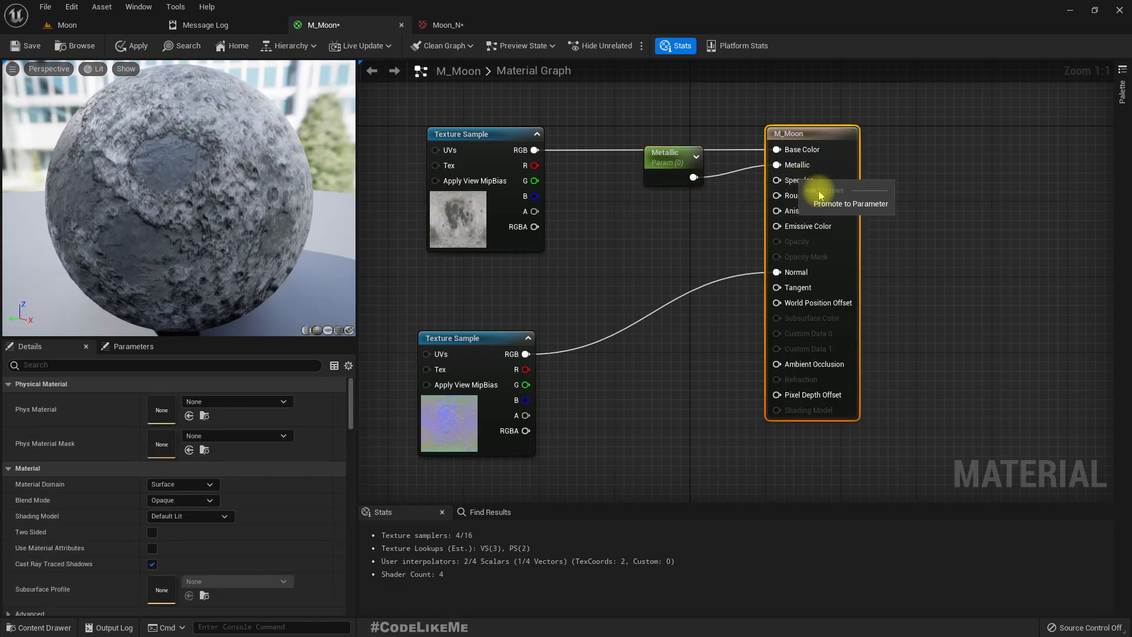
{"action": "left_click", "coordinate": [850, 202]}
{"action": "type", "text": "2"}
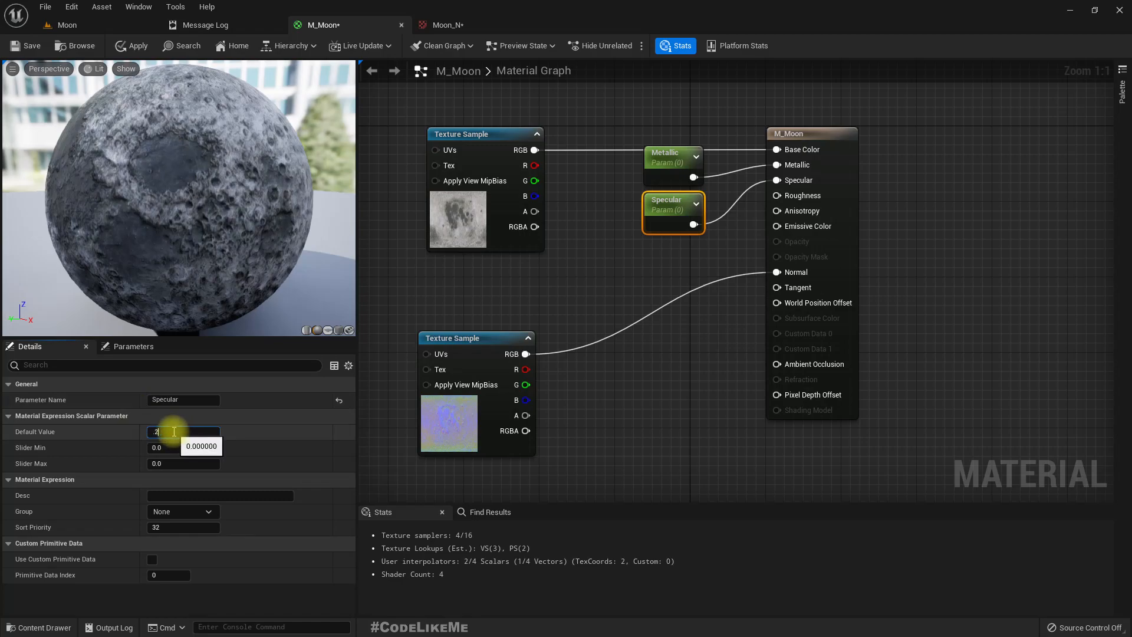
{"action": "type", "text": "0.2"}
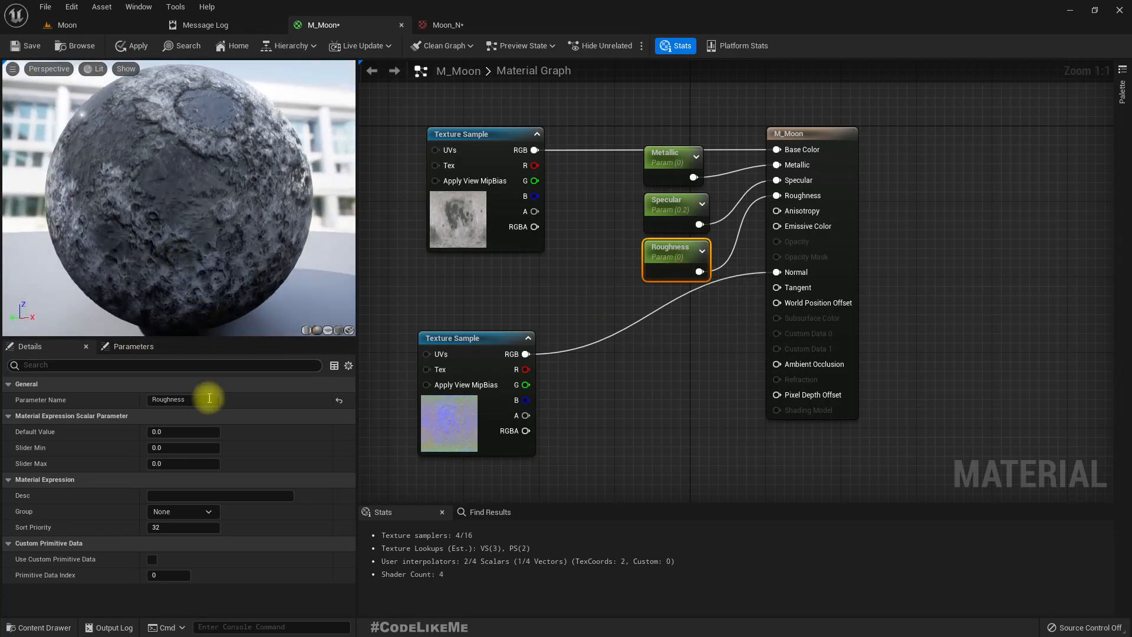
{"action": "left_click", "coordinate": [183, 432]}
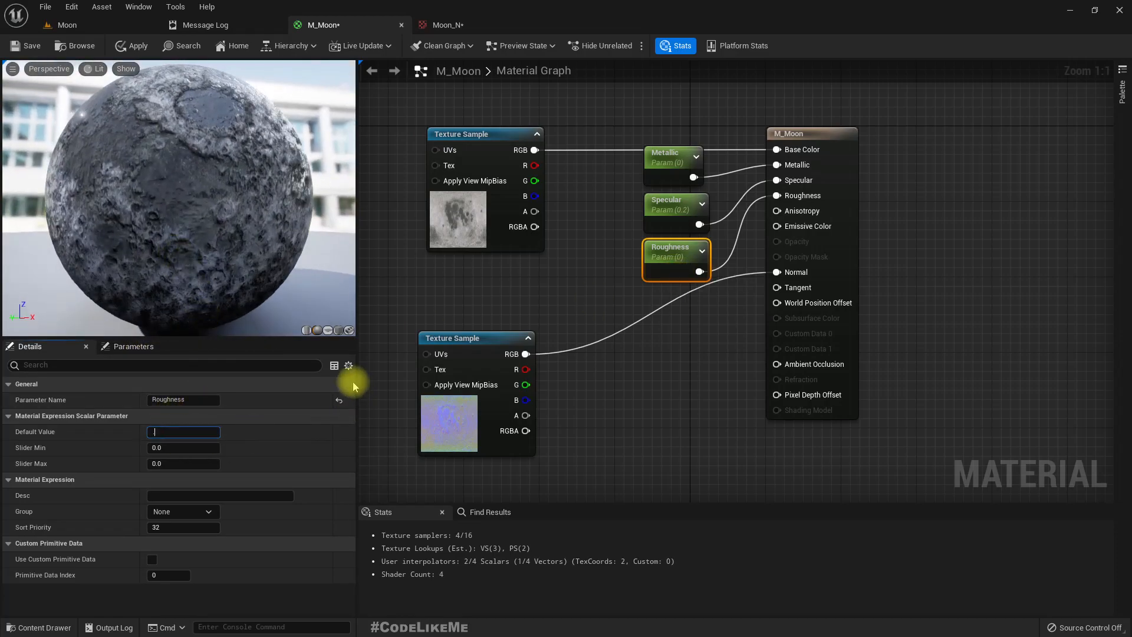
{"action": "type", "text": "0.8"}
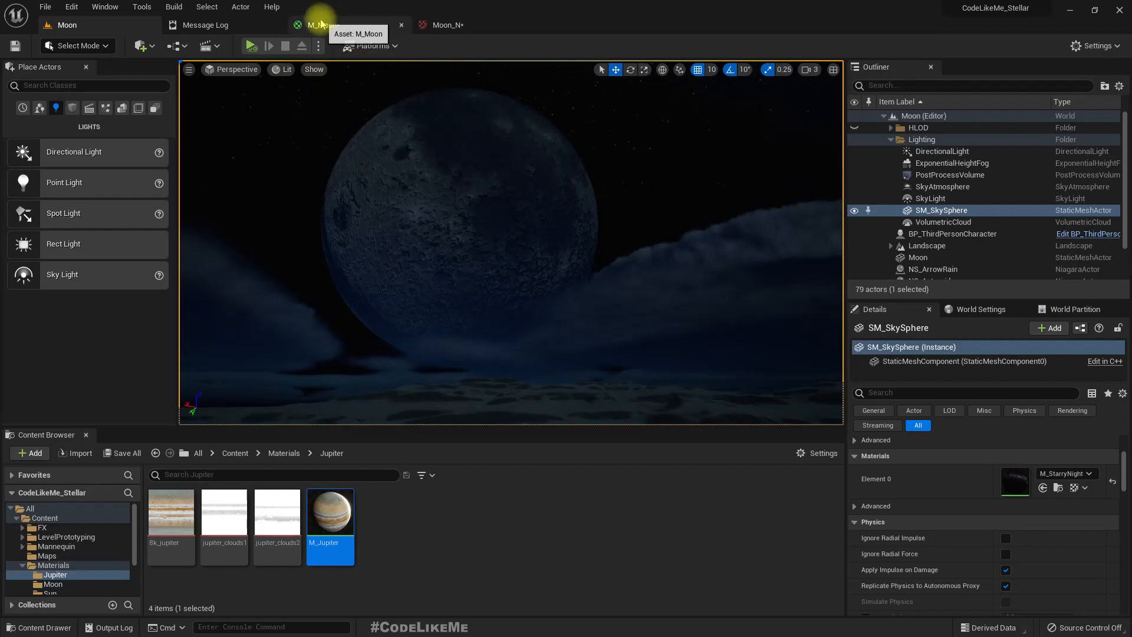
Add a SkyAtmosphereLightDirection node feeding a DotProduct in M_Moon.
{"action": "left_click", "coordinate": [320, 25]}
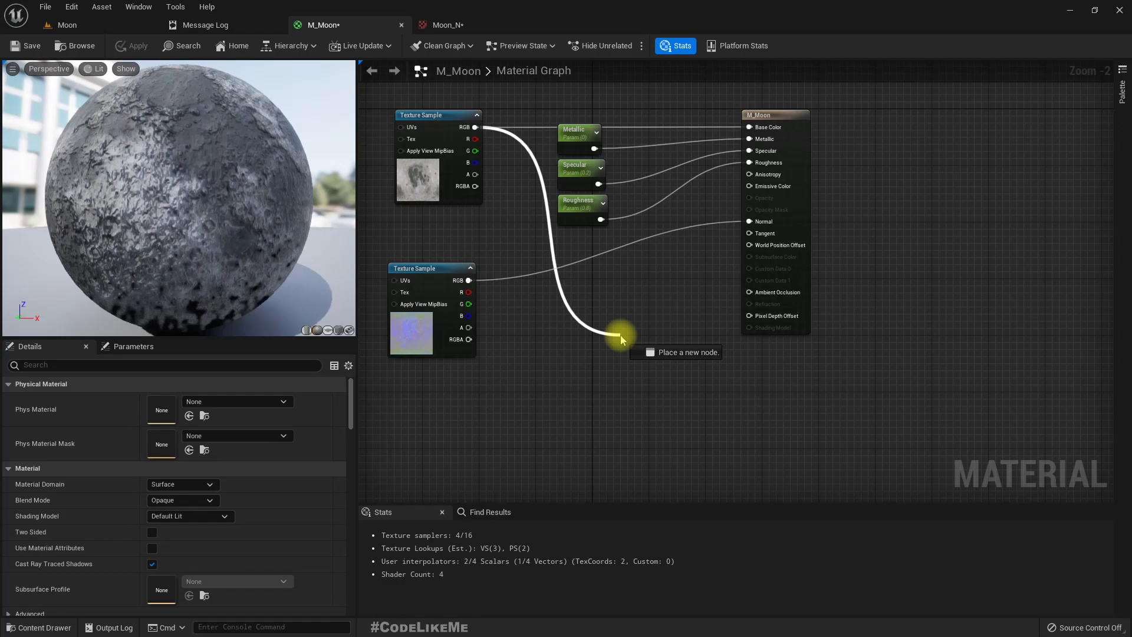
{"action": "left_click", "coordinate": [622, 336]}
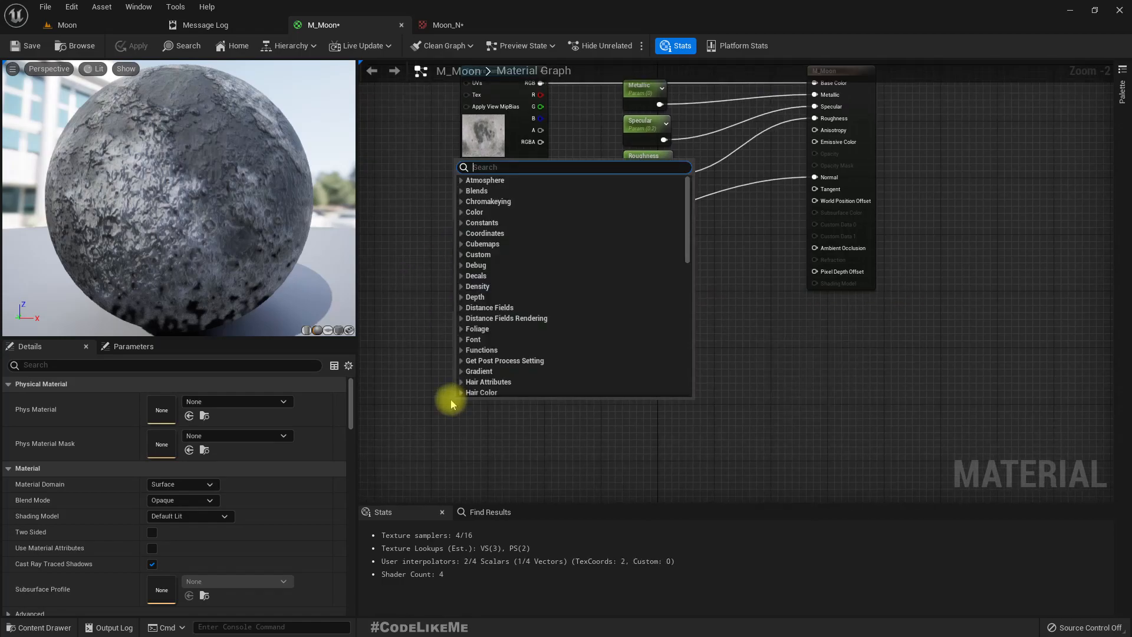
{"action": "type", "text": "lightdir"}
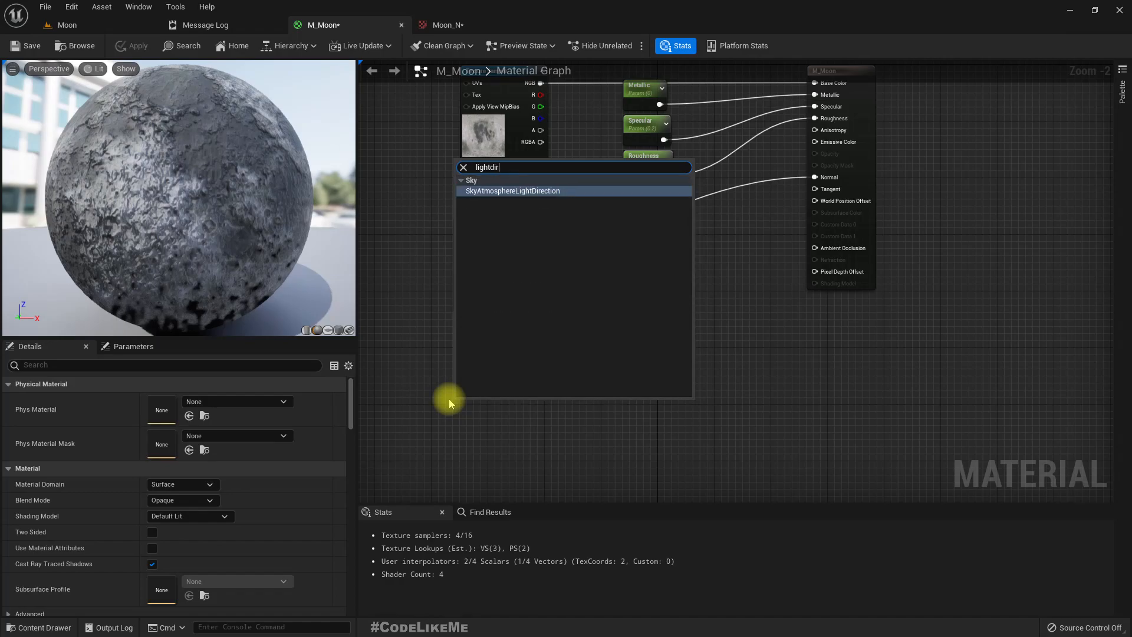
{"action": "left_click", "coordinate": [511, 191]}
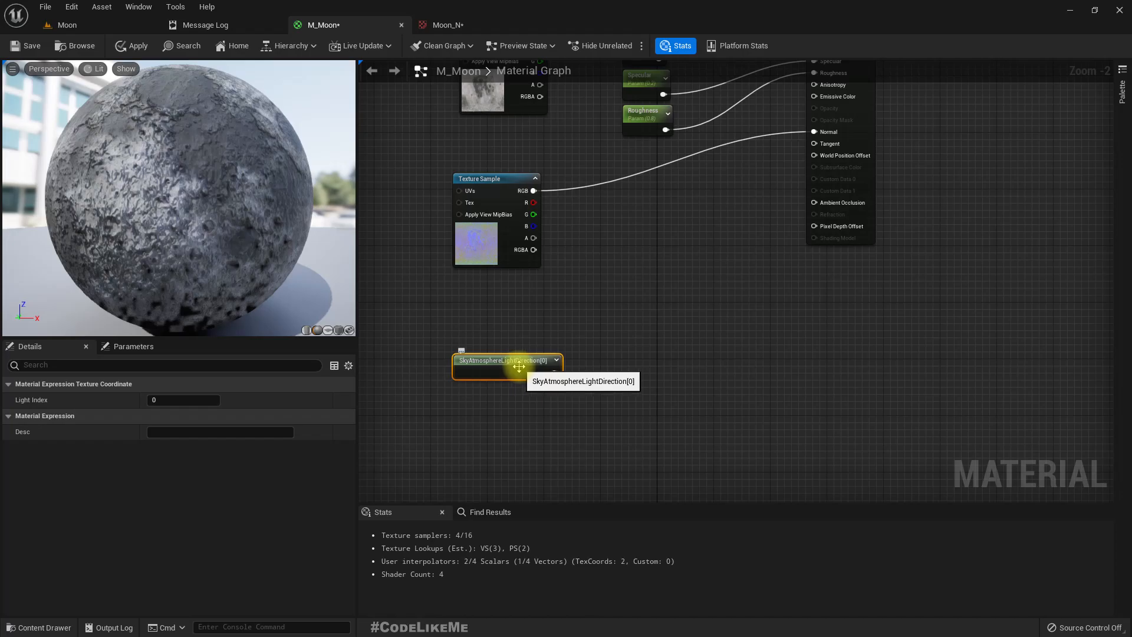
{"action": "left_click_drag", "start_coordinate": [506, 364], "coordinate": [482, 351]}
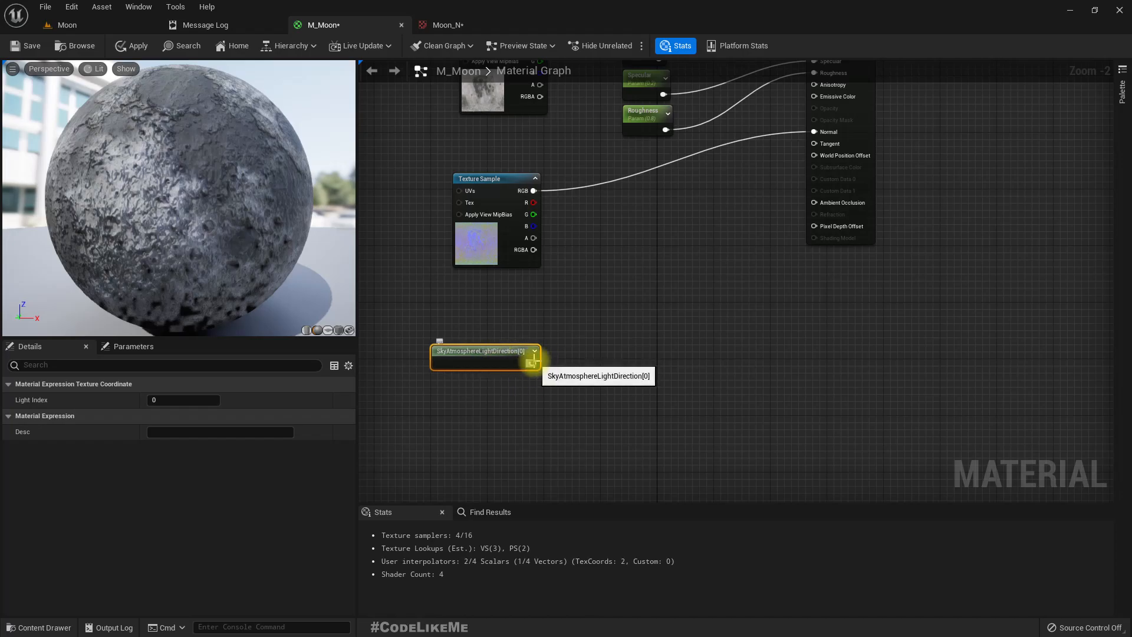
{"action": "left_click_drag", "start_coordinate": [533, 362], "coordinate": [586, 387]}
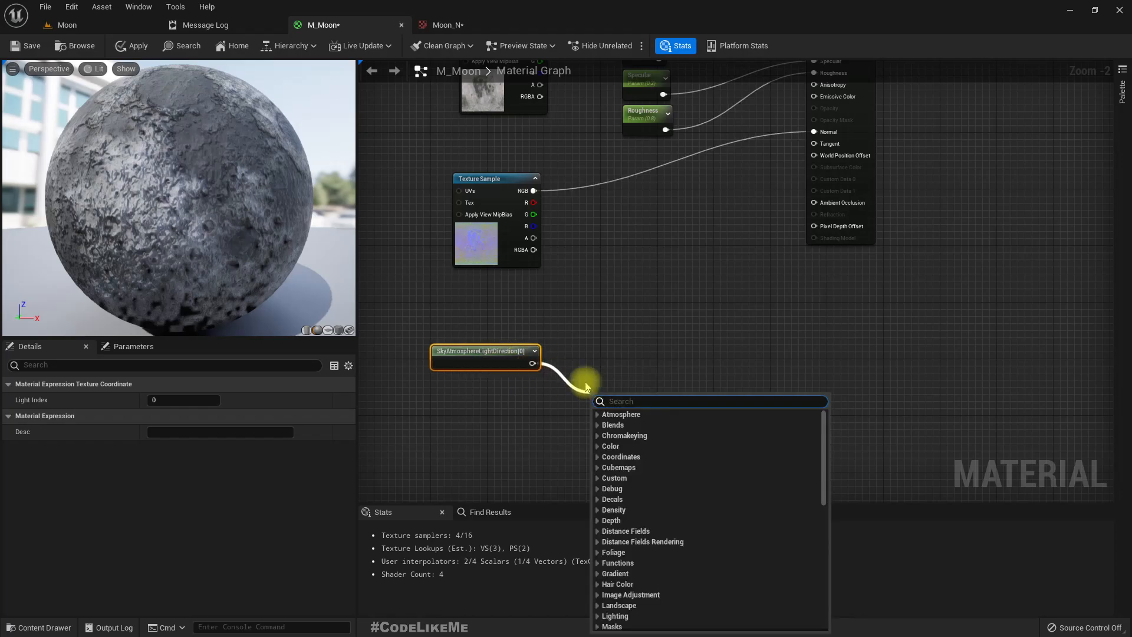
{"action": "type", "text": "dot"}
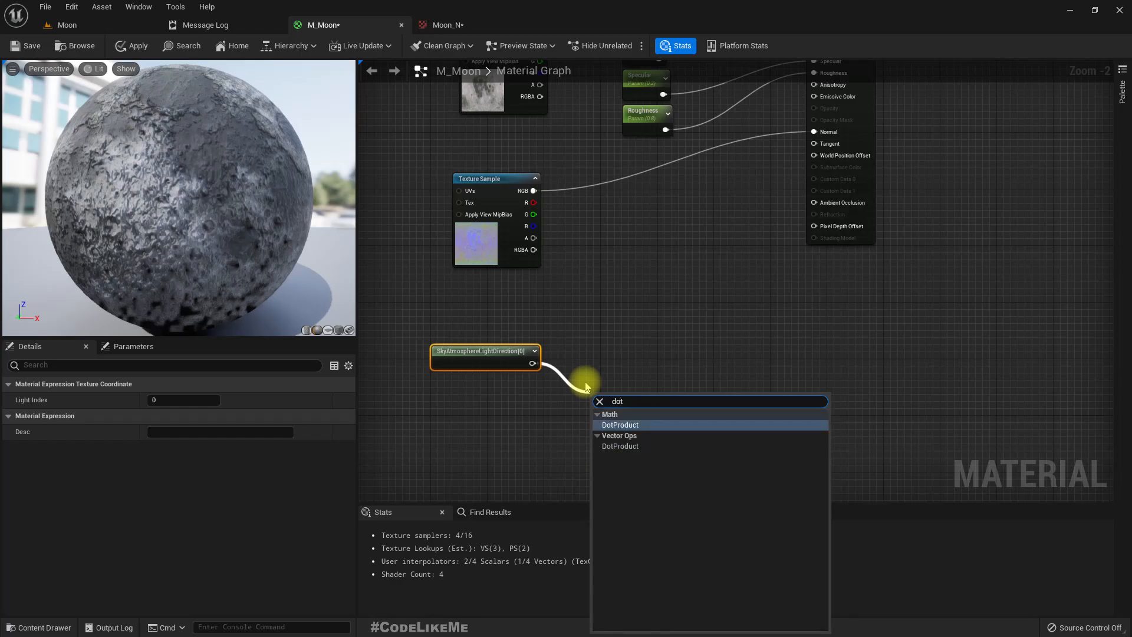
{"action": "left_click", "coordinate": [620, 425]}
{"action": "type", "text": "pixeln"}
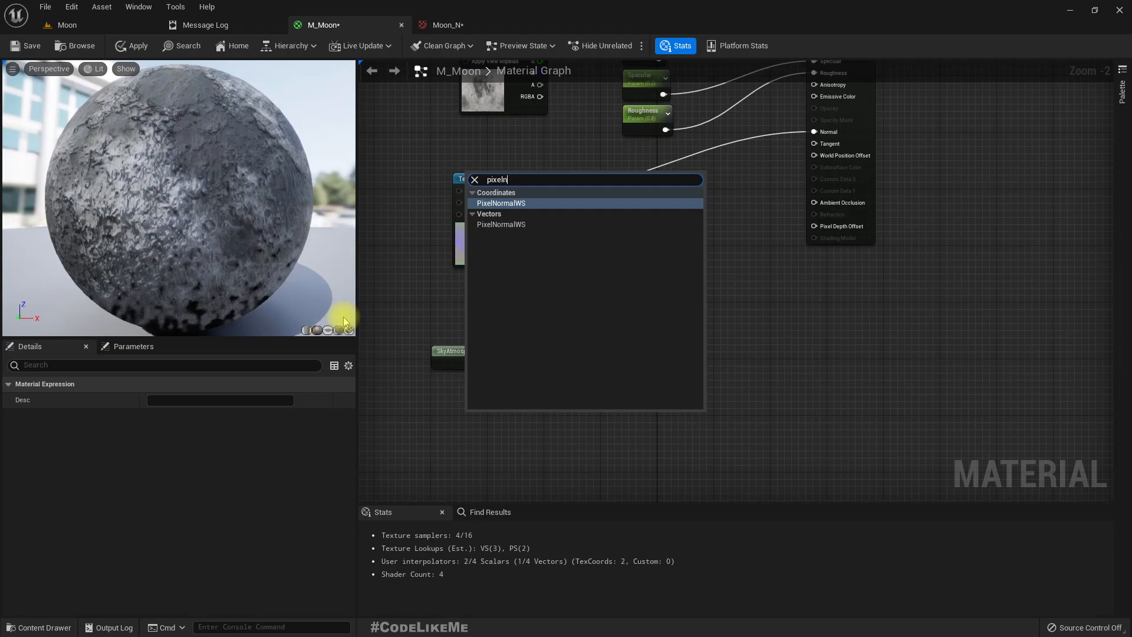
Add VertexNormalWS and PixelNormalWS nodes, wiring the vertex normal into the Dot.
{"action": "type", "text": "vertex"}
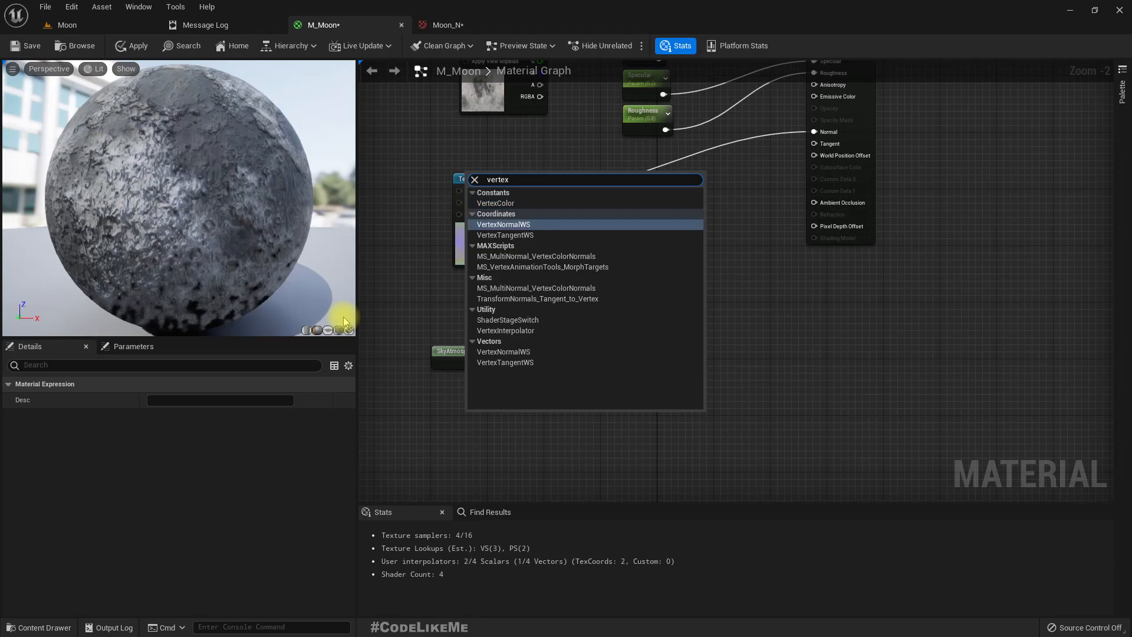
{"action": "left_click", "coordinate": [503, 224]}
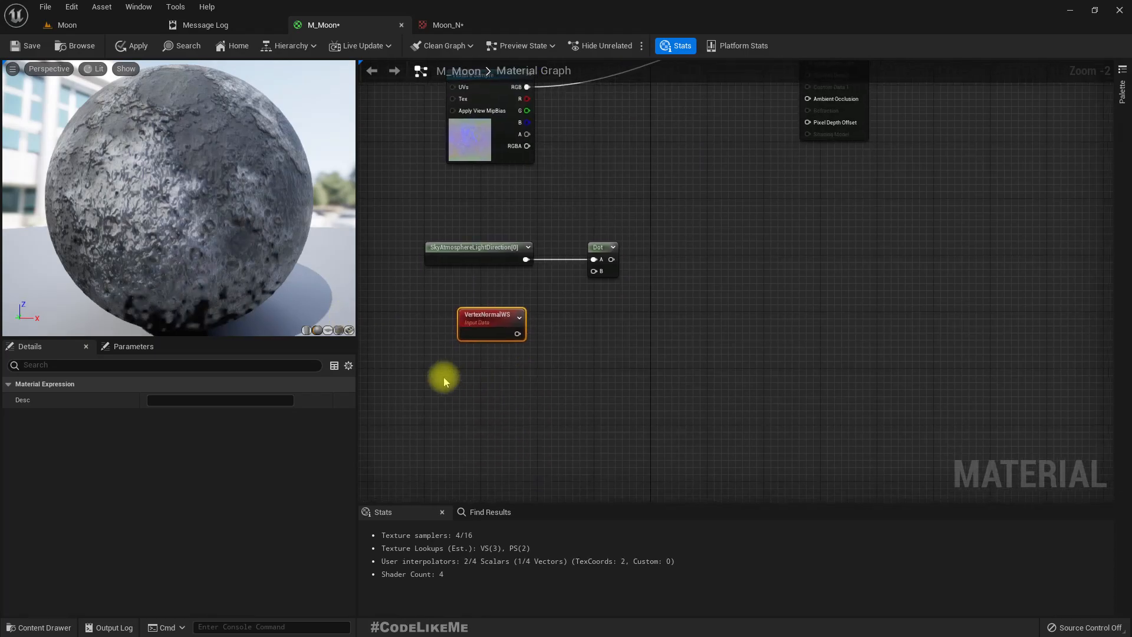
{"action": "type", "text": "pixel"}
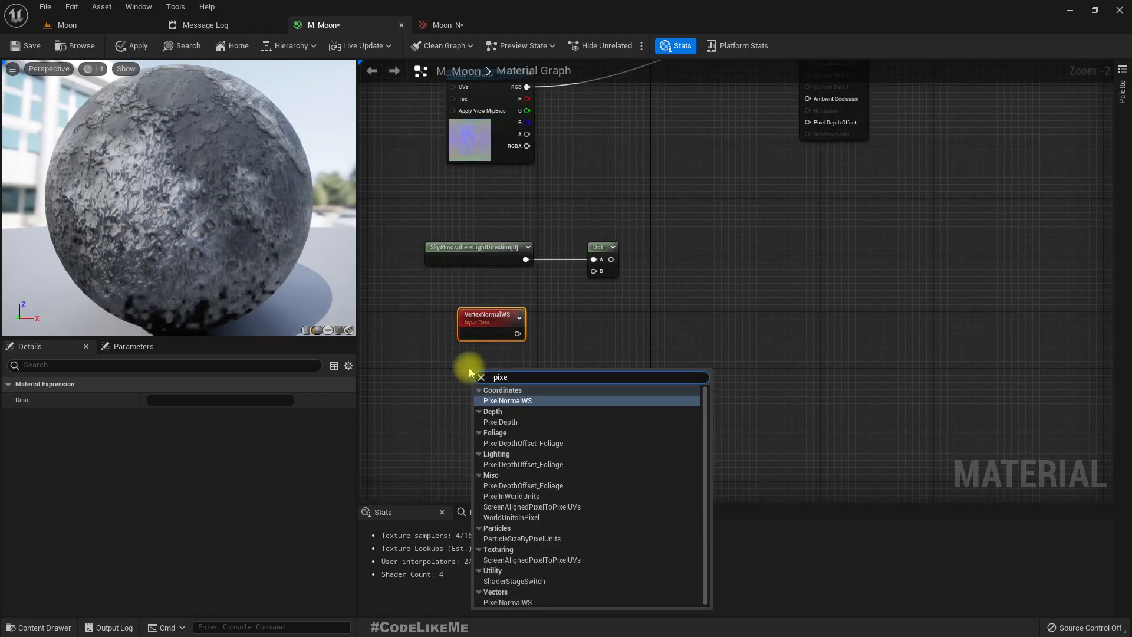
{"action": "left_click", "coordinate": [507, 401]}
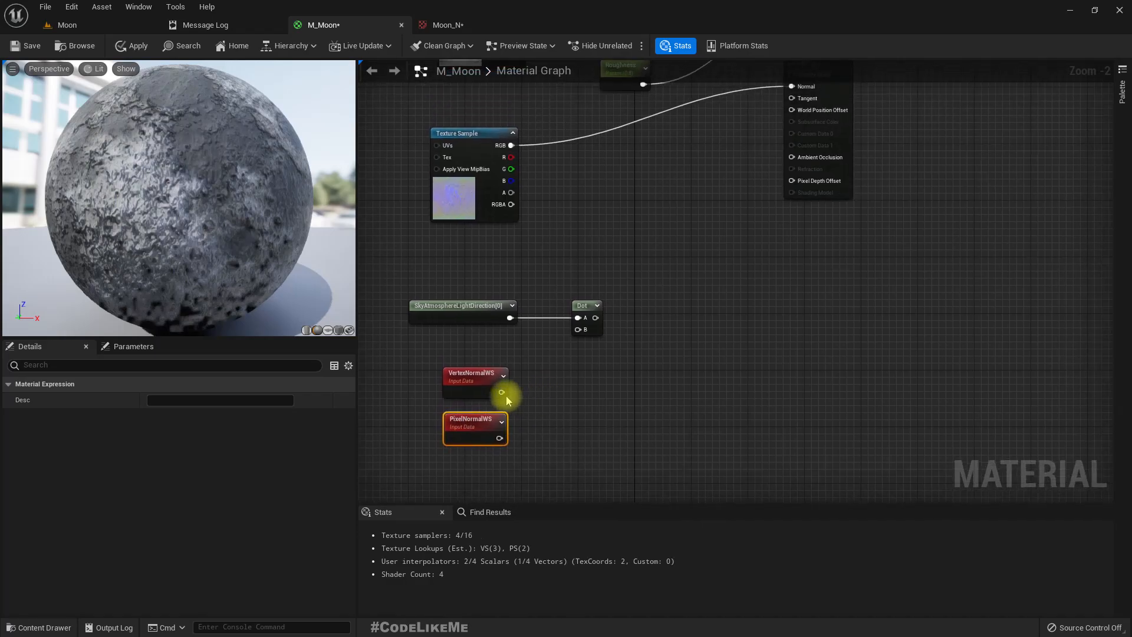
{"action": "left_click_drag", "start_coordinate": [500, 391], "coordinate": [578, 329]}
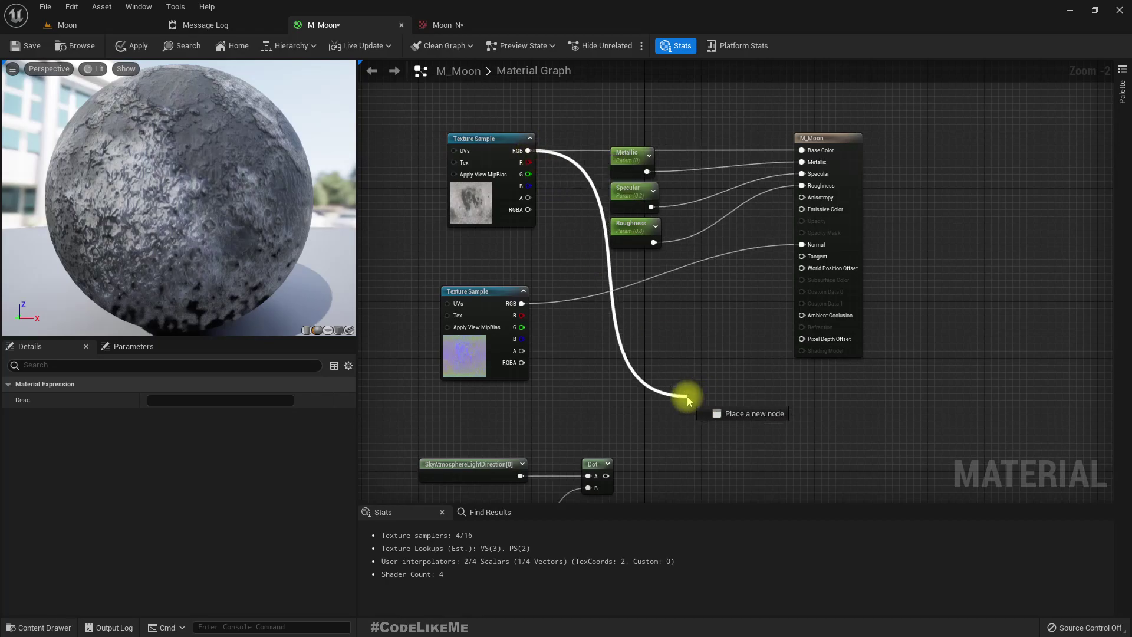
Multiply the moon texture by the Dot result into Emissive Color, feeding Dot from PixelNormalWS.
{"action": "left_click", "coordinate": [688, 397]}
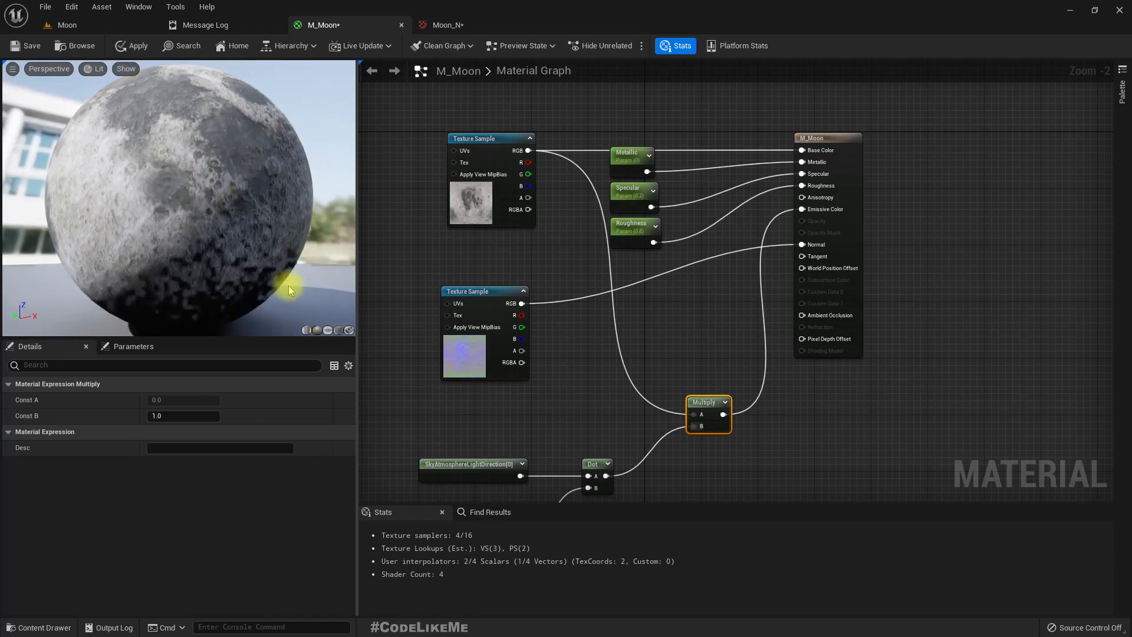
{"action": "mouse_move", "coordinate": [406, 182]}
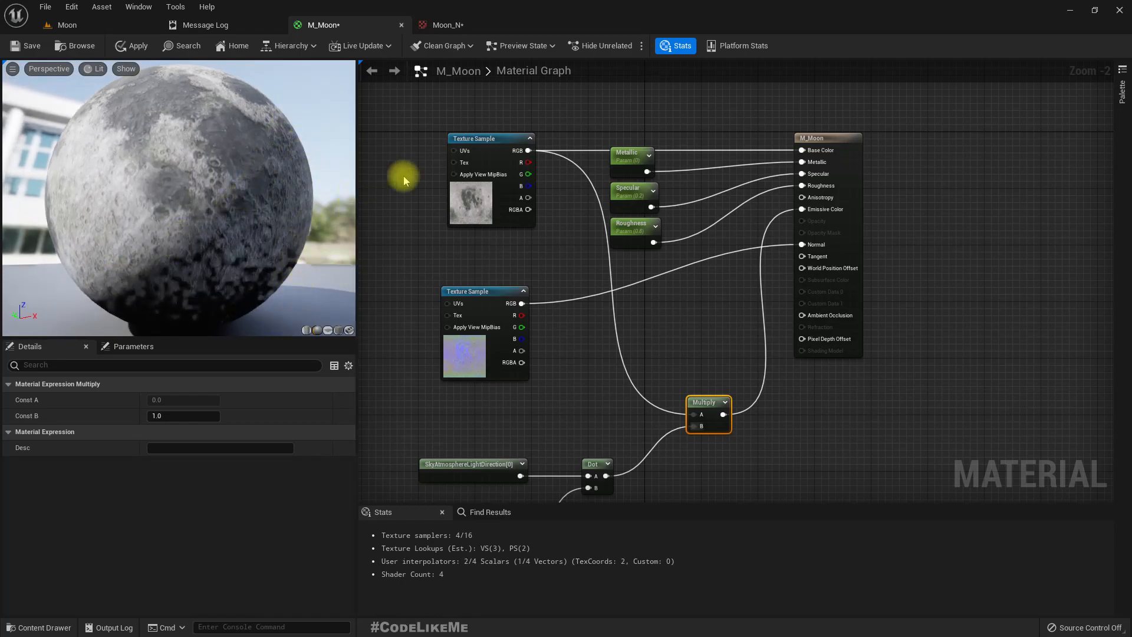
{"action": "mouse_move", "coordinate": [388, 293]}
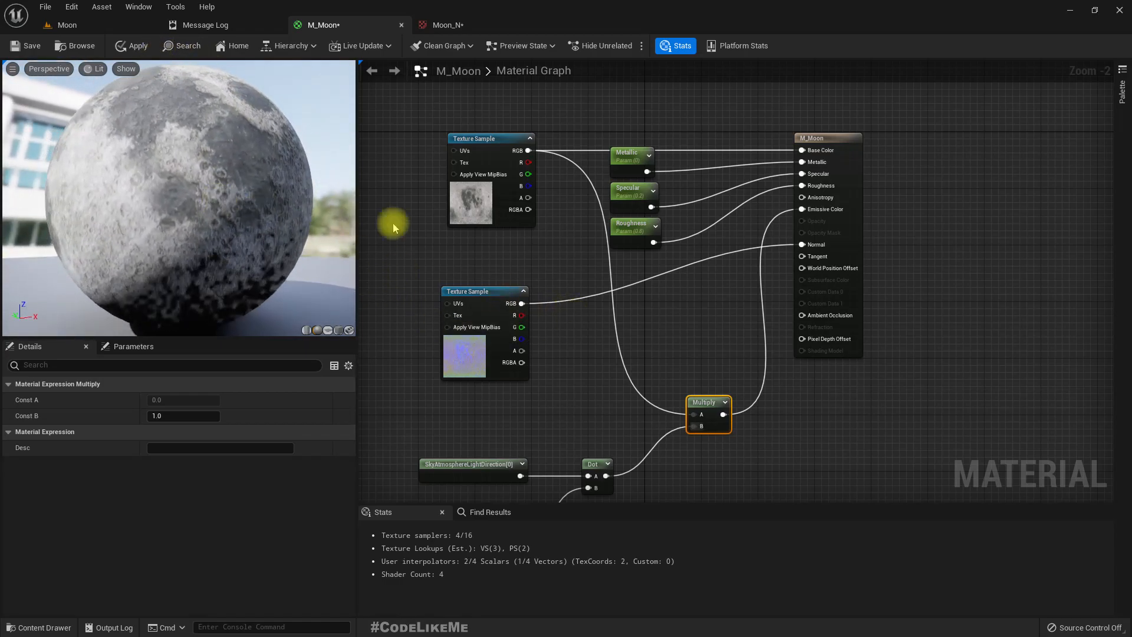
{"action": "mouse_move", "coordinate": [148, 174]}
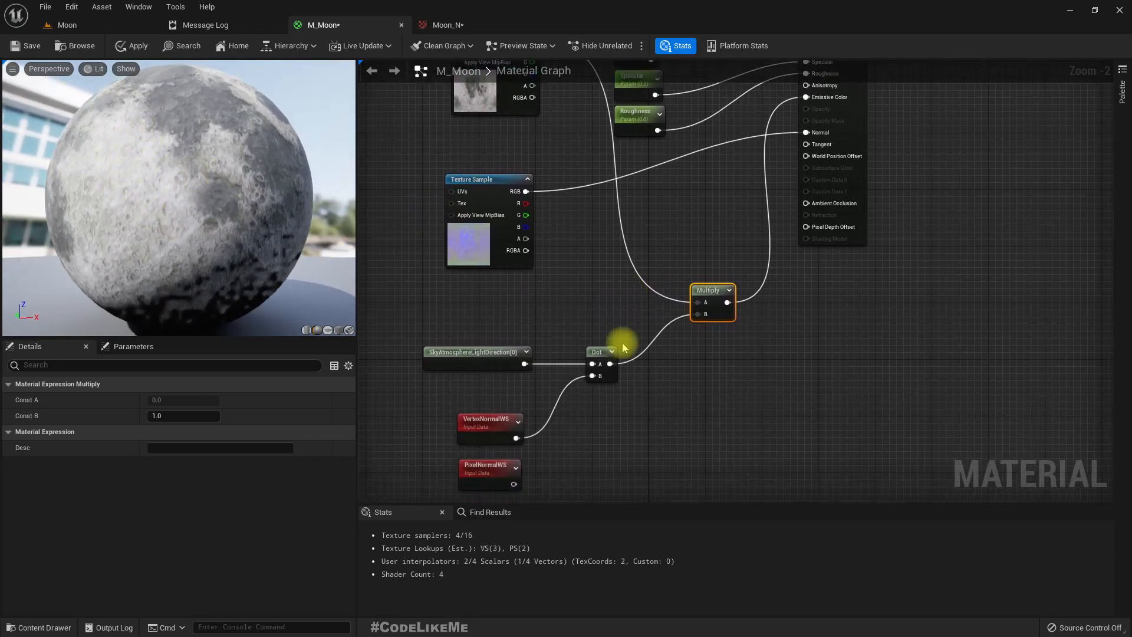
{"action": "left_click_drag", "start_coordinate": [517, 484], "coordinate": [593, 375]}
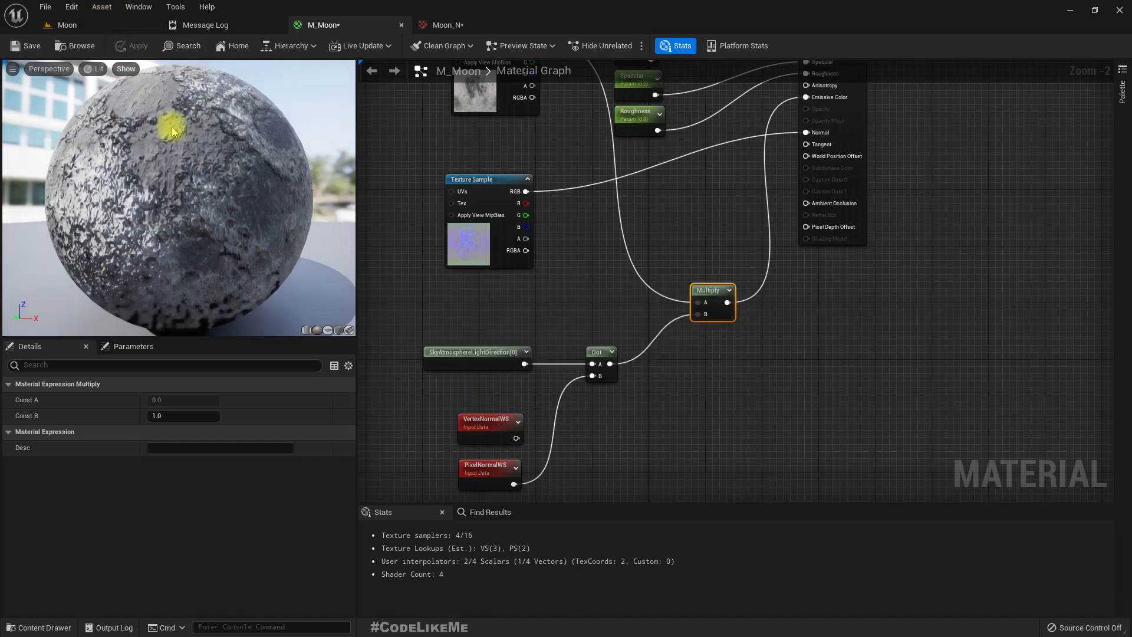
{"action": "left_click", "coordinate": [59, 24]}
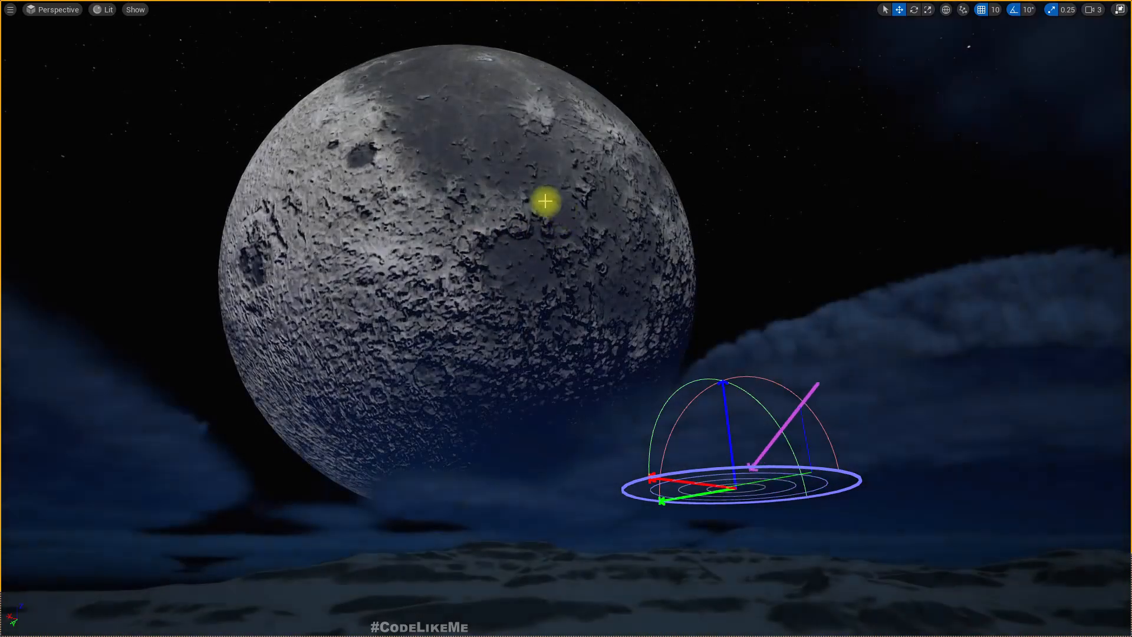
Rotate the DirectionalLight so one side of the moon is lit and the other shadowed.
{"action": "left_click_drag", "start_coordinate": [787, 387], "coordinate": [719, 462]}
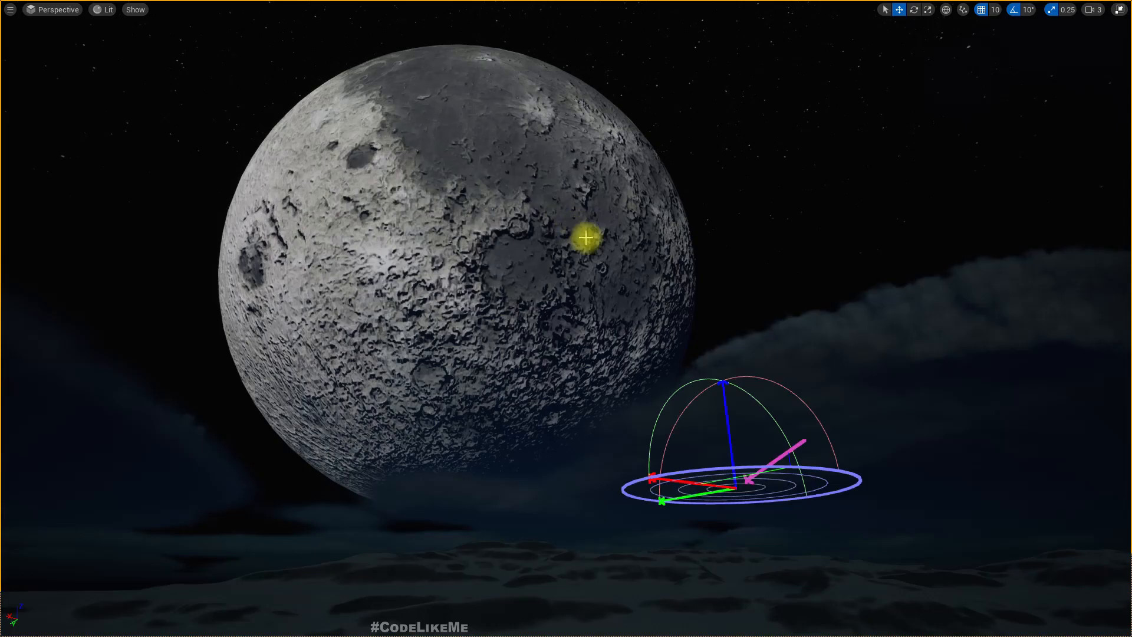
{"action": "left_click_drag", "start_coordinate": [784, 445], "coordinate": [715, 433]}
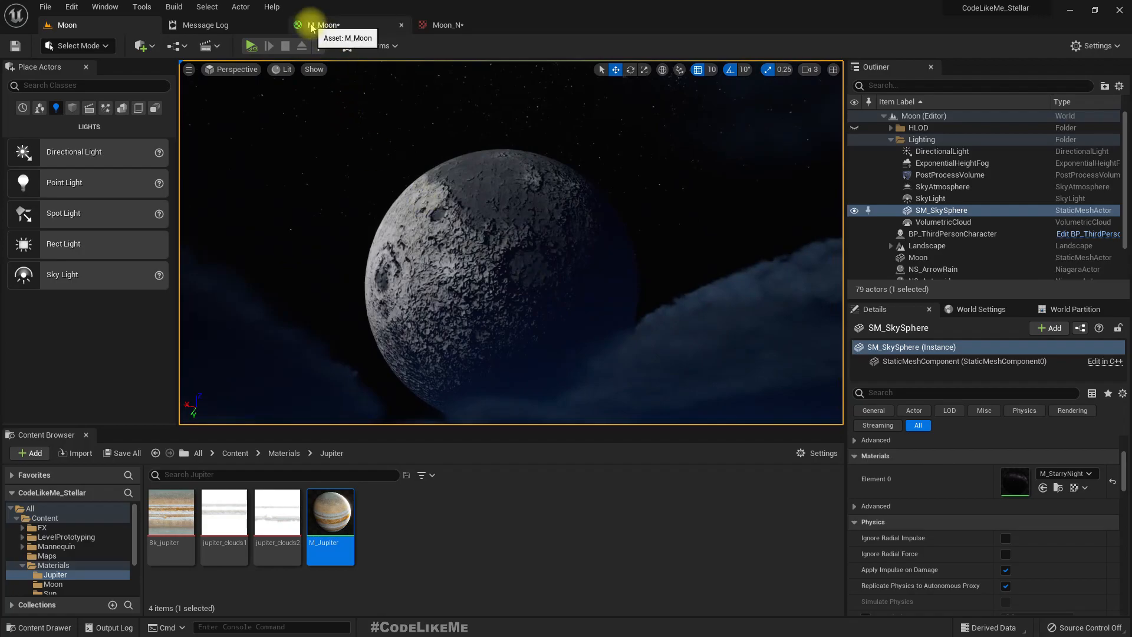
Insert a FlattenNormal node on the normal map with a Flatness scalar parameter.
{"action": "left_click", "coordinate": [322, 25]}
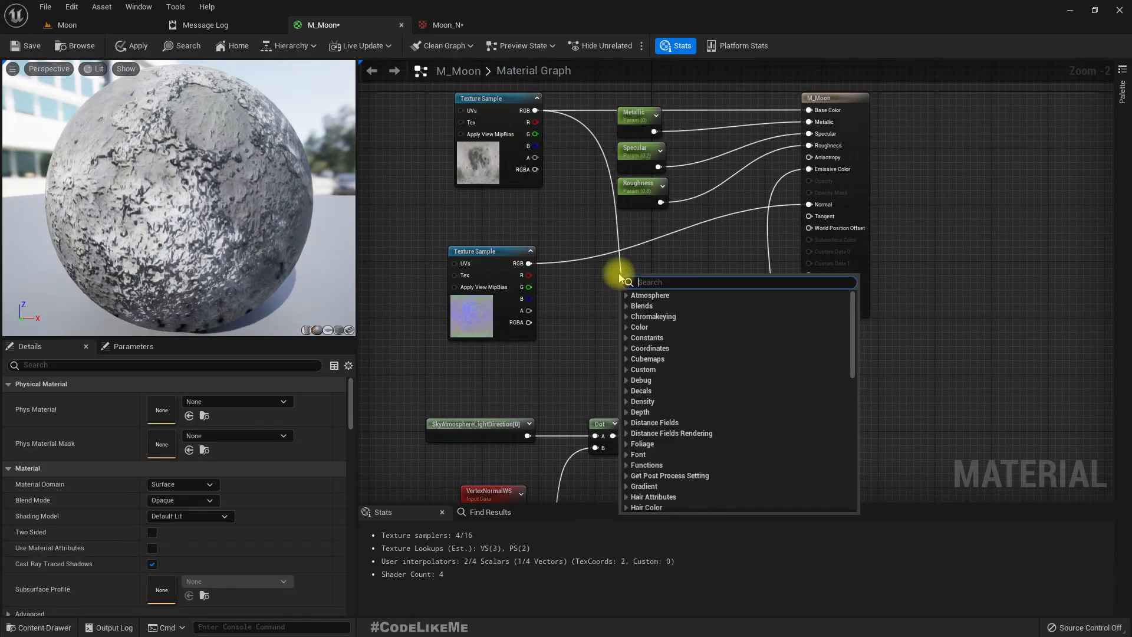
{"action": "type", "text": "flatt"}
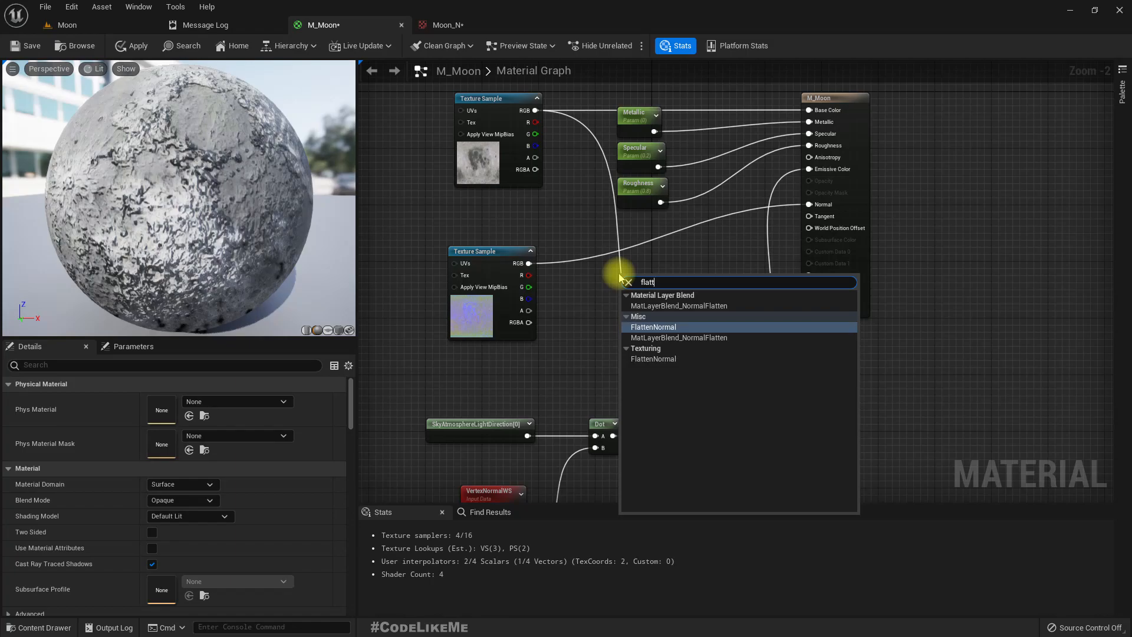
{"action": "left_click", "coordinate": [654, 326]}
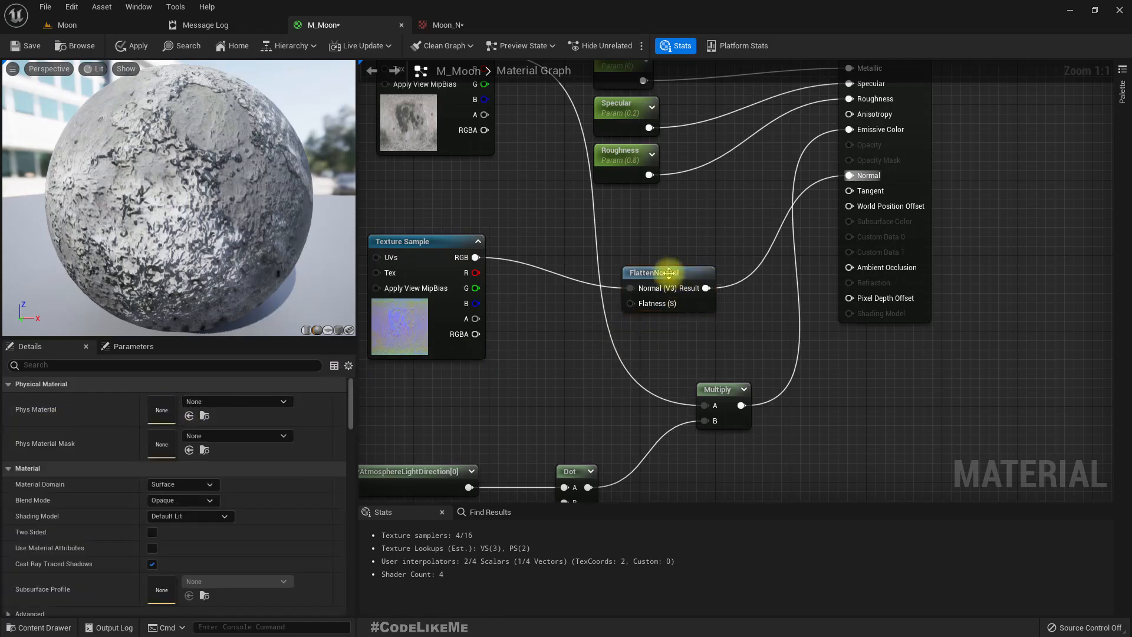
{"action": "left_click", "coordinate": [666, 273]}
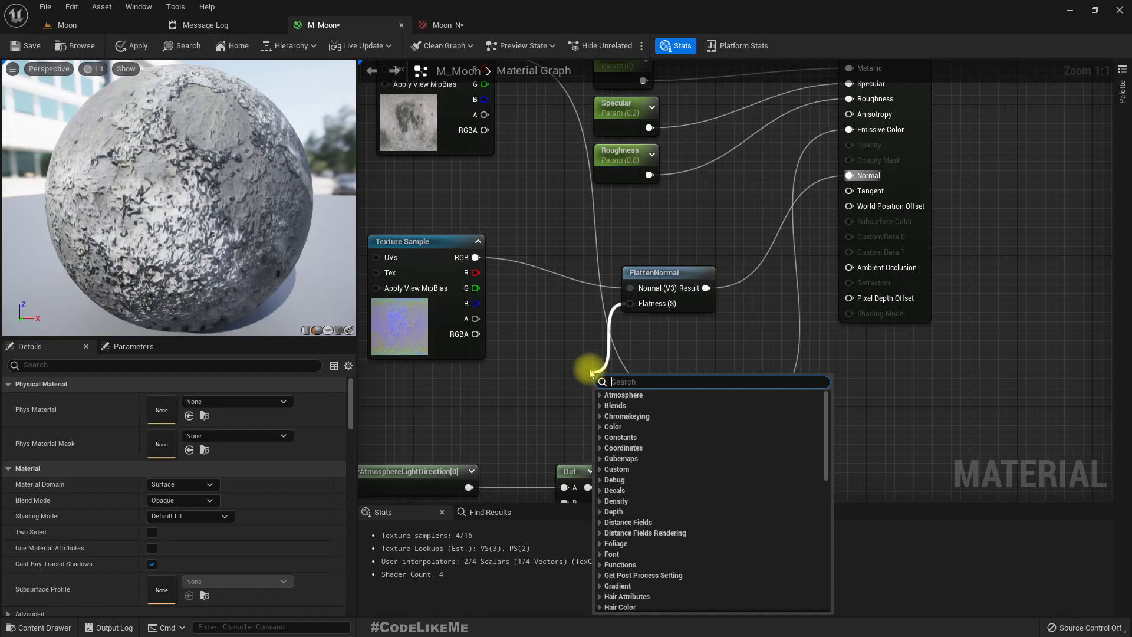
{"action": "type", "text": "paramet"}
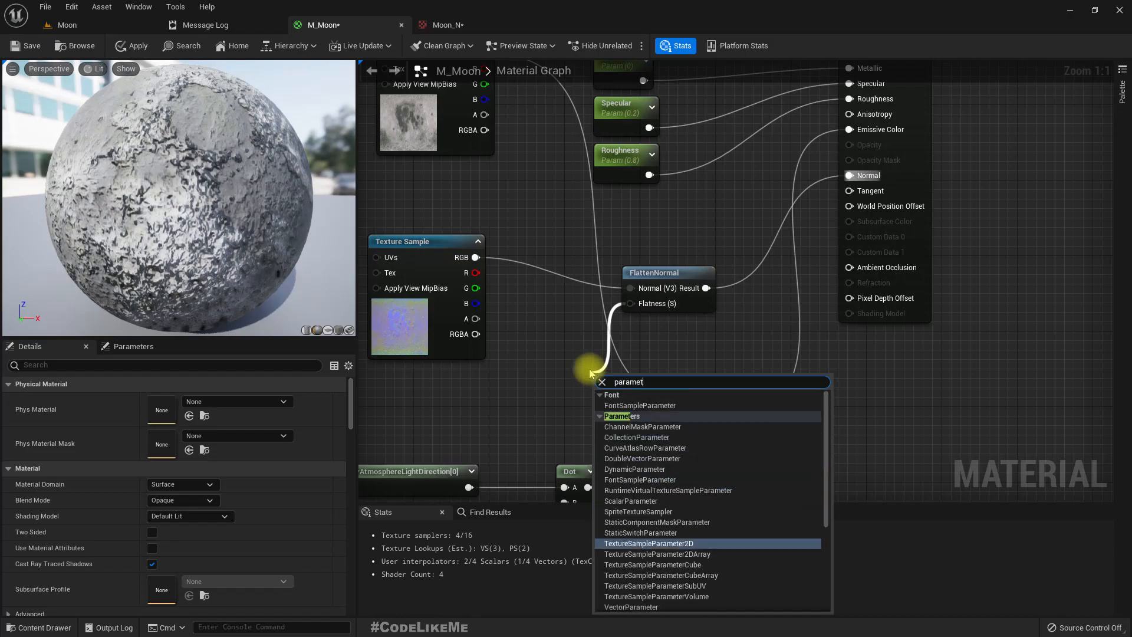
{"action": "type", "text": "er"}
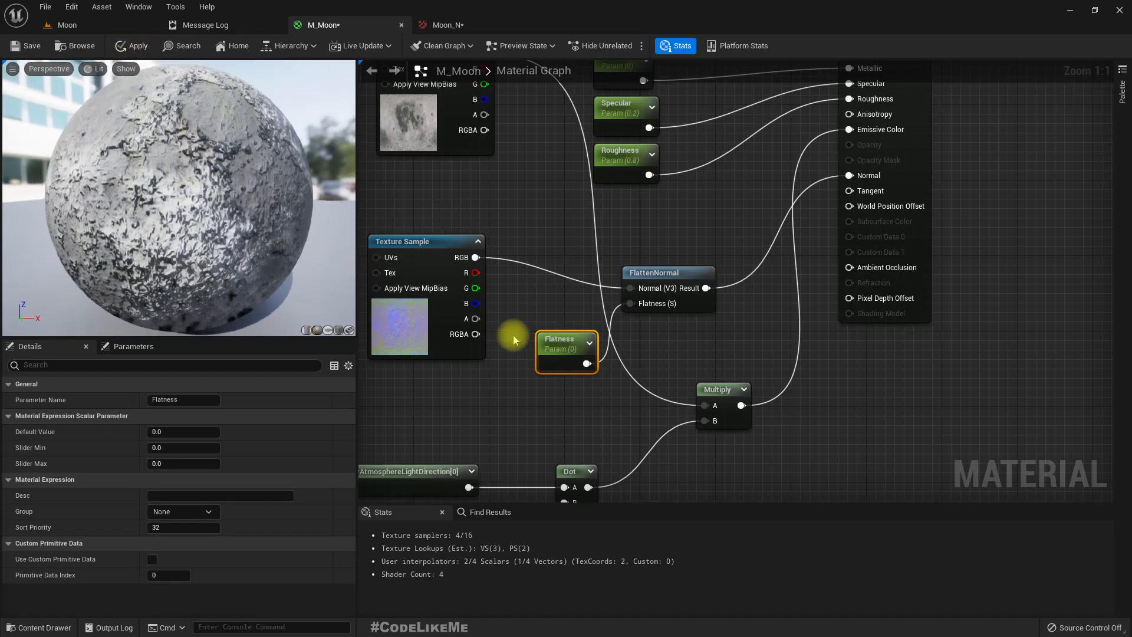
Try Flatness values from 0.1 to 1.0 and settle on a default of 0.5.
{"action": "left_click", "coordinate": [183, 432]}
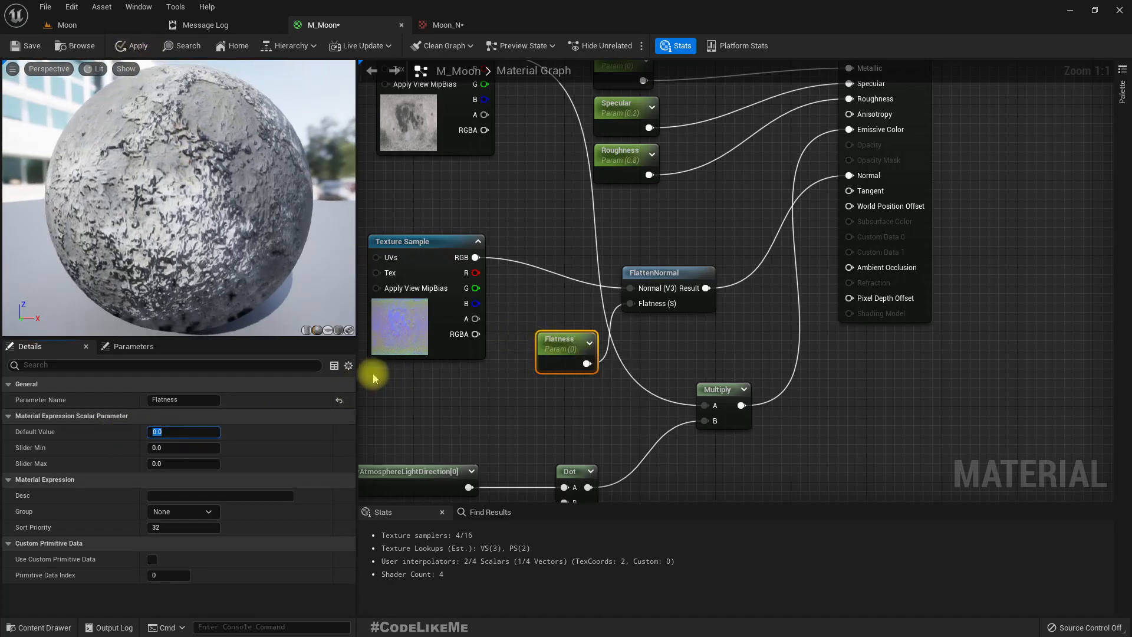
{"action": "type", "text": "1.0"}
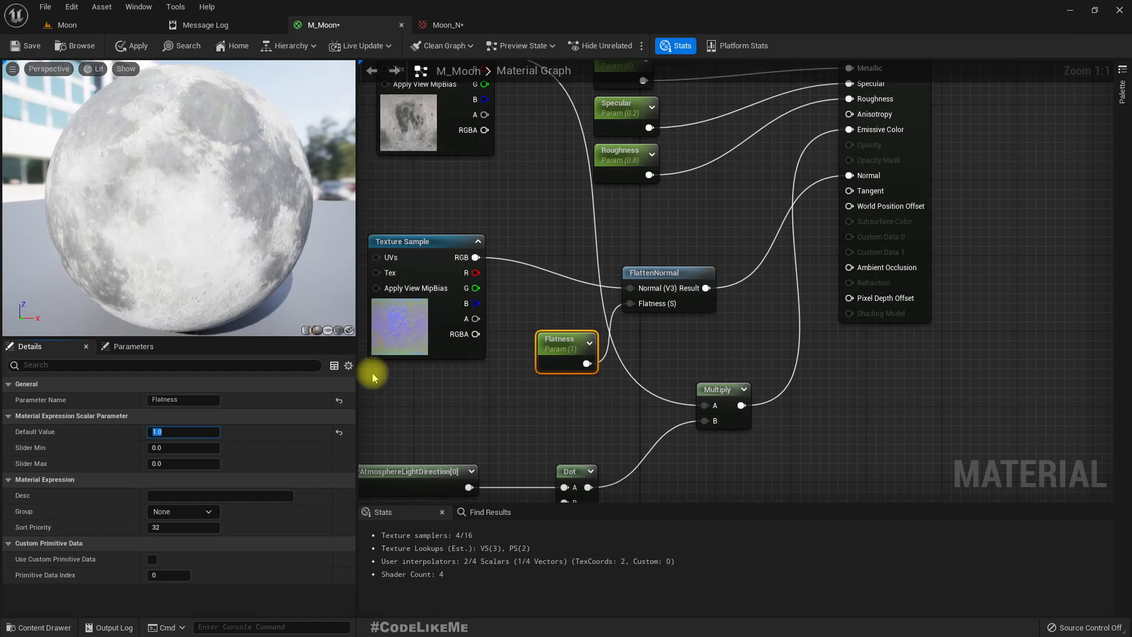
{"action": "type", "text": "0.3"}
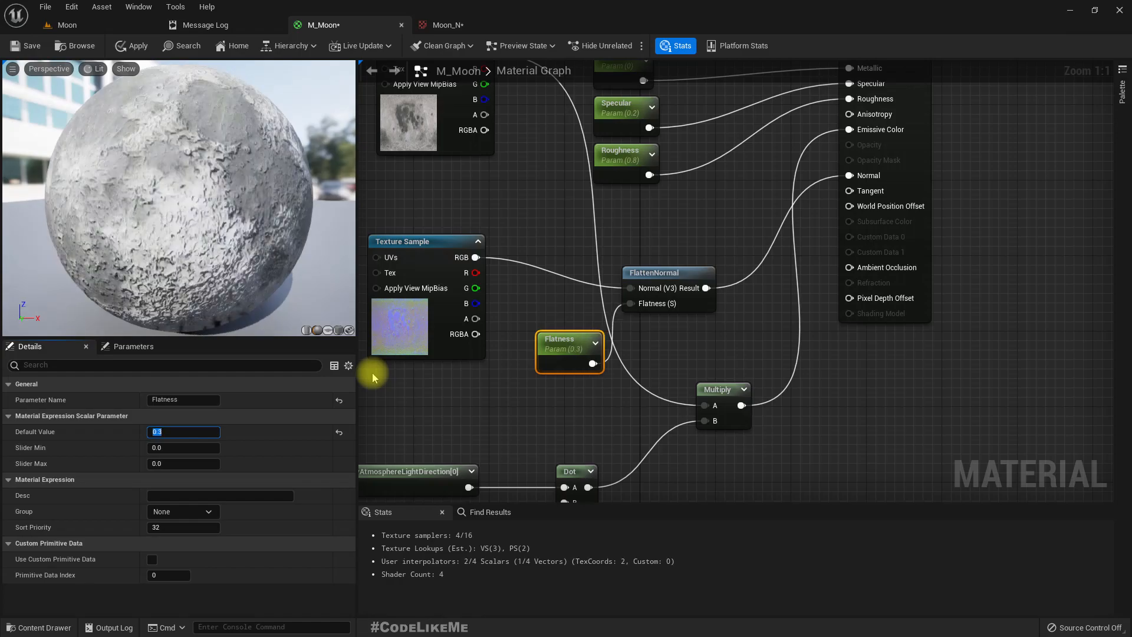
{"action": "type", "text": "0.1"}
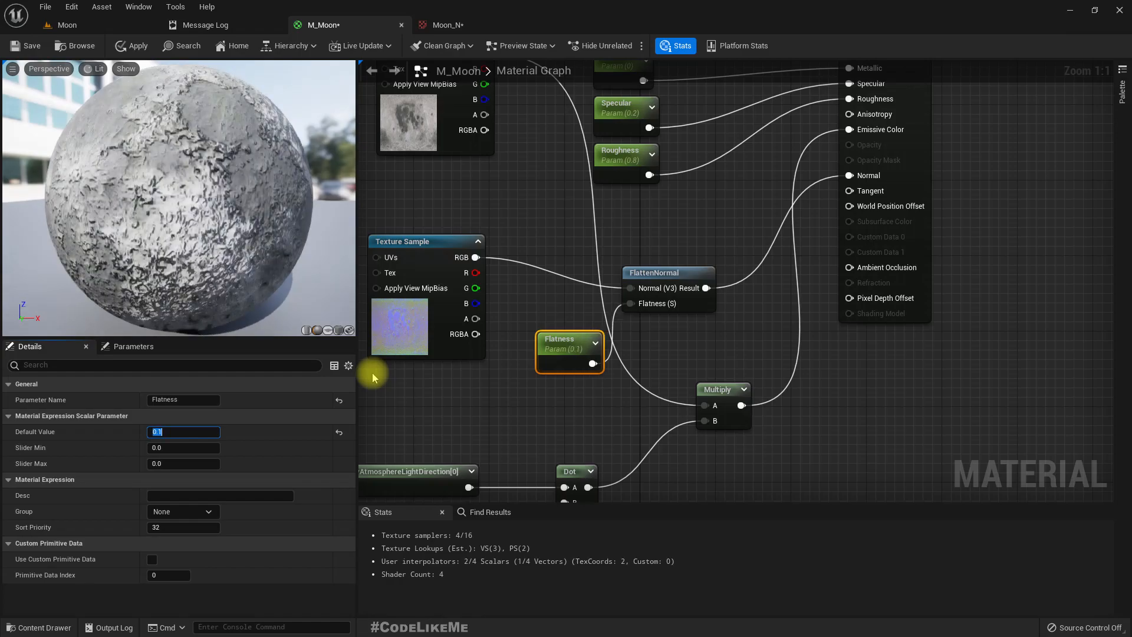
{"action": "type", "text": "0.5"}
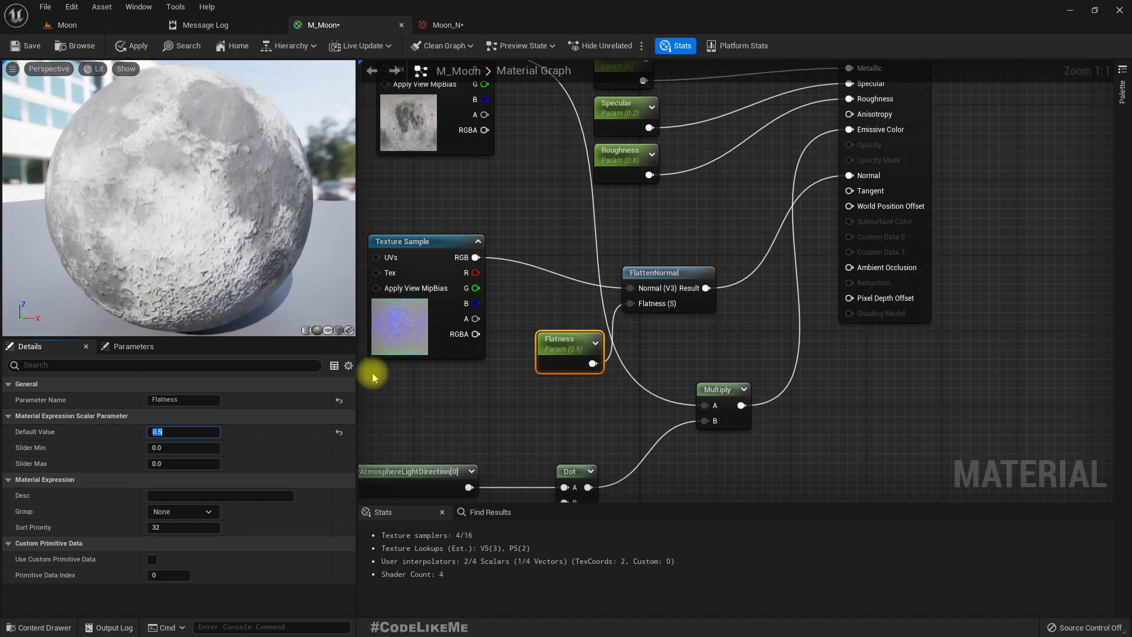
{"action": "type", "text": "6"}
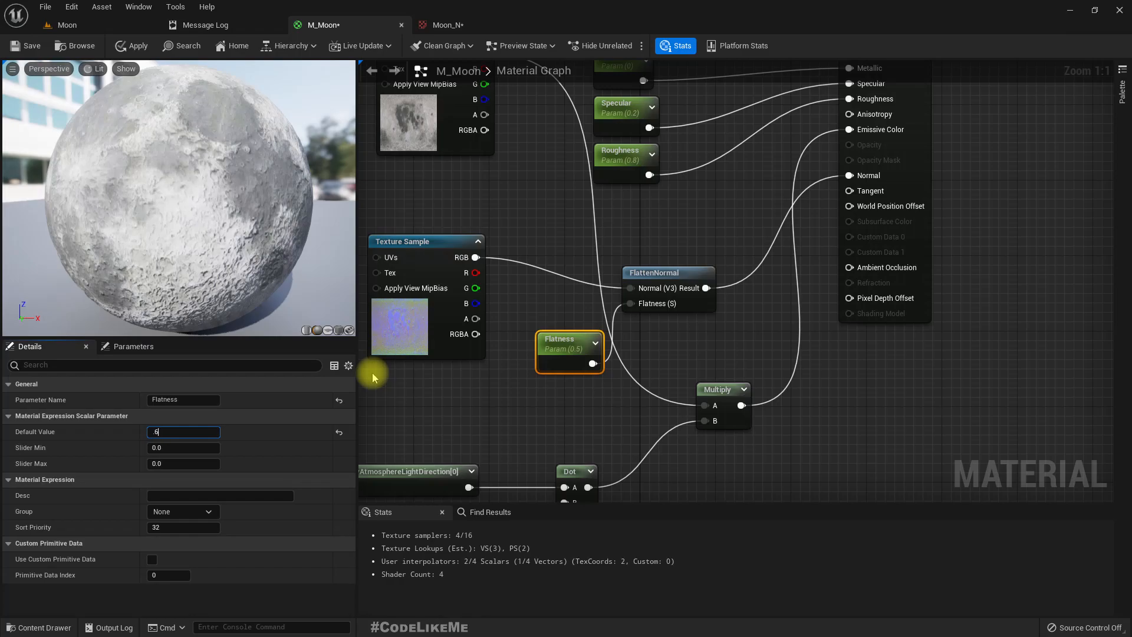
{"action": "type", "text": "0.4"}
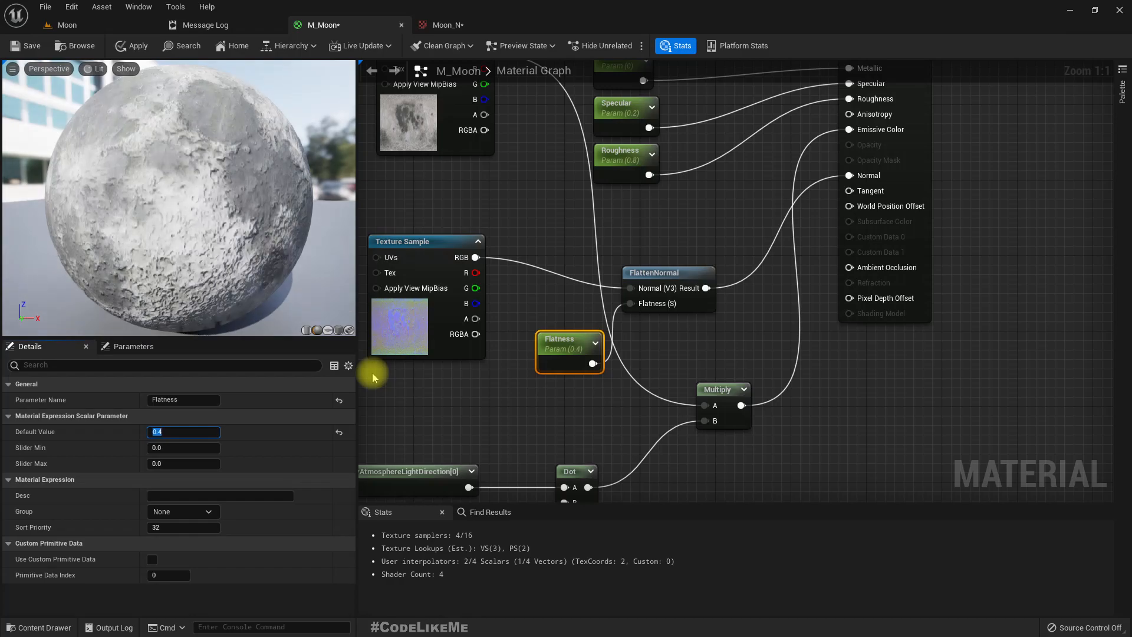
{"action": "type", "text": "0.5"}
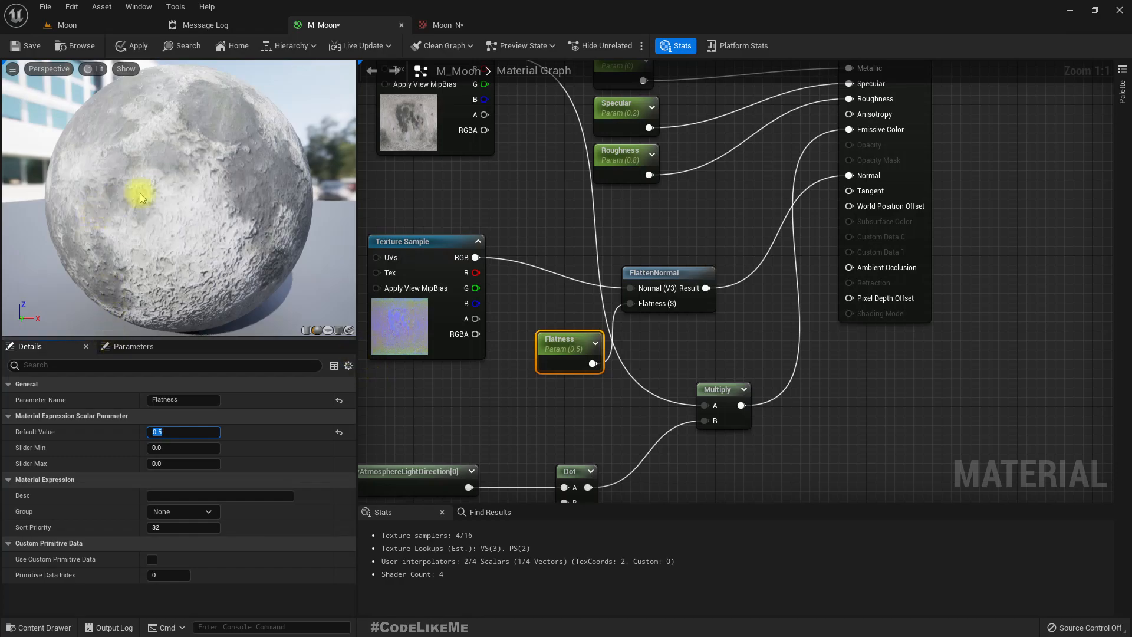
{"action": "left_click", "coordinate": [138, 46]}
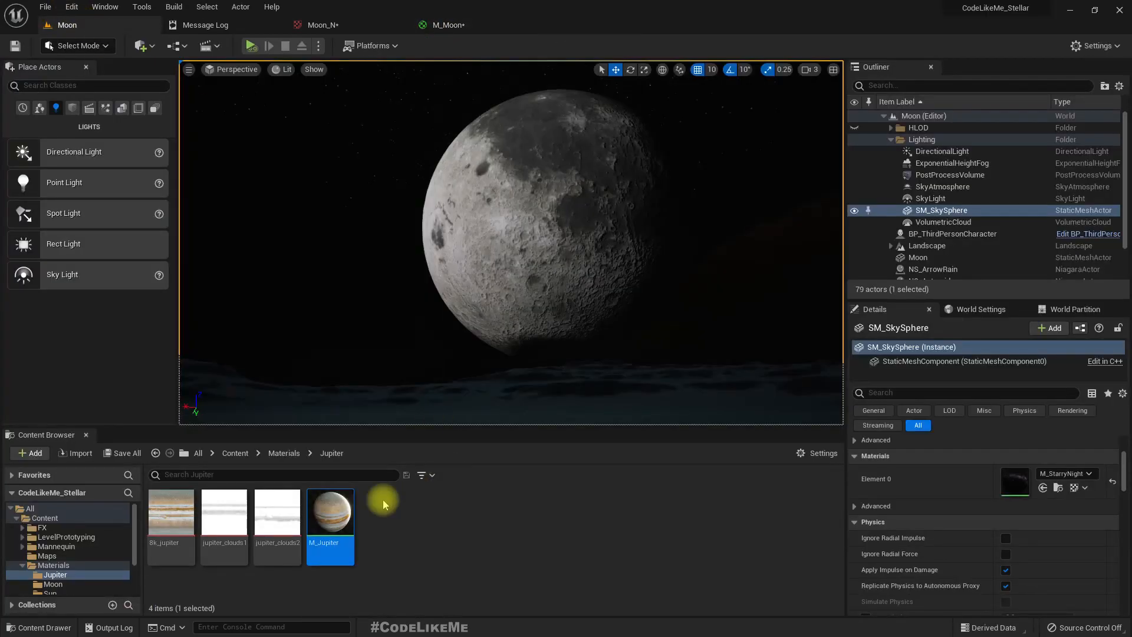
Open M_Jupiter and select its World Position, Camera Position, Subtract and Normalize nodes.
{"action": "double_click", "coordinate": [330, 512]}
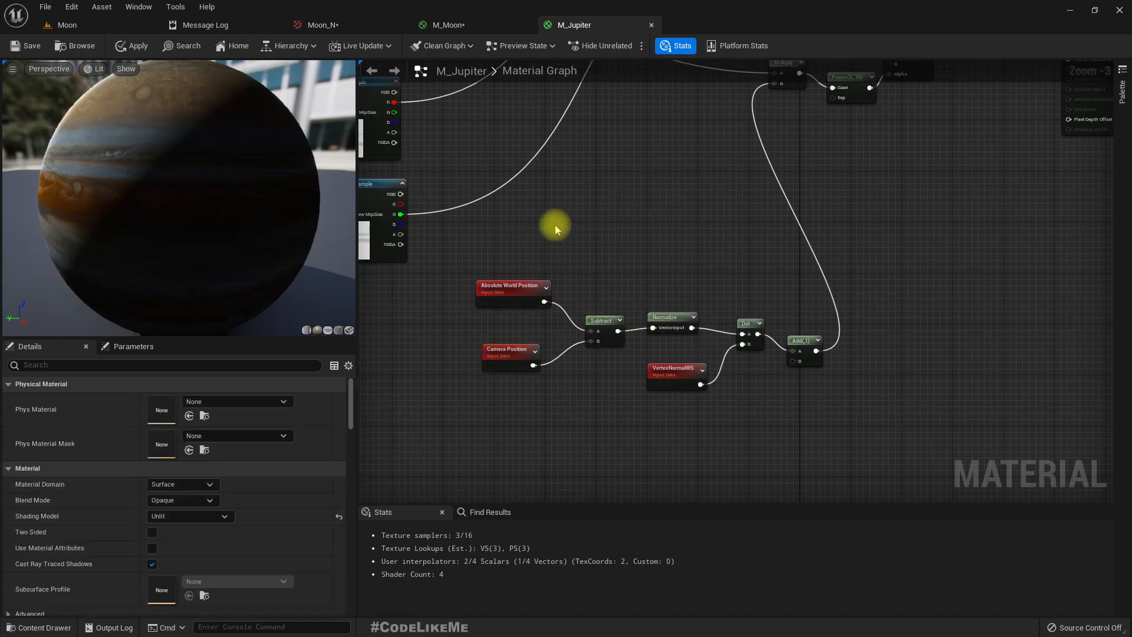
{"action": "left_click_drag", "start_coordinate": [556, 230], "coordinate": [657, 361]}
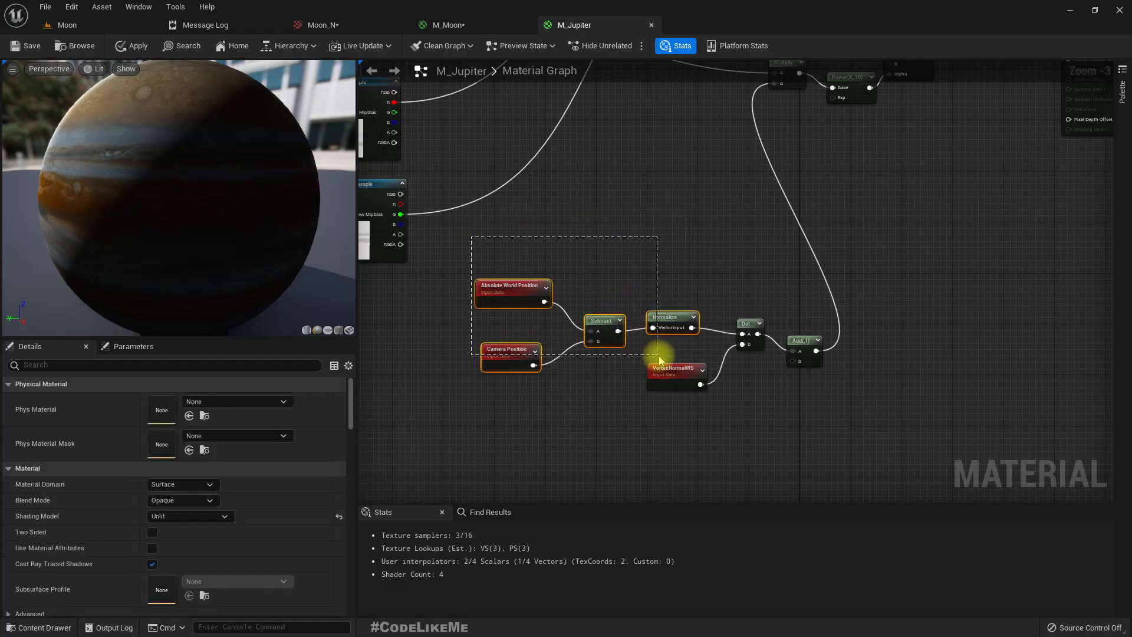
{"action": "left_click", "coordinate": [645, 352]}
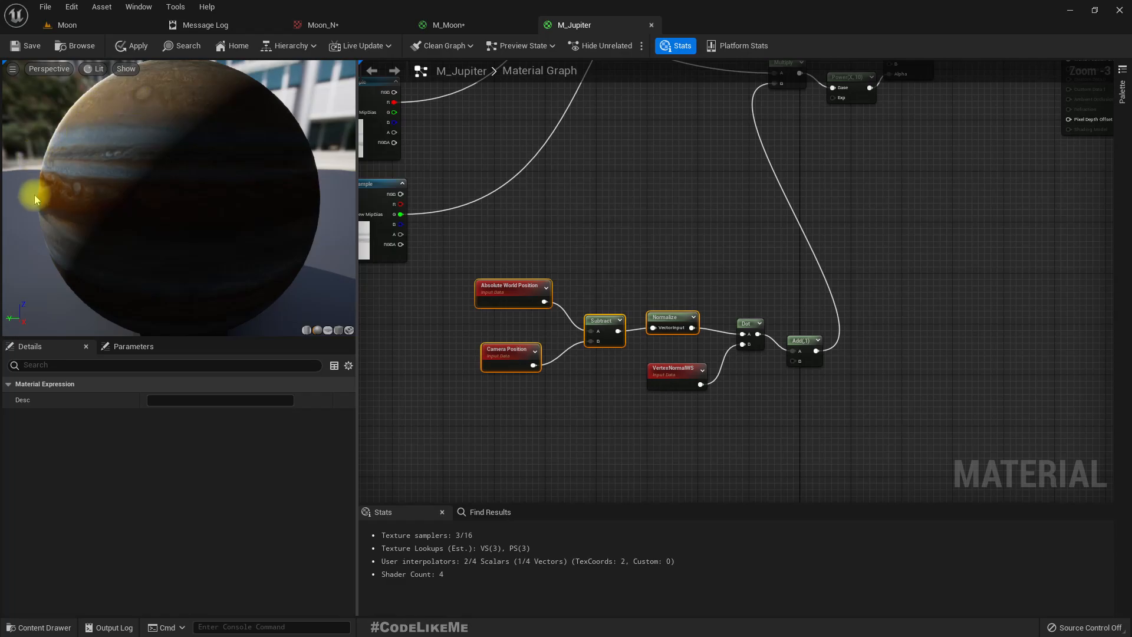
{"action": "mouse_move", "coordinate": [100, 87]}
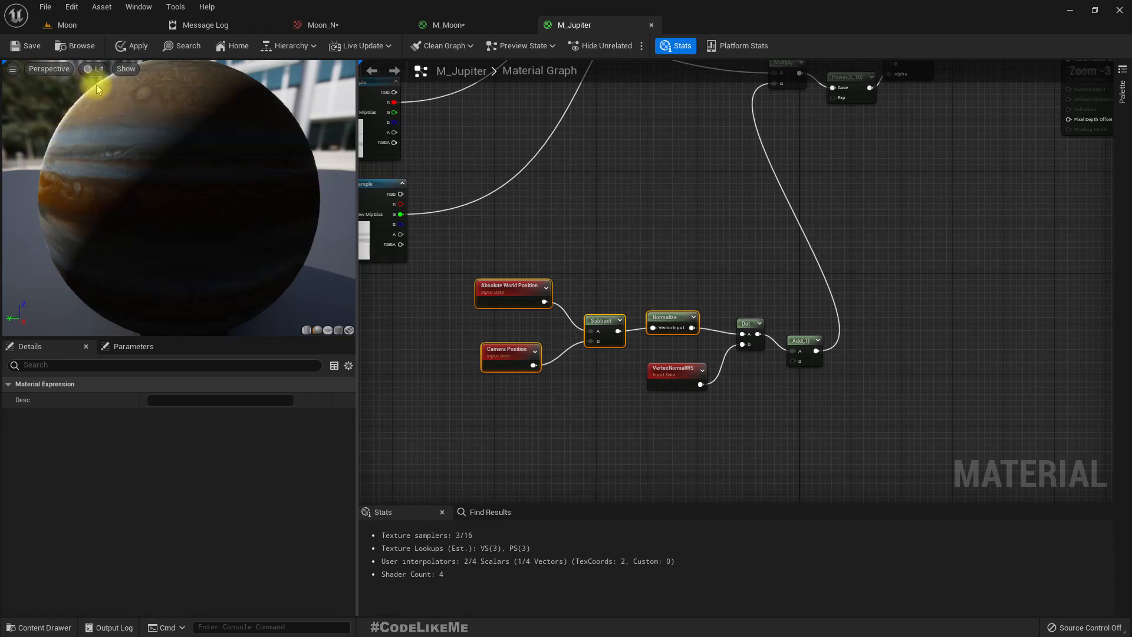
Add Absolute World Position and Camera Position nodes to M_Moon.
{"action": "left_click", "coordinate": [446, 25]}
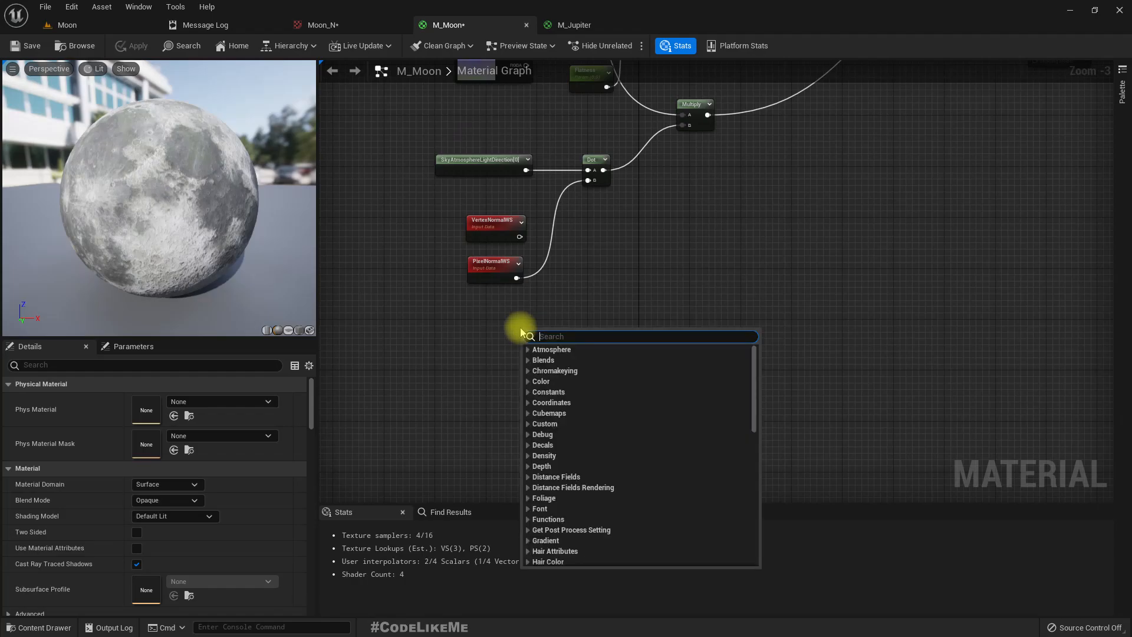
{"action": "type", "text": "get world"}
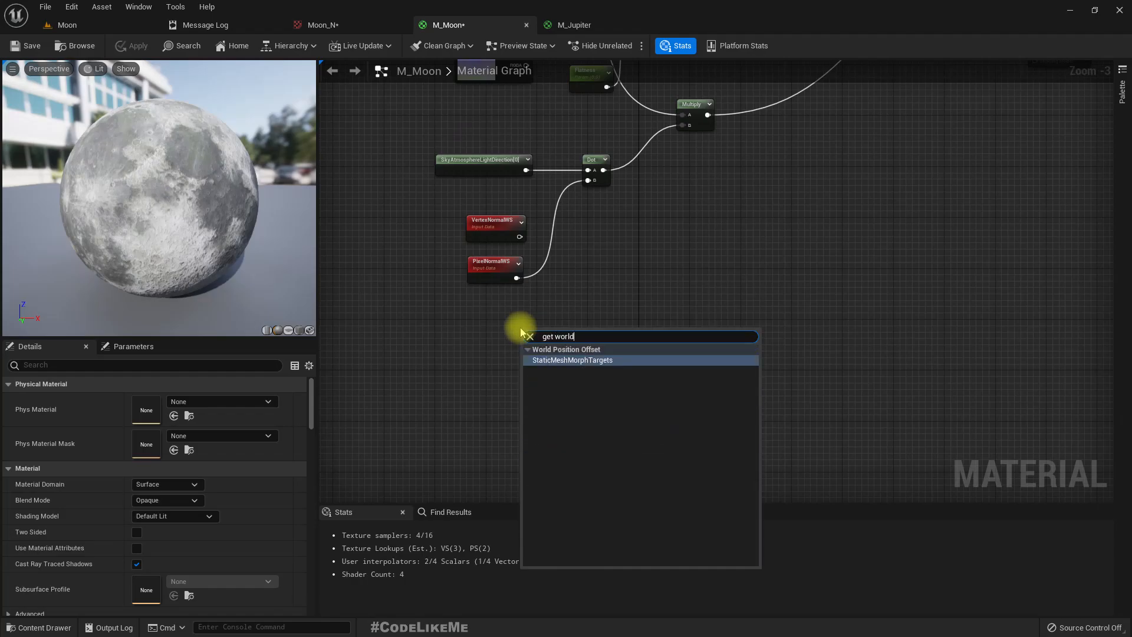
{"action": "type", "text": "world"}
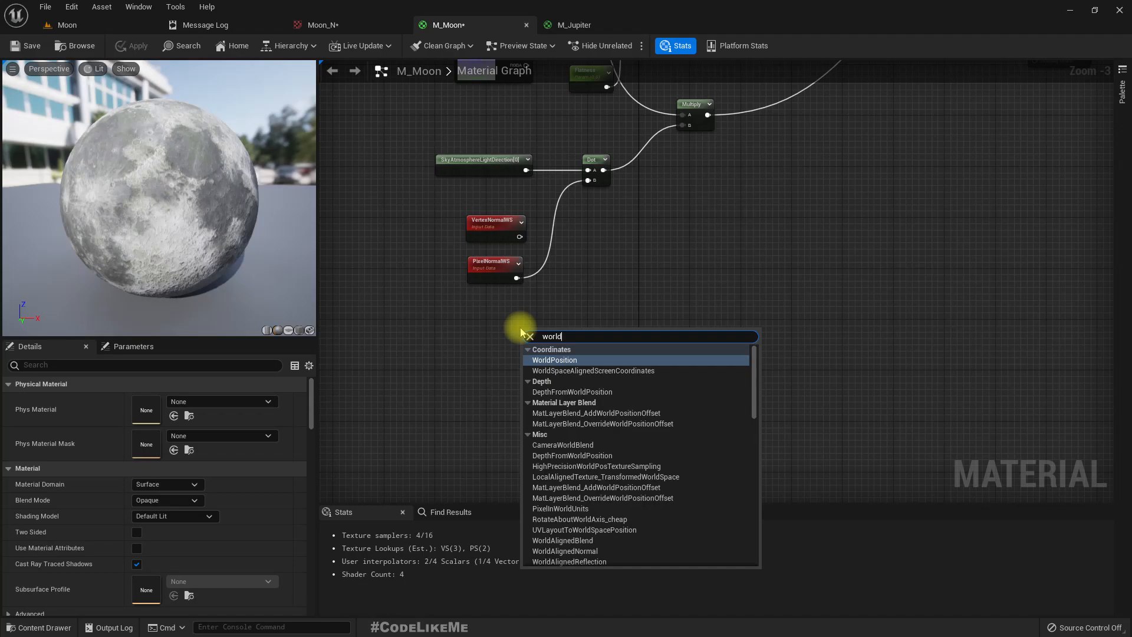
{"action": "left_click", "coordinate": [555, 360]}
{"action": "type", "text": "ca"}
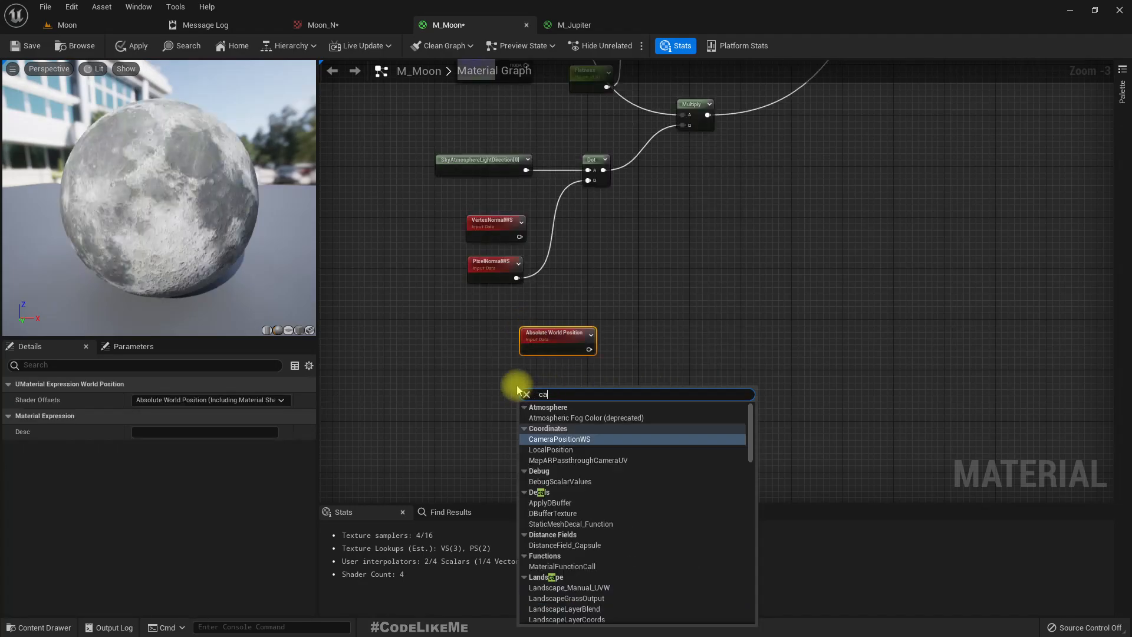
{"action": "left_click", "coordinate": [559, 439]}
{"action": "type", "text": "-"}
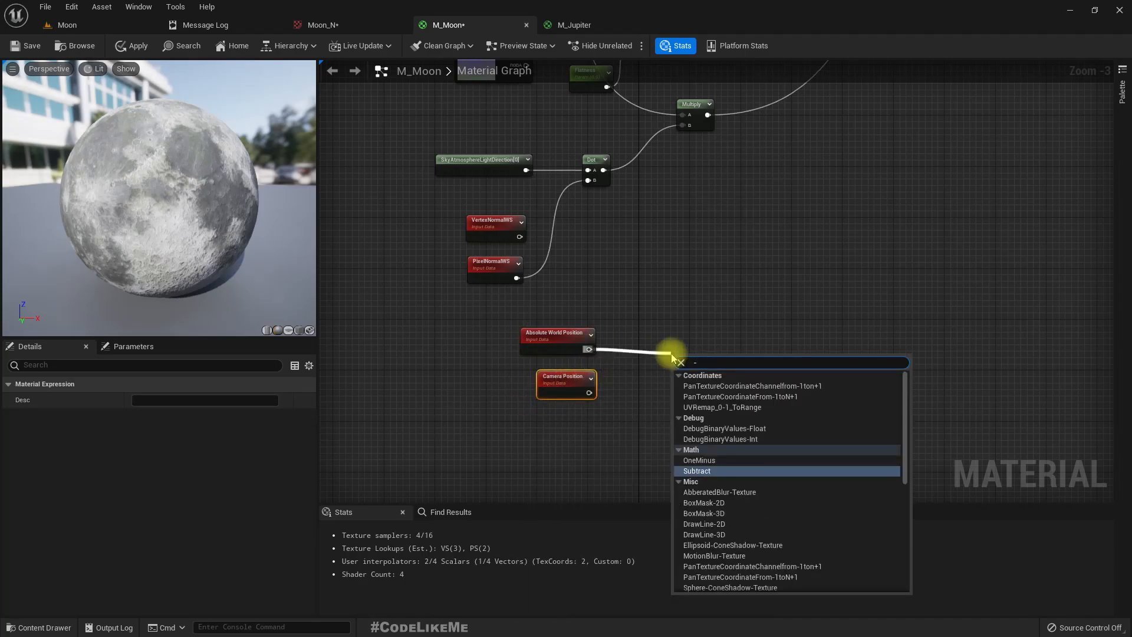
Subtract camera position from world position and normalize the result.
{"action": "left_click", "coordinate": [697, 470]}
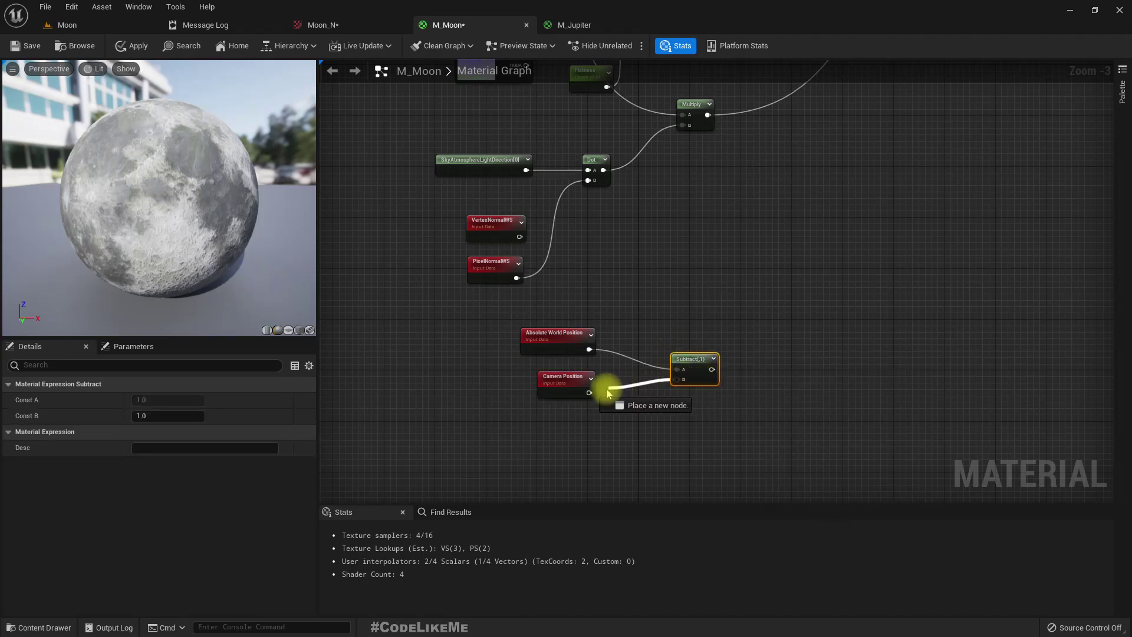
{"action": "left_click_drag", "start_coordinate": [694, 369], "coordinate": [649, 361]}
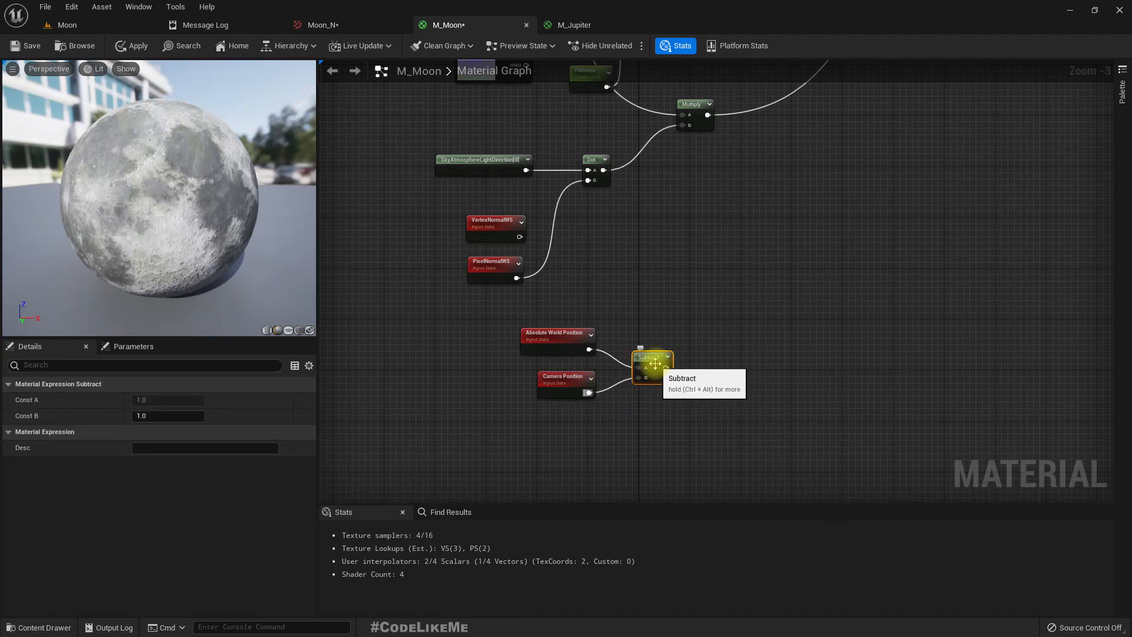
{"action": "left_click_drag", "start_coordinate": [672, 367], "coordinate": [690, 372]}
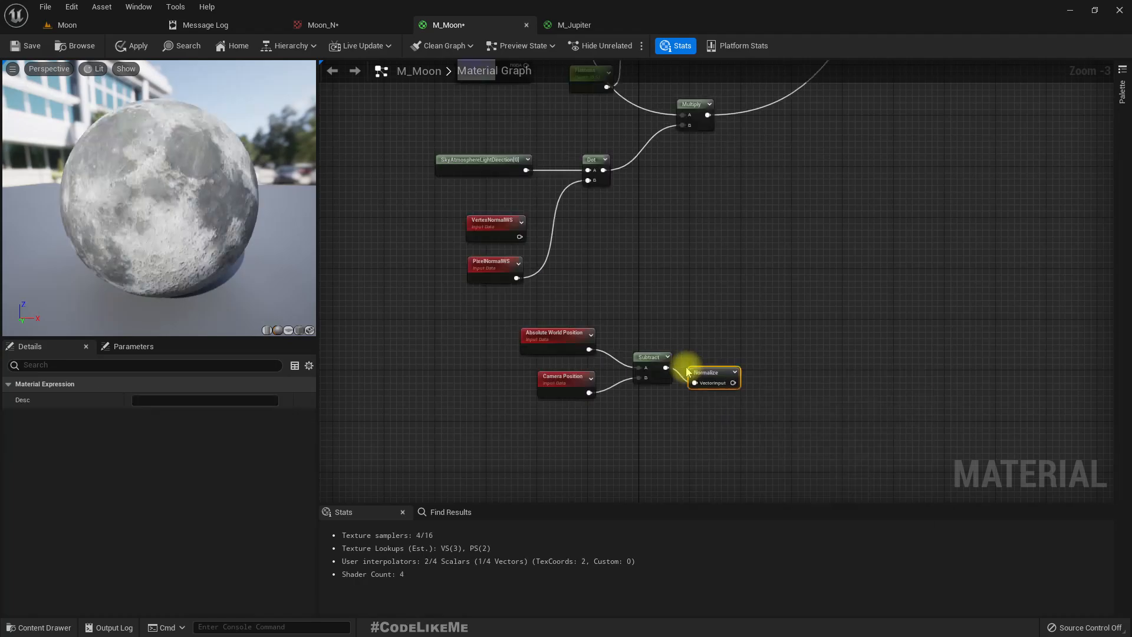
{"action": "left_click_drag", "start_coordinate": [711, 375], "coordinate": [727, 358]}
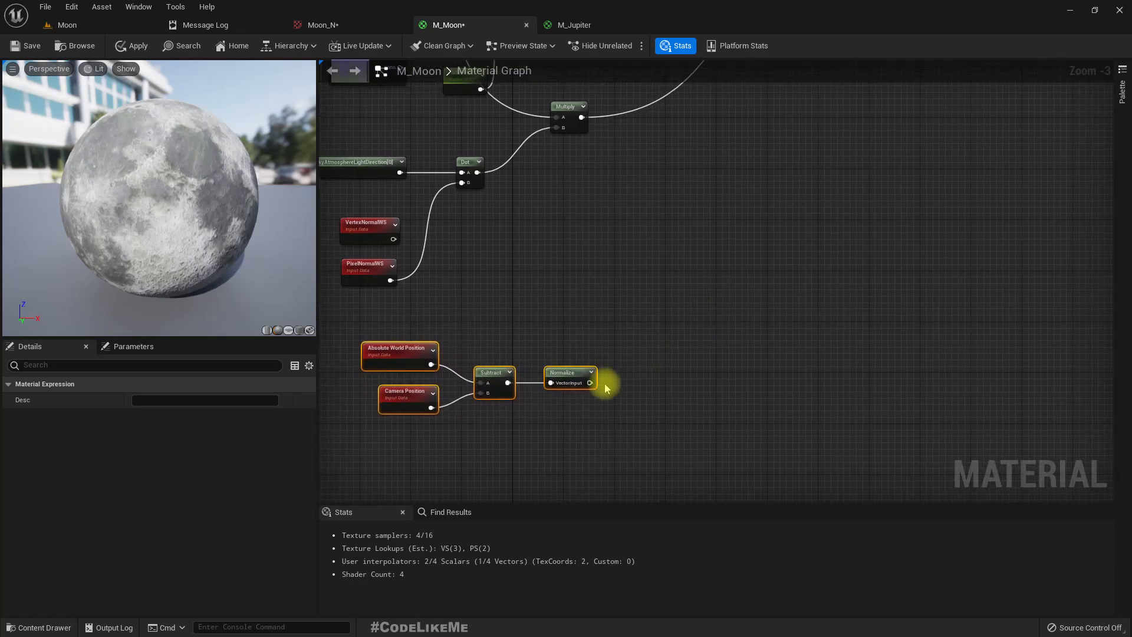
Dot the normalized view direction with PixelNormalWS and add 1, previewing the Add node.
{"action": "type", "text": "dot"}
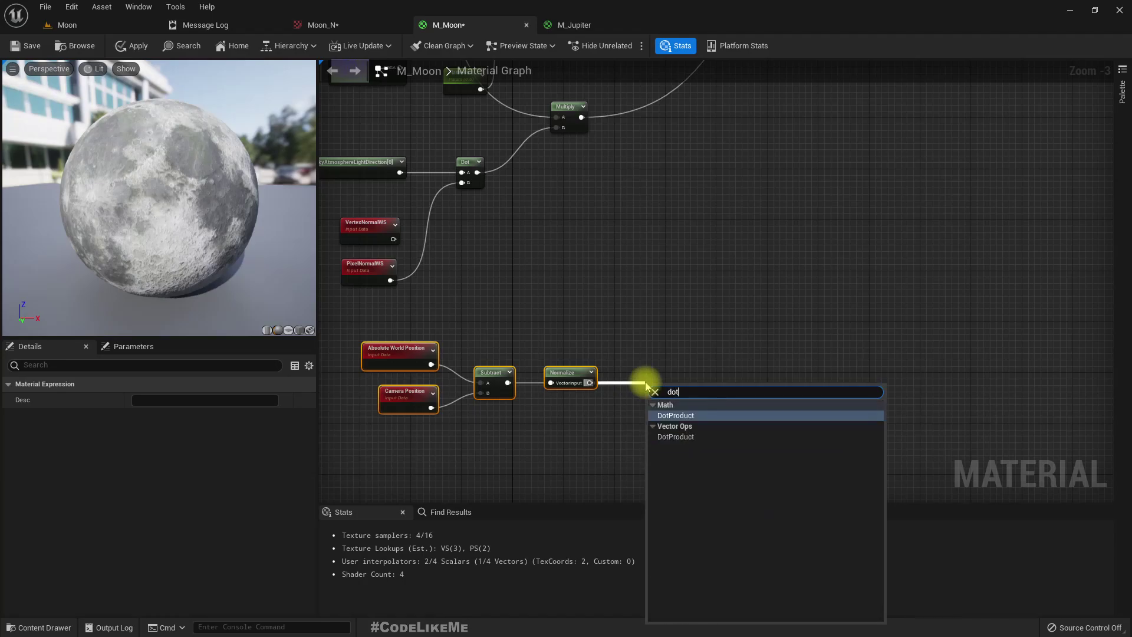
{"action": "left_click", "coordinate": [675, 415]}
{"action": "type", "text": "+"}
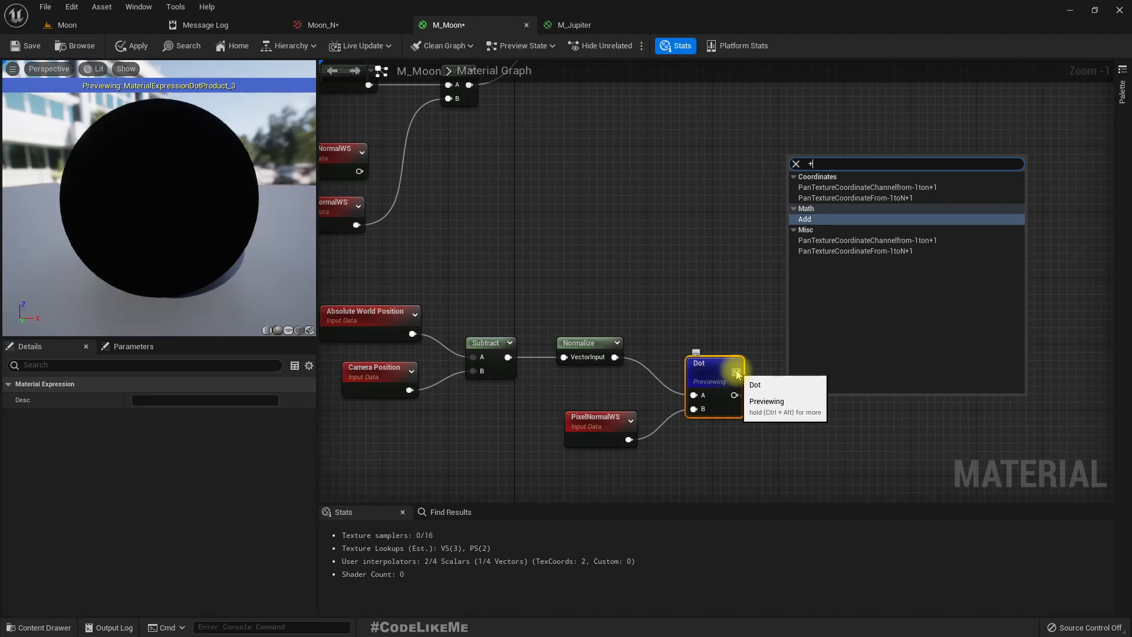
{"action": "left_click", "coordinate": [805, 220]}
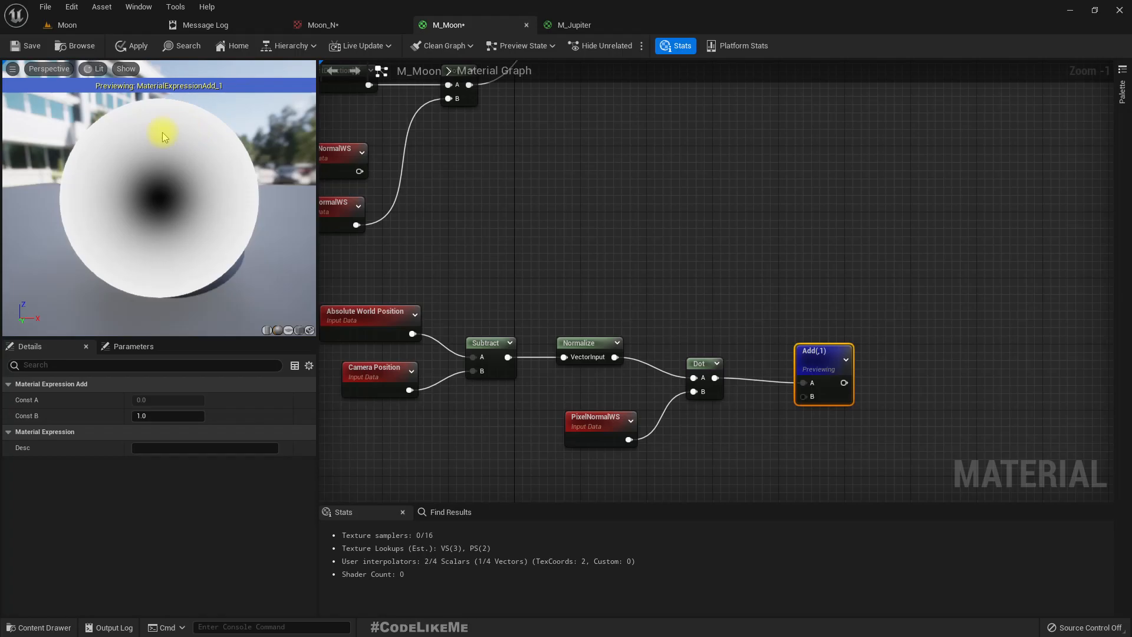
{"action": "mouse_move", "coordinate": [63, 185]}
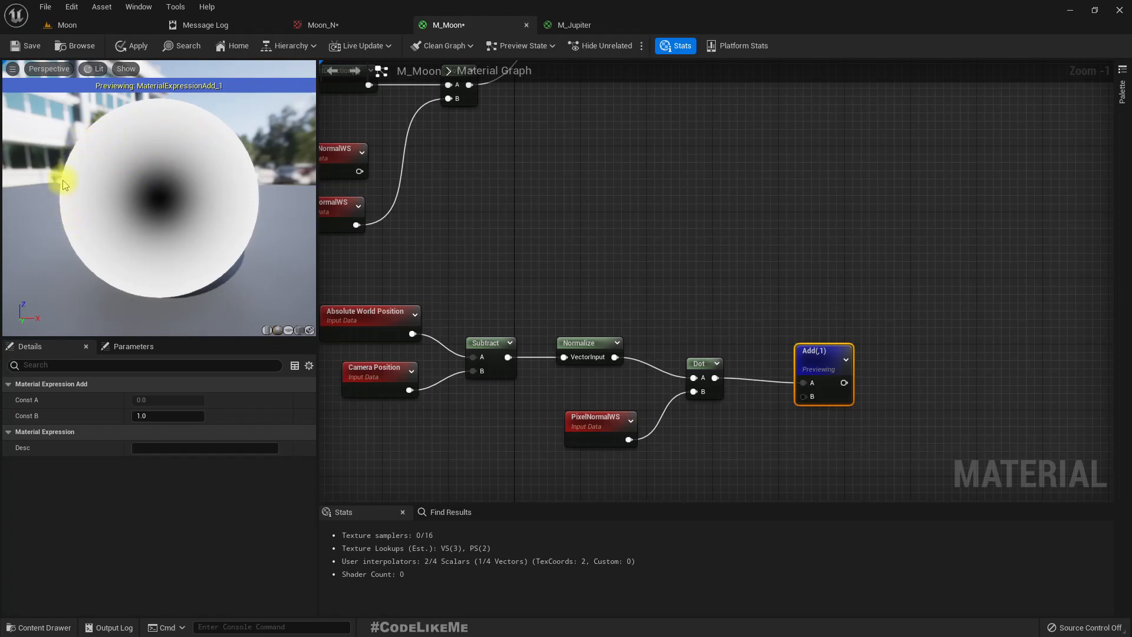
{"action": "mouse_move", "coordinate": [151, 120]}
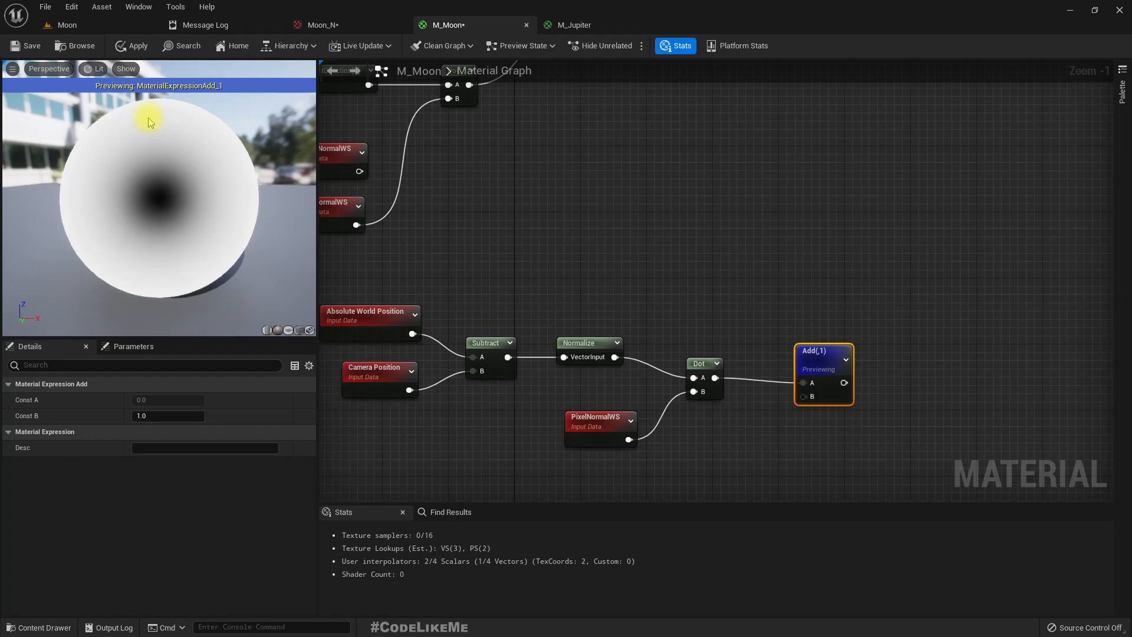
{"action": "mouse_move", "coordinate": [107, 130]}
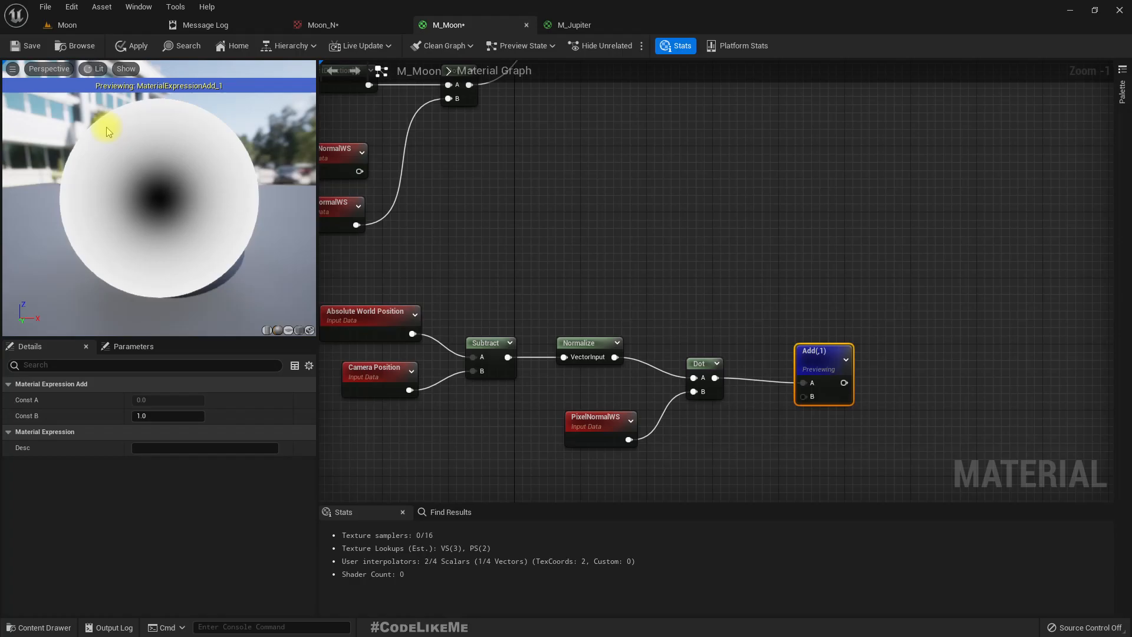
{"action": "mouse_move", "coordinate": [91, 172]}
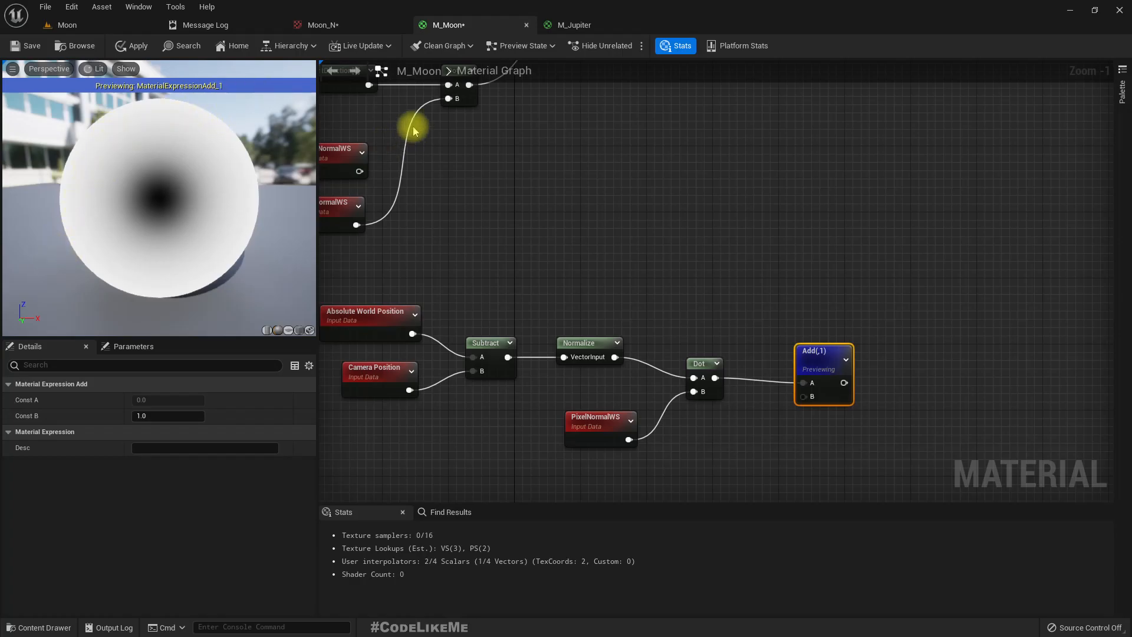
Multiply the light-direction Dot by the rim gradient Add and preview the half-lit sphere.
{"action": "scroll", "scroll_direction": "down", "scroll_amount": 3}
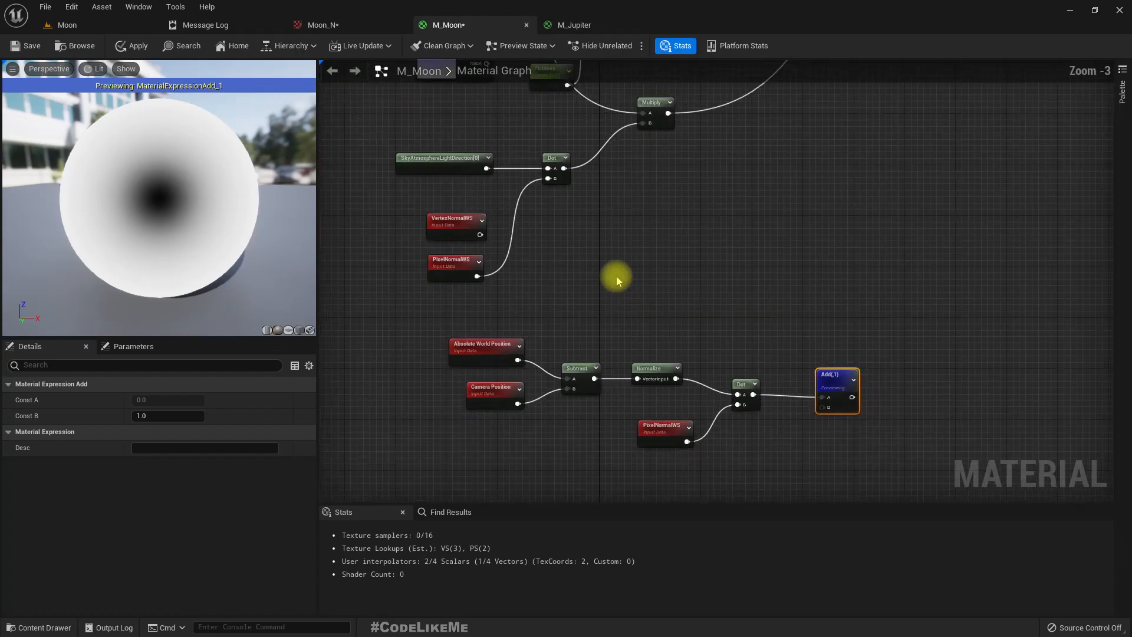
{"action": "left_click_drag", "start_coordinate": [617, 281], "coordinate": [714, 381]}
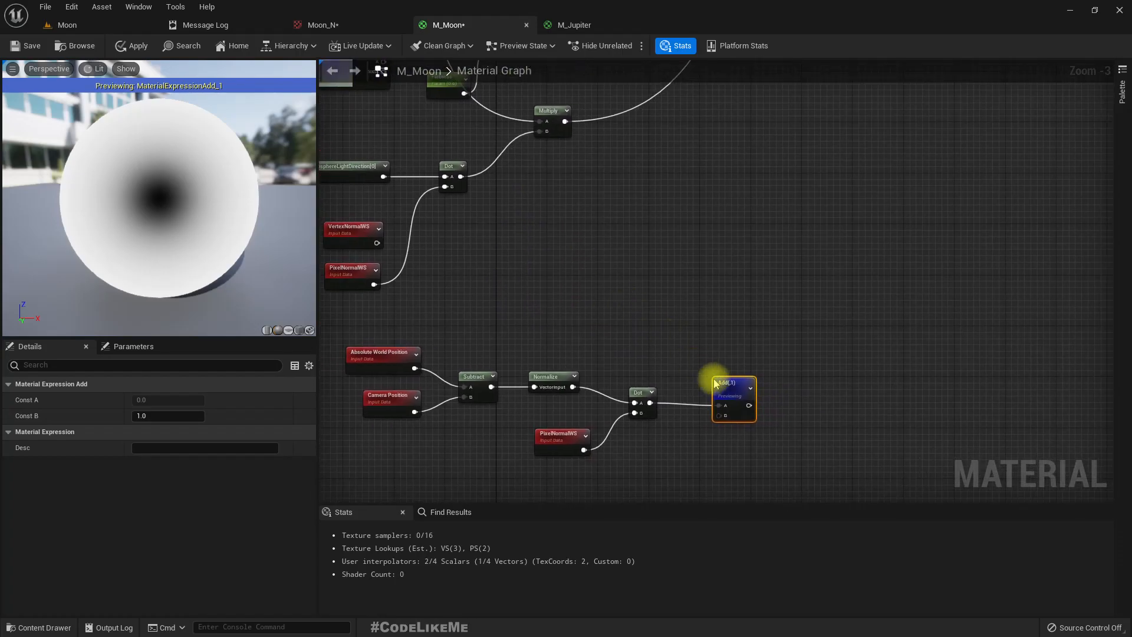
{"action": "mouse_move", "coordinate": [728, 385]}
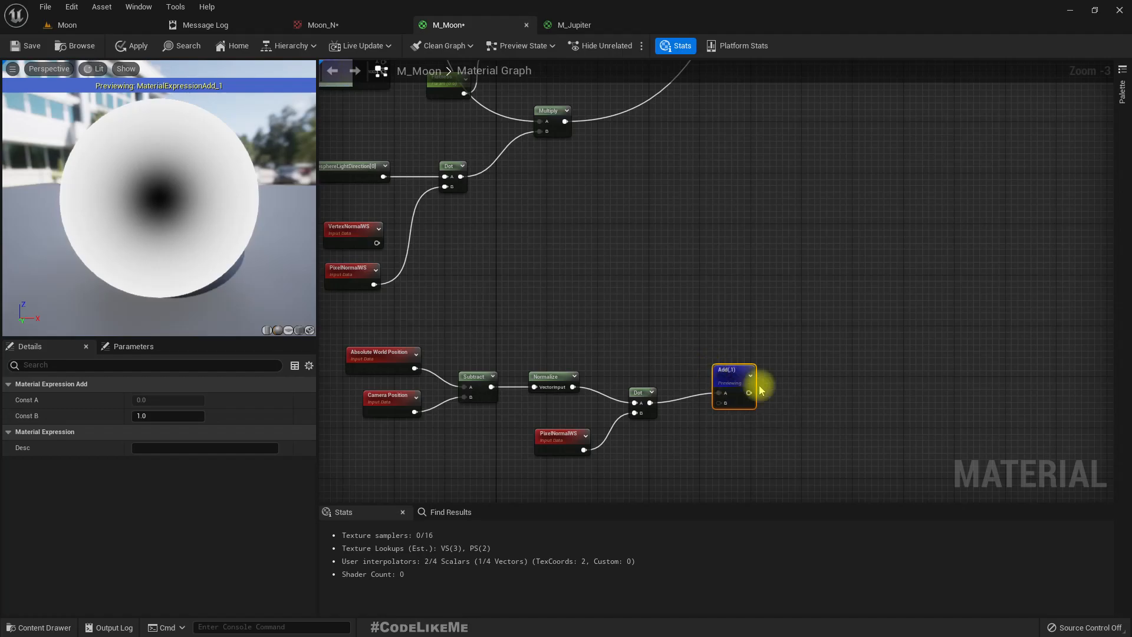
{"action": "mouse_move", "coordinate": [730, 402]}
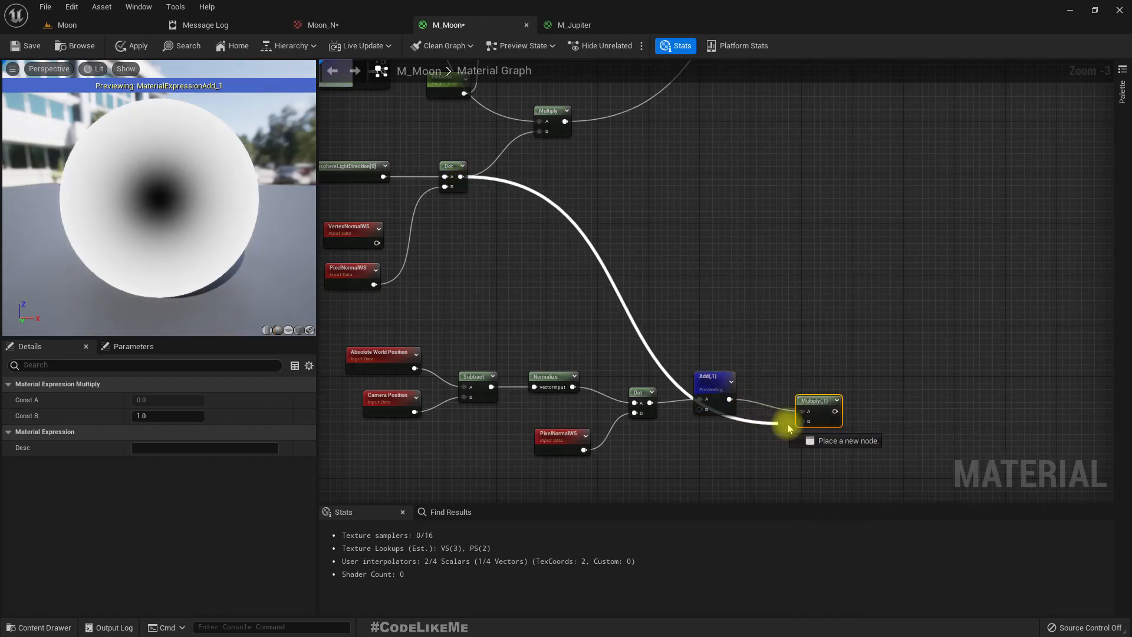
{"action": "right_click", "coordinate": [817, 411]}
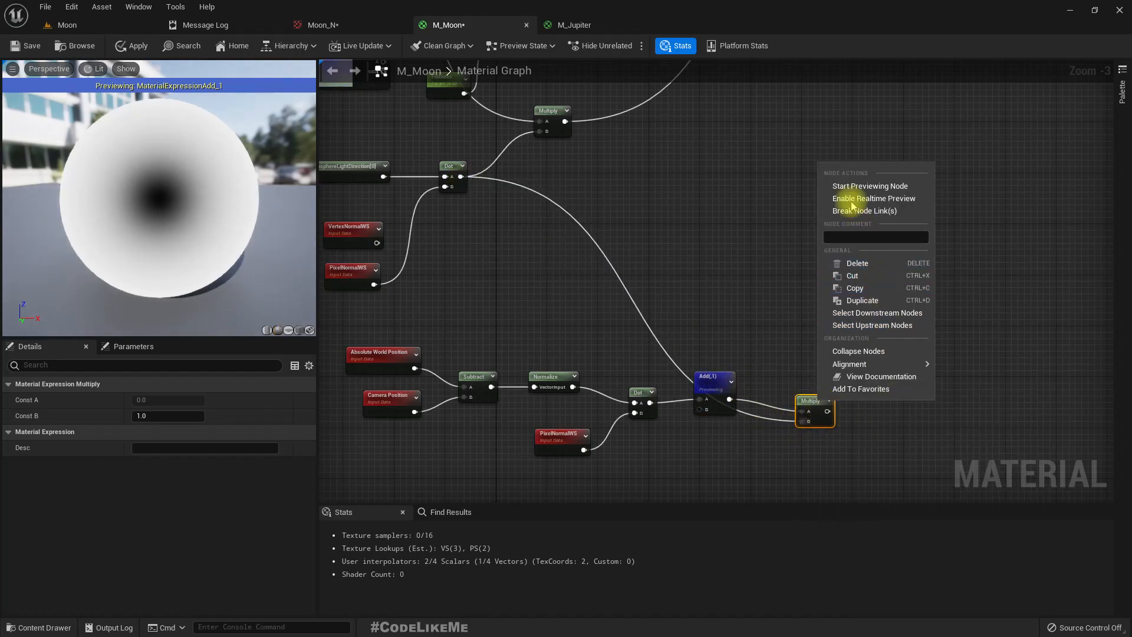
{"action": "left_click", "coordinate": [871, 186]}
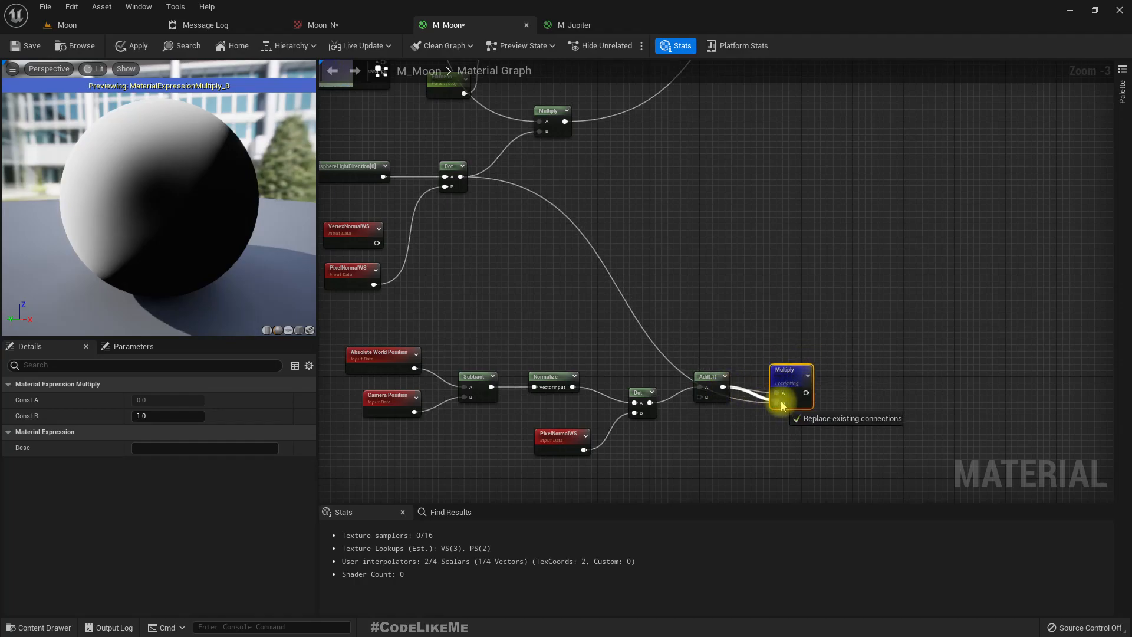
{"action": "left_click_drag", "start_coordinate": [806, 392], "coordinate": [462, 175]}
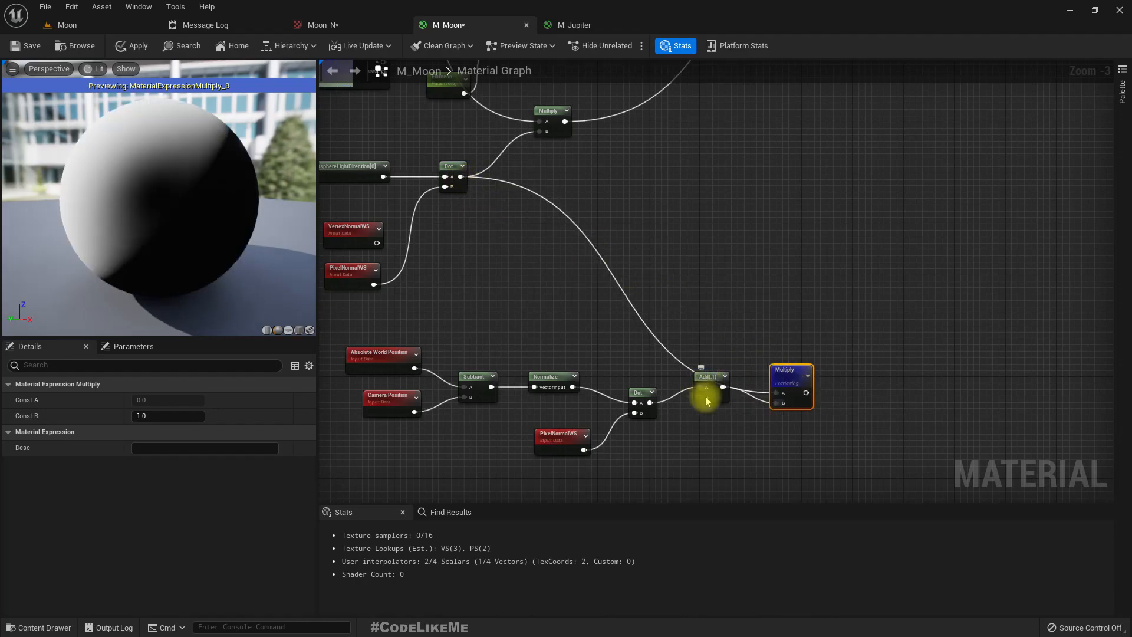
{"action": "left_click", "coordinate": [705, 398]}
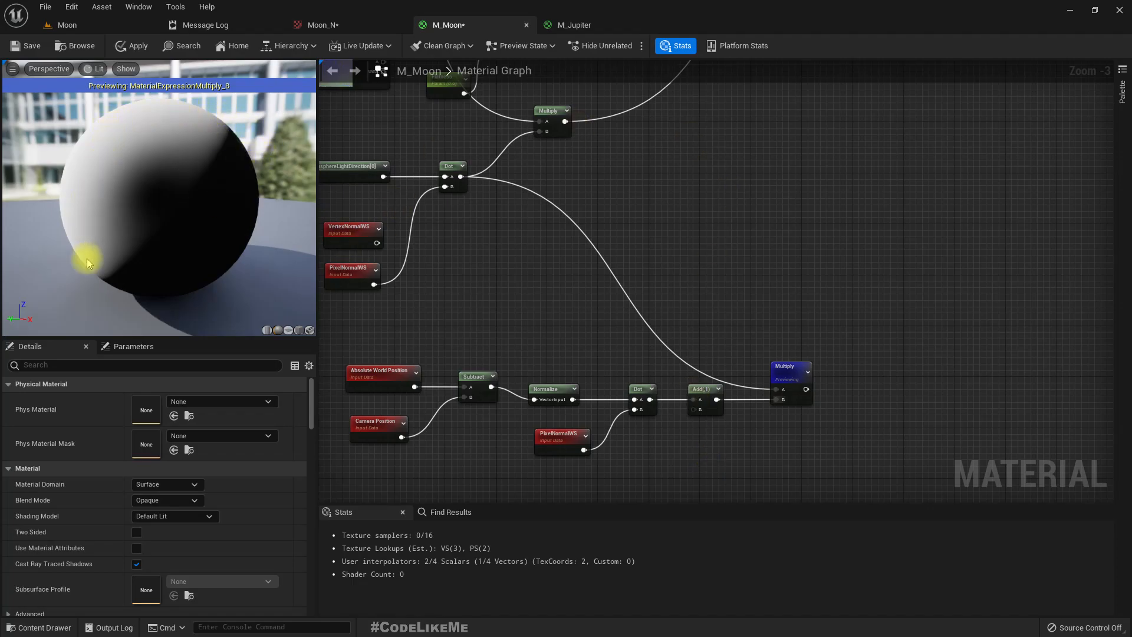
{"action": "mouse_move", "coordinate": [854, 368]}
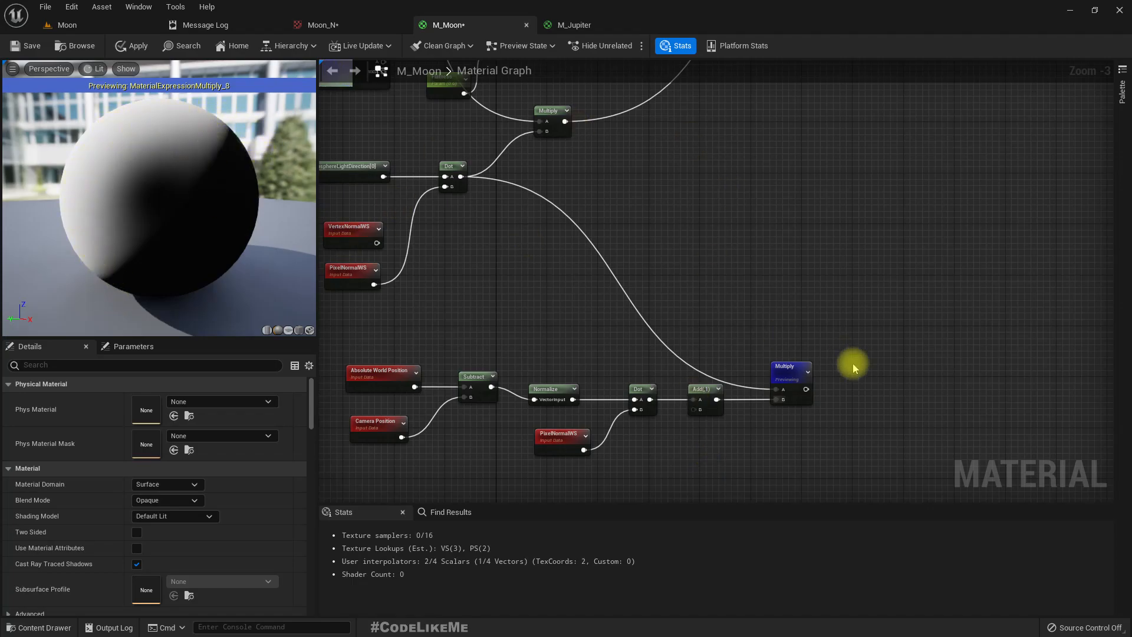
Raise the Multiply result to exponent 8.0 with a Power node and preview it.
{"action": "left_click", "coordinate": [807, 390]}
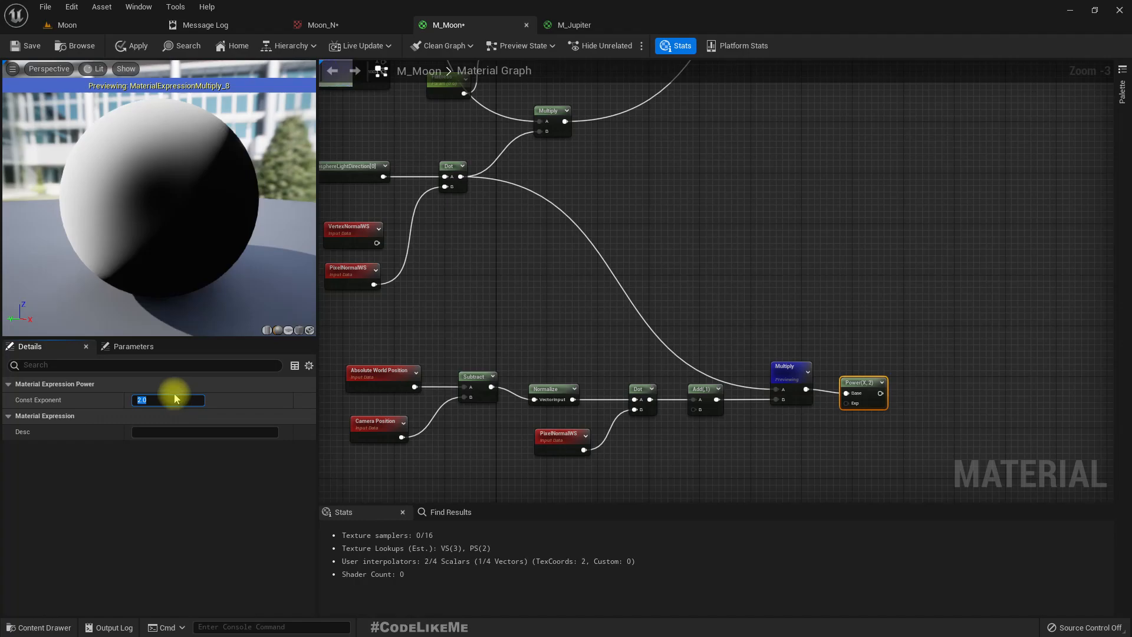
{"action": "type", "text": "8.0"}
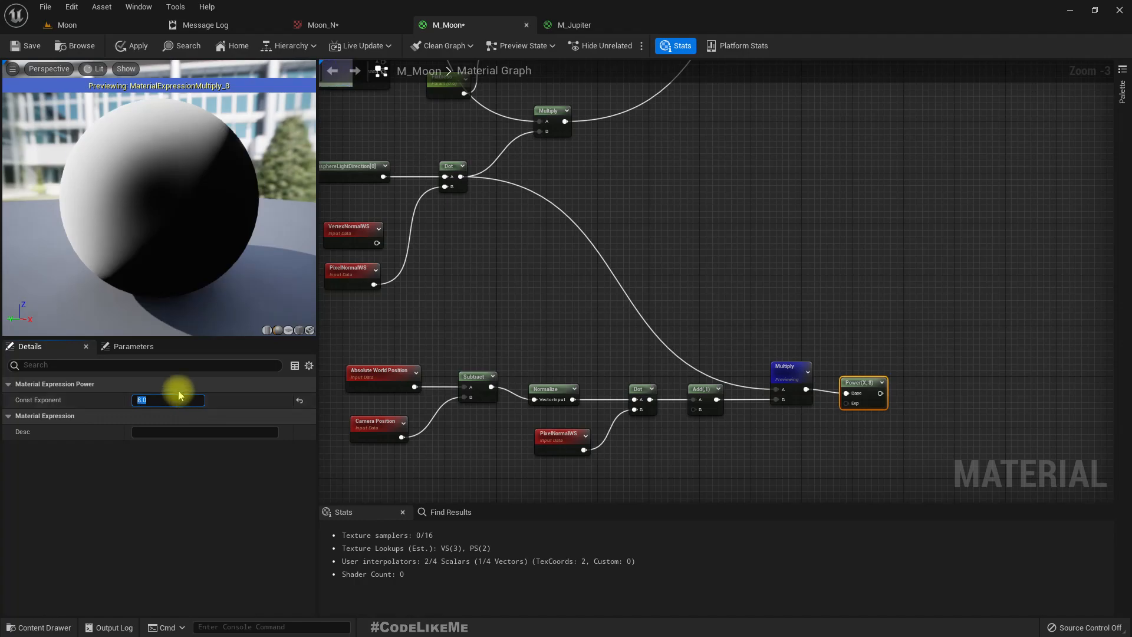
{"action": "right_click", "coordinate": [863, 390]}
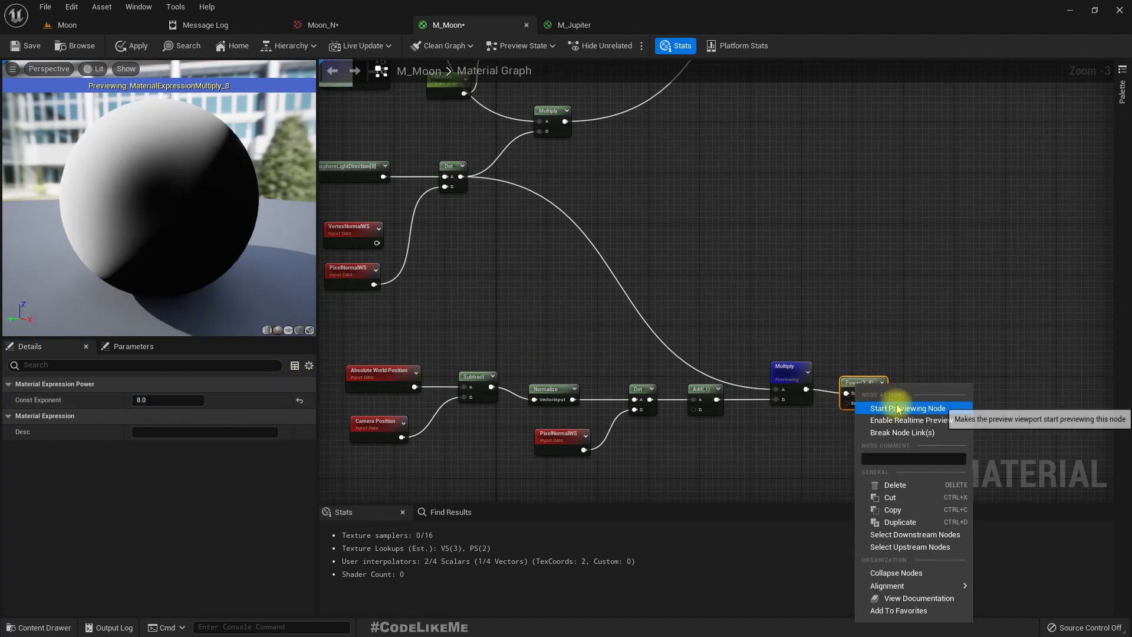
{"action": "left_click", "coordinate": [909, 408]}
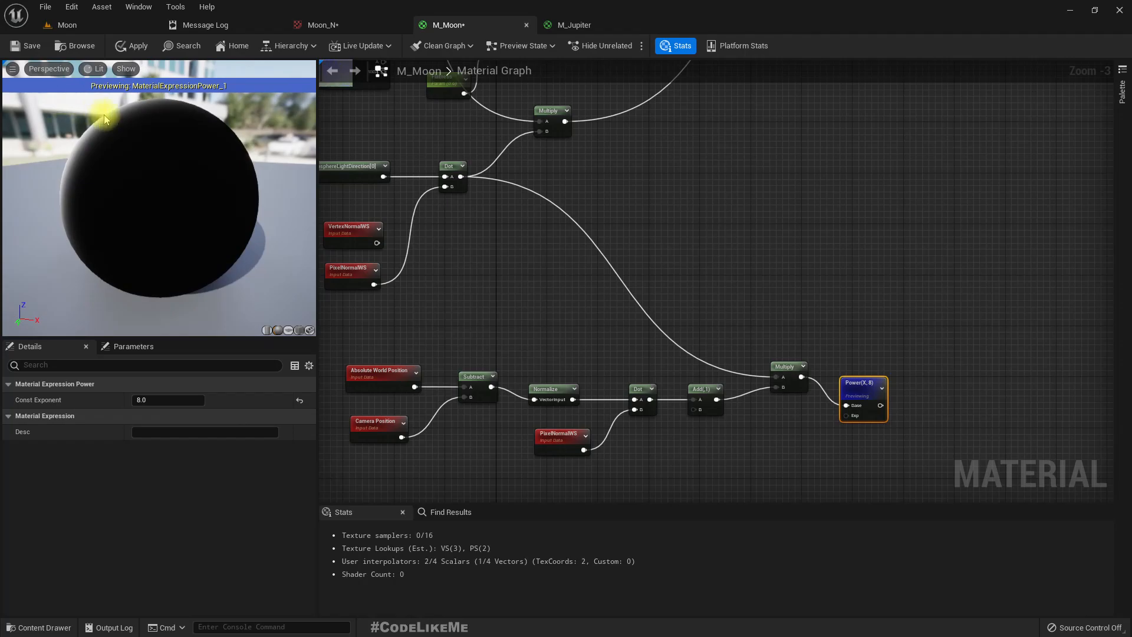
{"action": "mouse_move", "coordinate": [138, 117]}
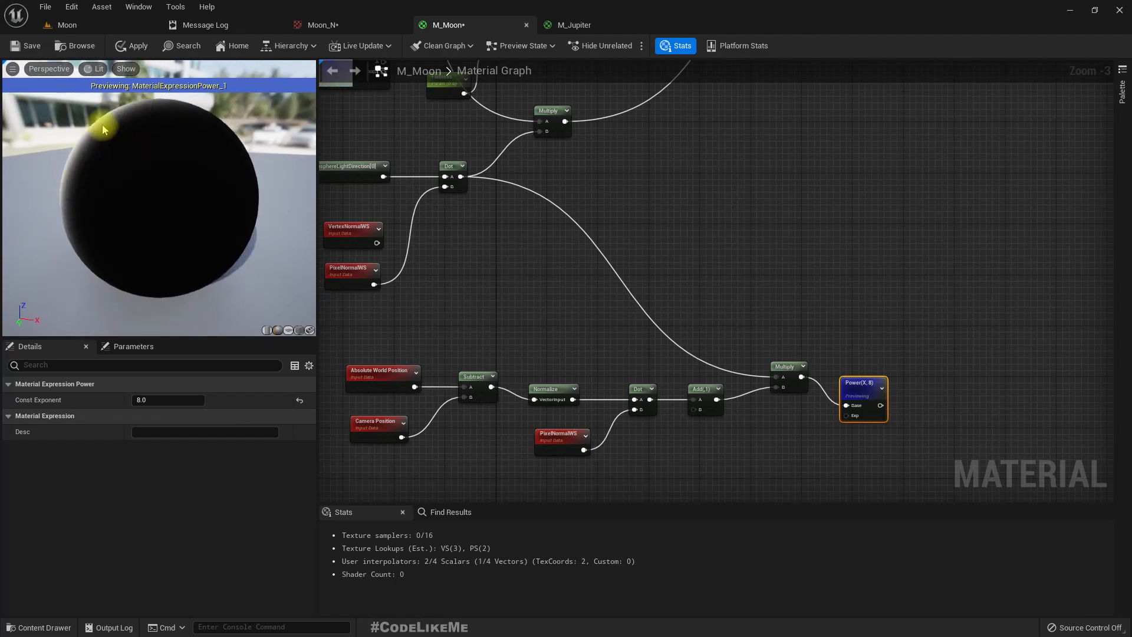
{"action": "mouse_move", "coordinate": [805, 283]}
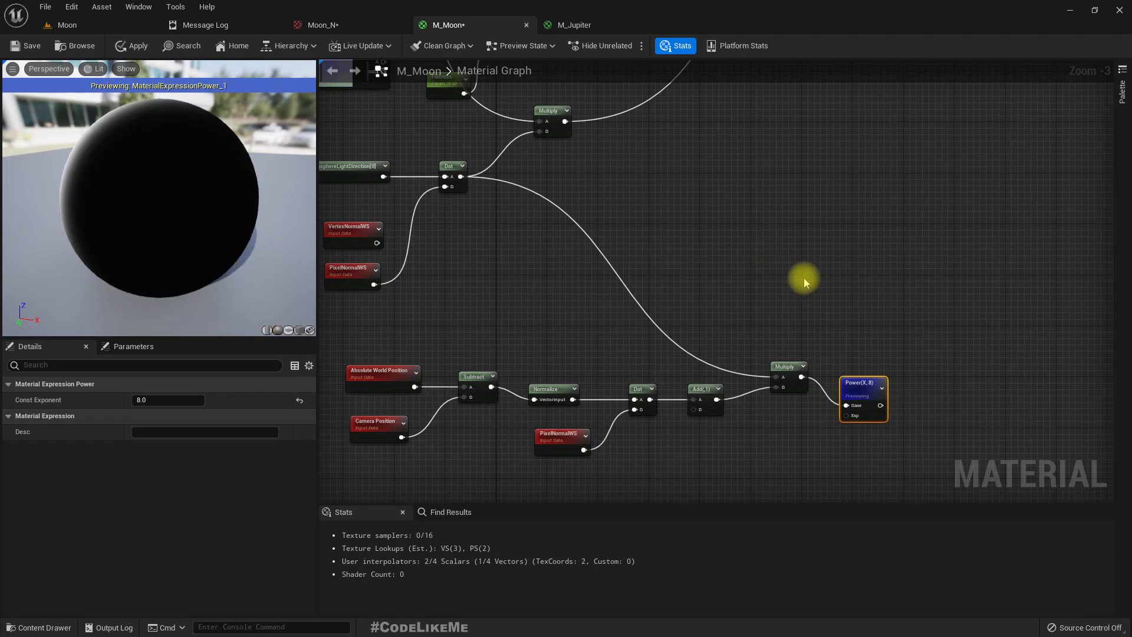
{"action": "mouse_move", "coordinate": [861, 371]}
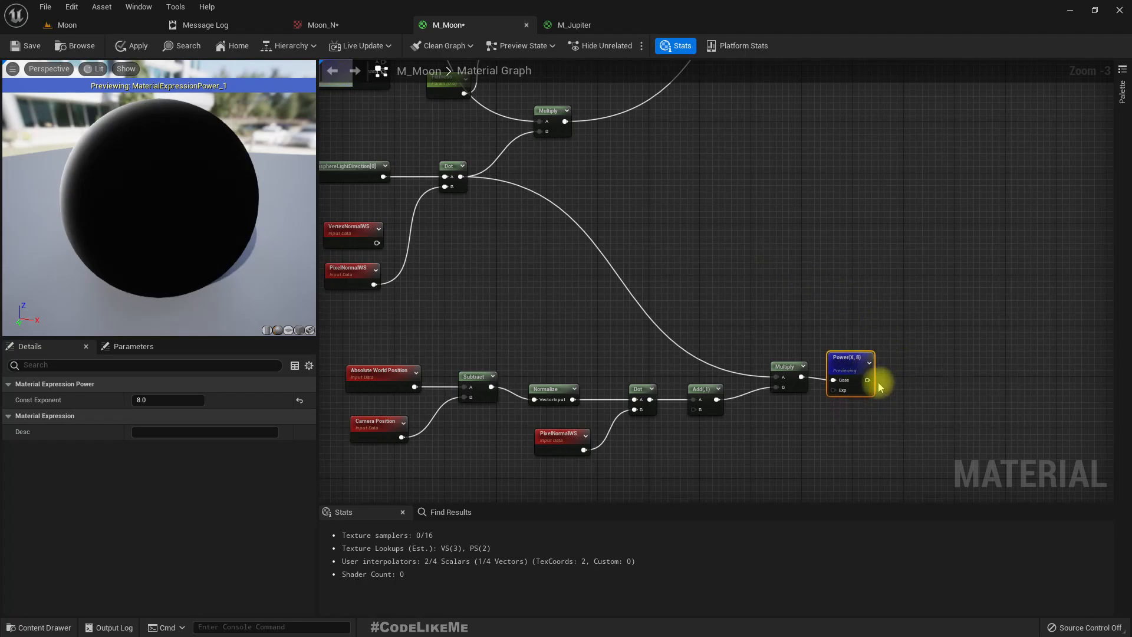
{"action": "mouse_move", "coordinate": [894, 375]}
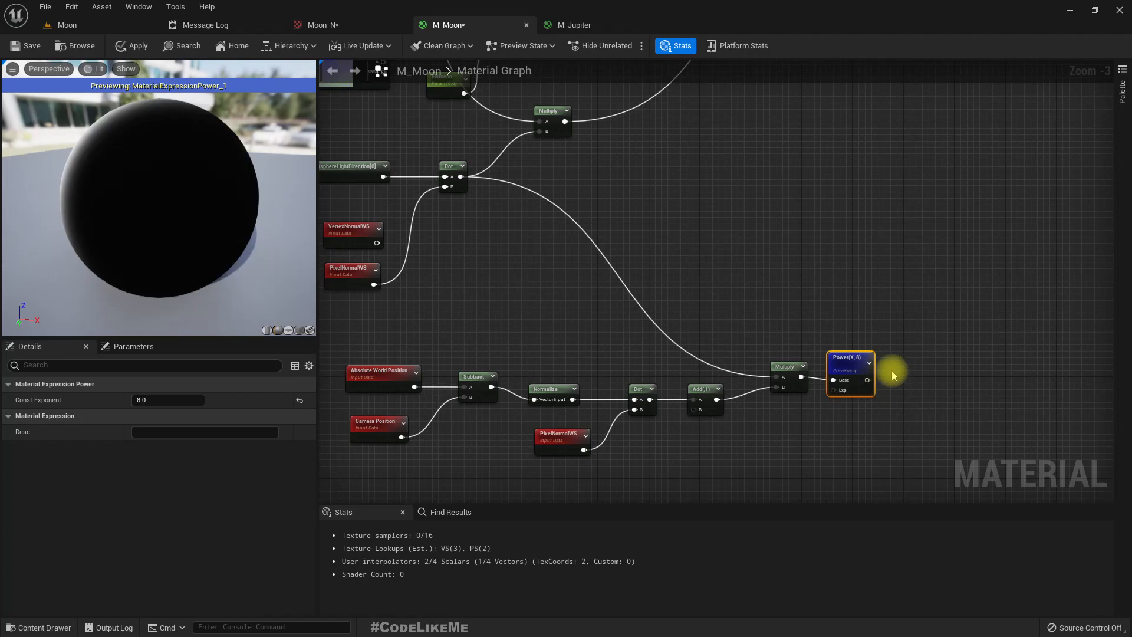
Add a Clamp node (min 0, max 1) after the Power node of the rim mask.
{"action": "type", "text": "cla"}
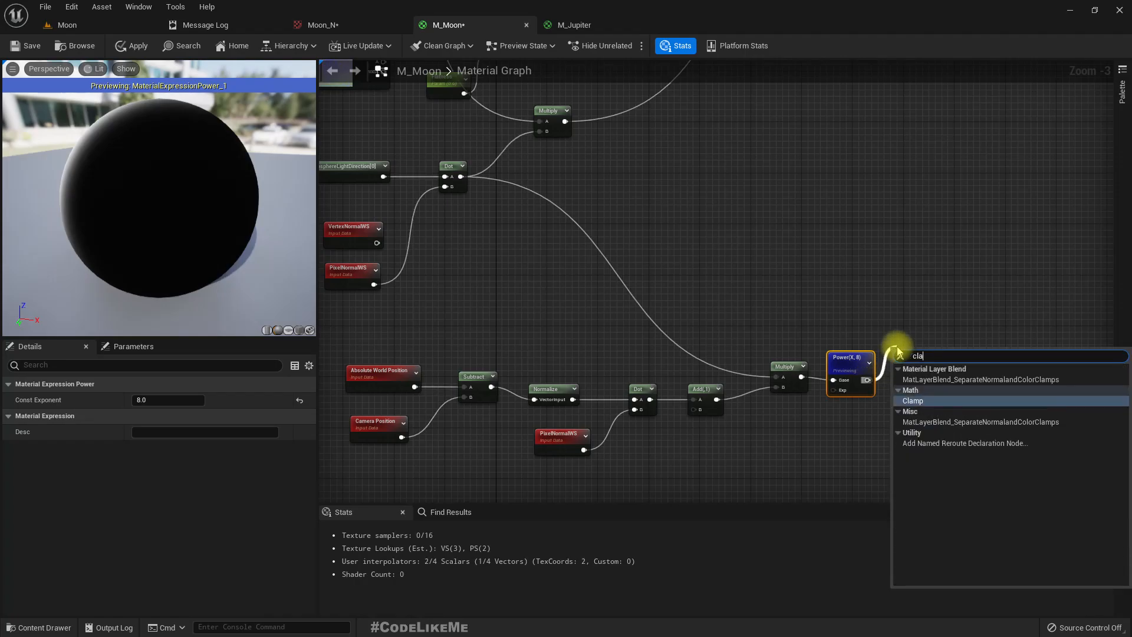
{"action": "left_click", "coordinate": [913, 401]}
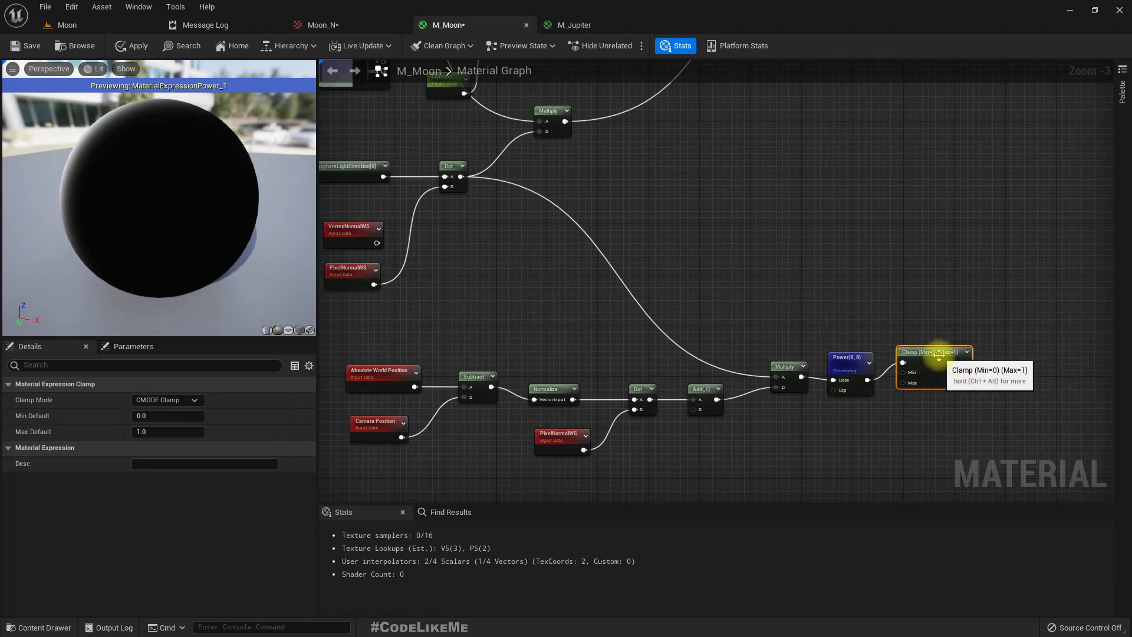
{"action": "scroll", "scroll_direction": "down", "scroll_amount": 3}
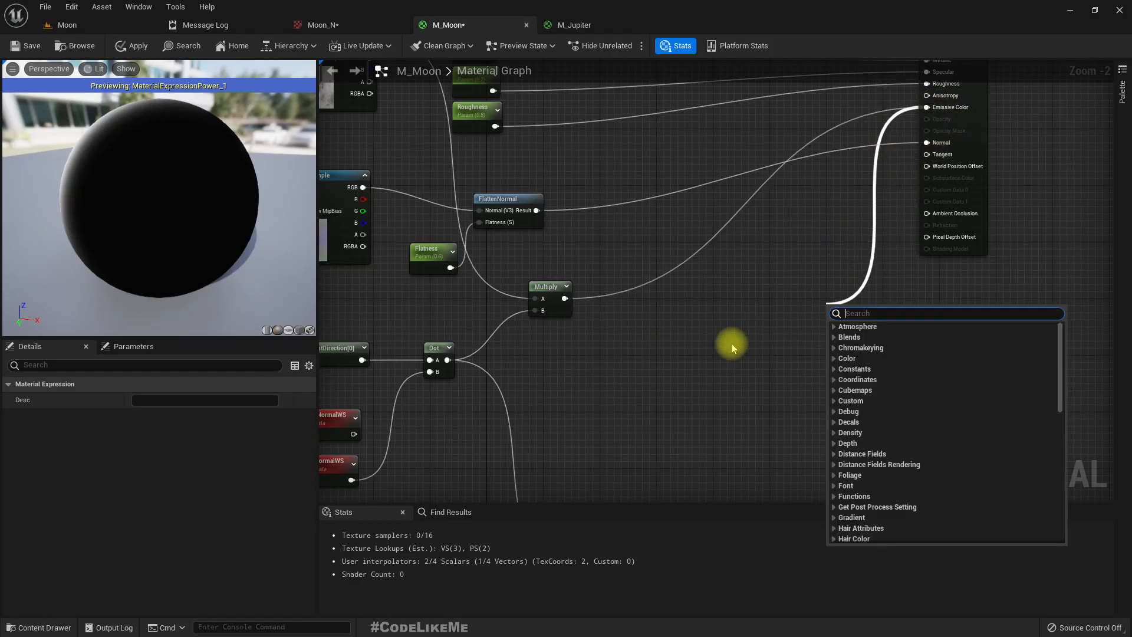
Add a LinearInterpolate node from Emissive Color, wired with Multiply to A, new Multiply to B and Clamp to Alpha.
{"action": "type", "text": "lerp"}
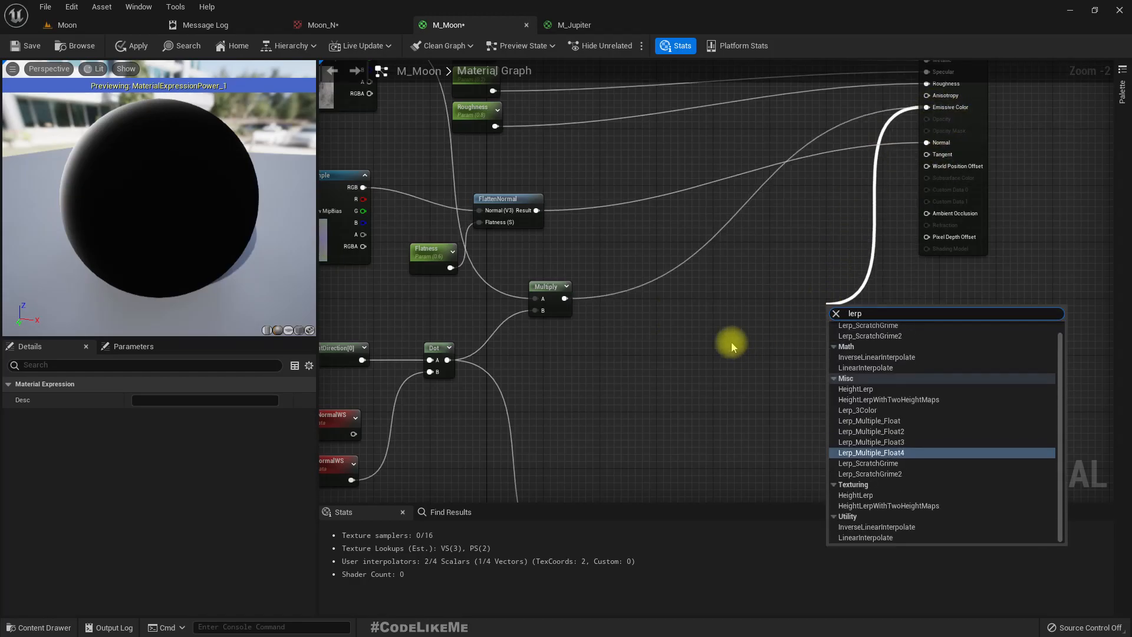
{"action": "left_click", "coordinate": [866, 368]}
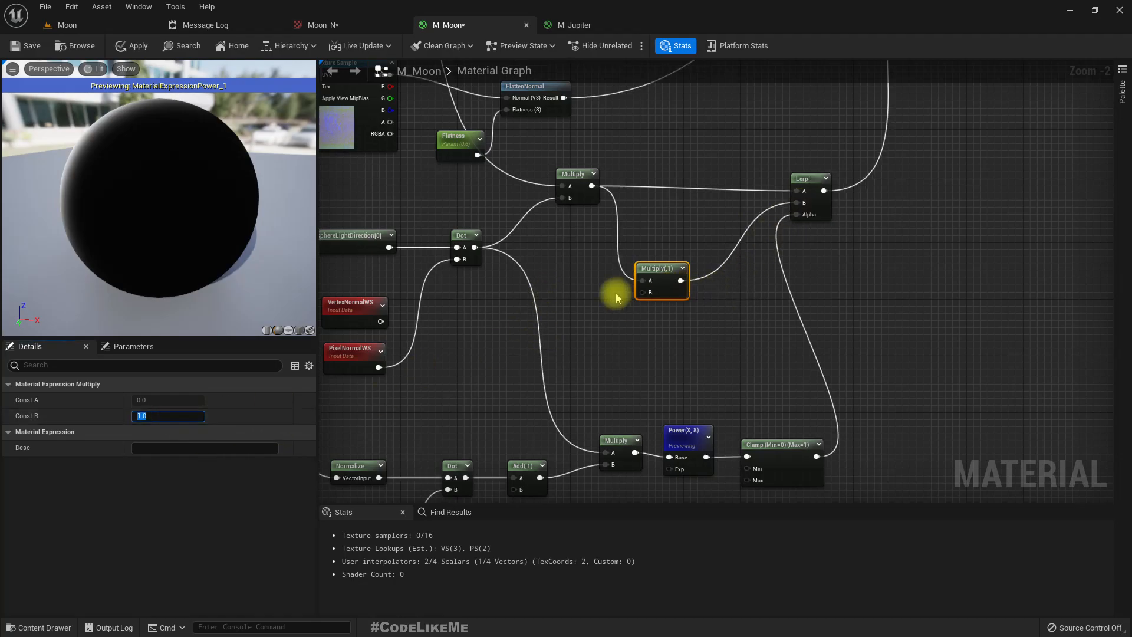
Set the Multiply node feeding the Lerp's B to a constant of 100 and check the preview edge.
{"action": "right_click", "coordinate": [684, 430]}
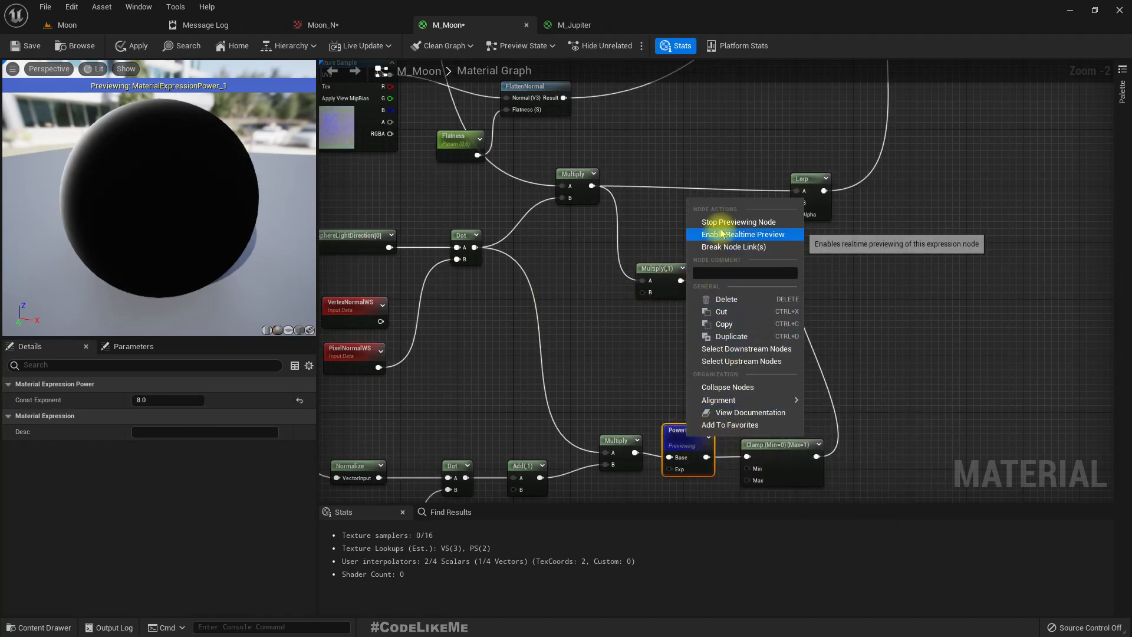
{"action": "left_click", "coordinate": [739, 221]}
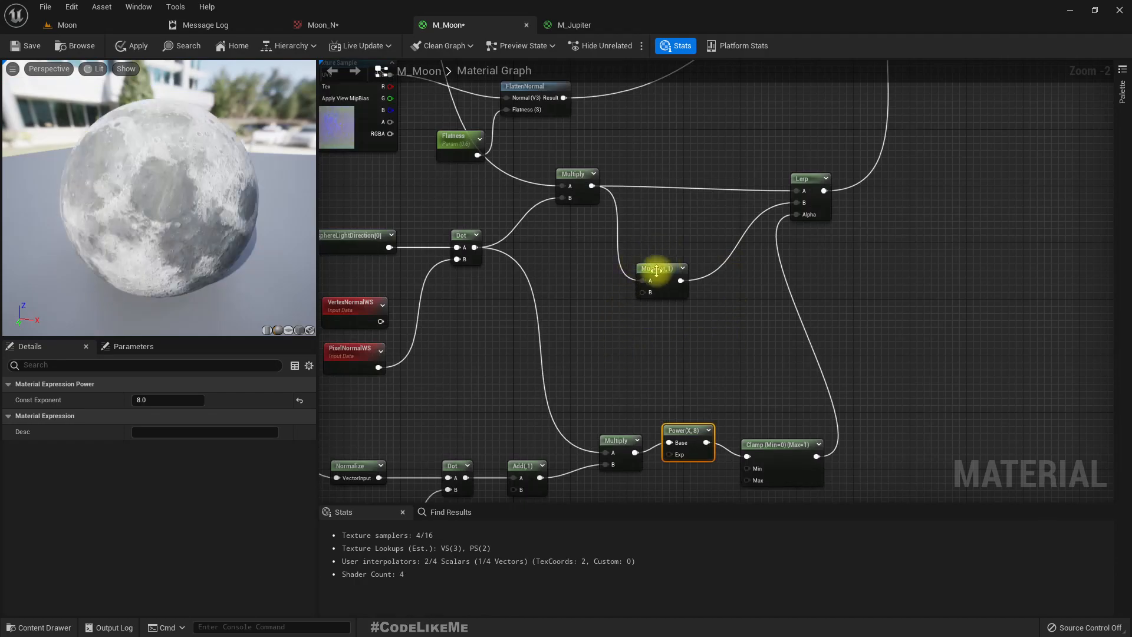
{"action": "left_click", "coordinate": [658, 269]}
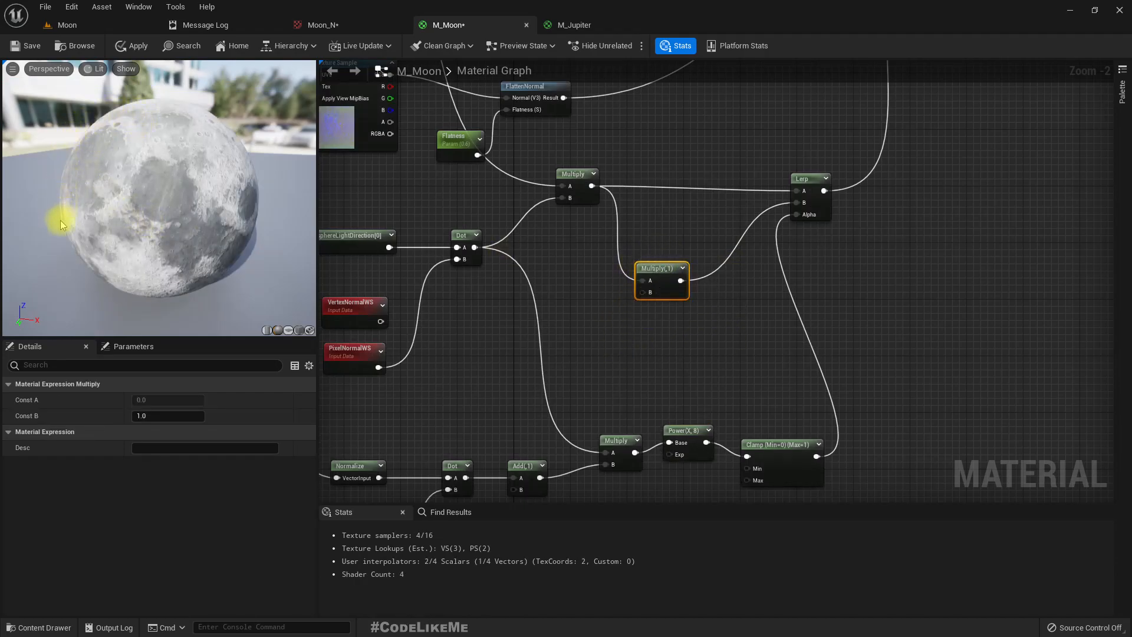
{"action": "left_click_drag", "start_coordinate": [61, 224], "coordinate": [123, 132]}
{"action": "type", "text": "100"}
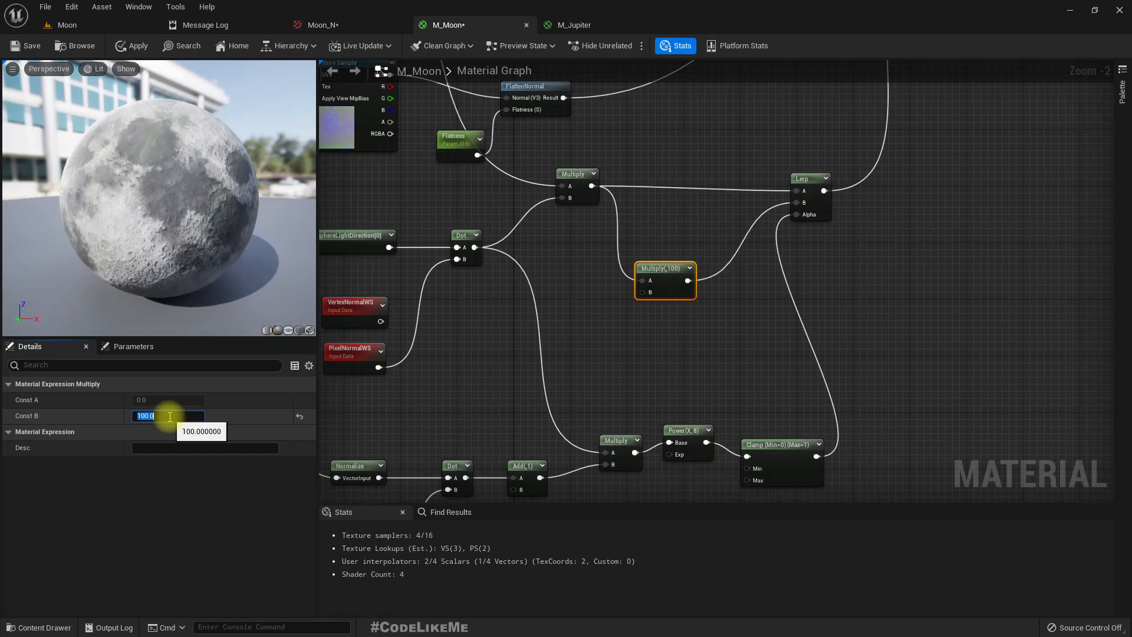
{"action": "key", "text": "Enter"}
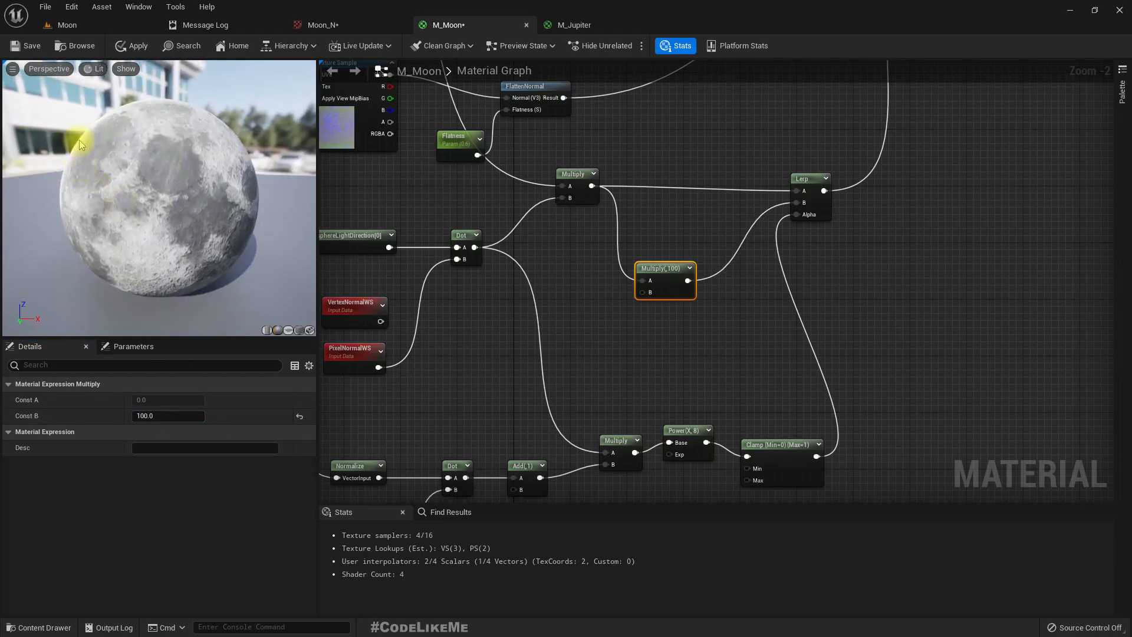
{"action": "left_click", "coordinate": [137, 46]}
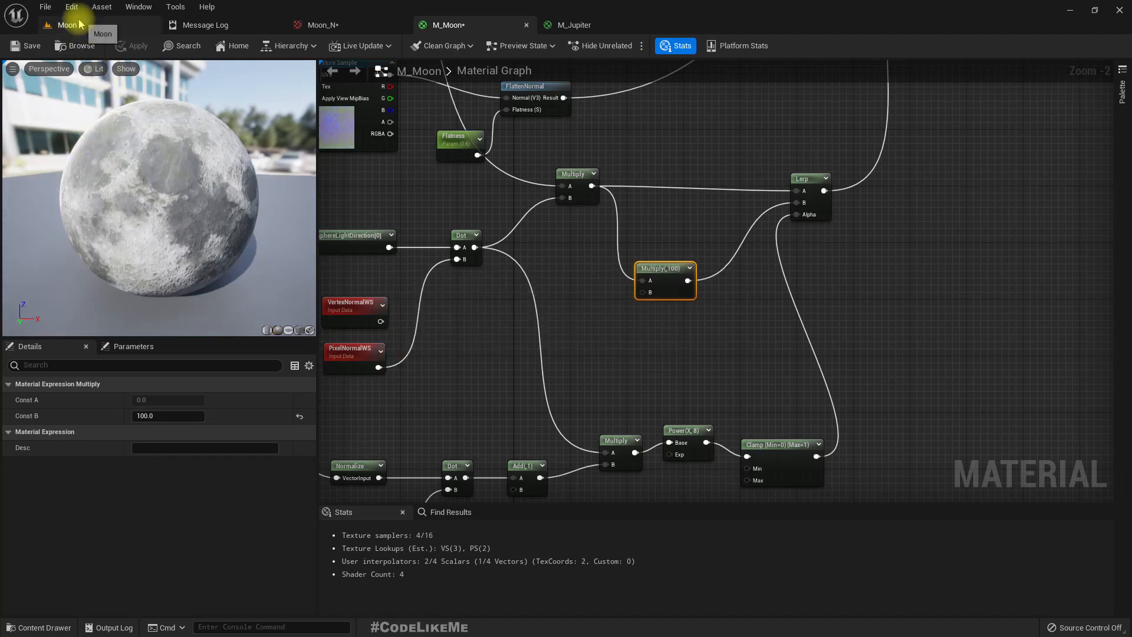
After checking the level, change the Multiply node's Const B from 100 to 2000.0.
{"action": "left_click", "coordinate": [69, 25]}
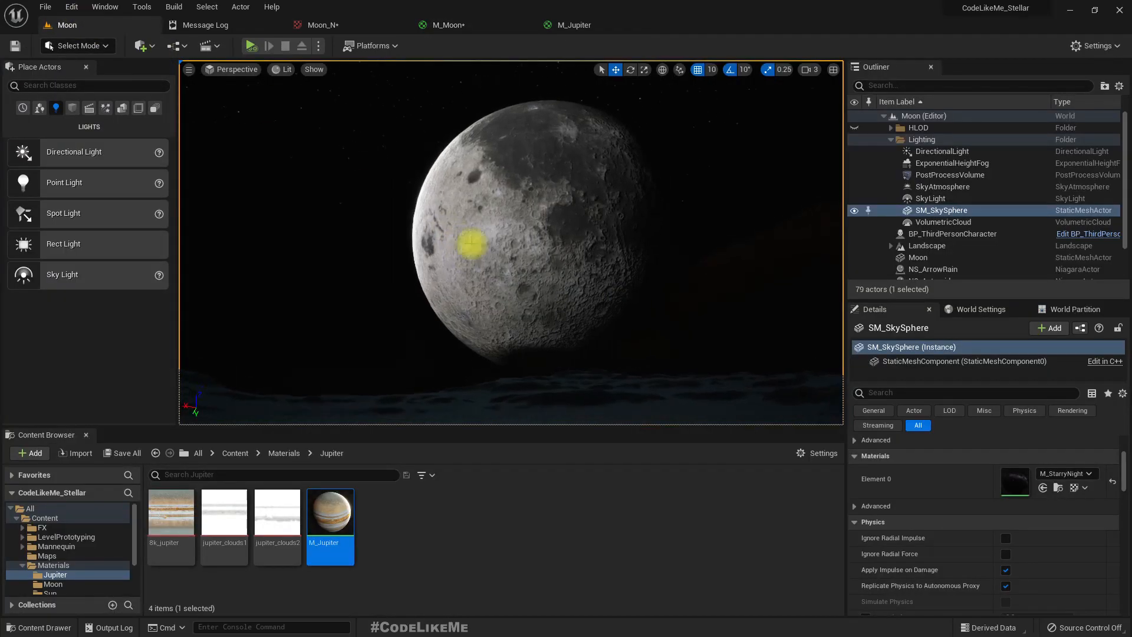
{"action": "left_click", "coordinate": [443, 25]}
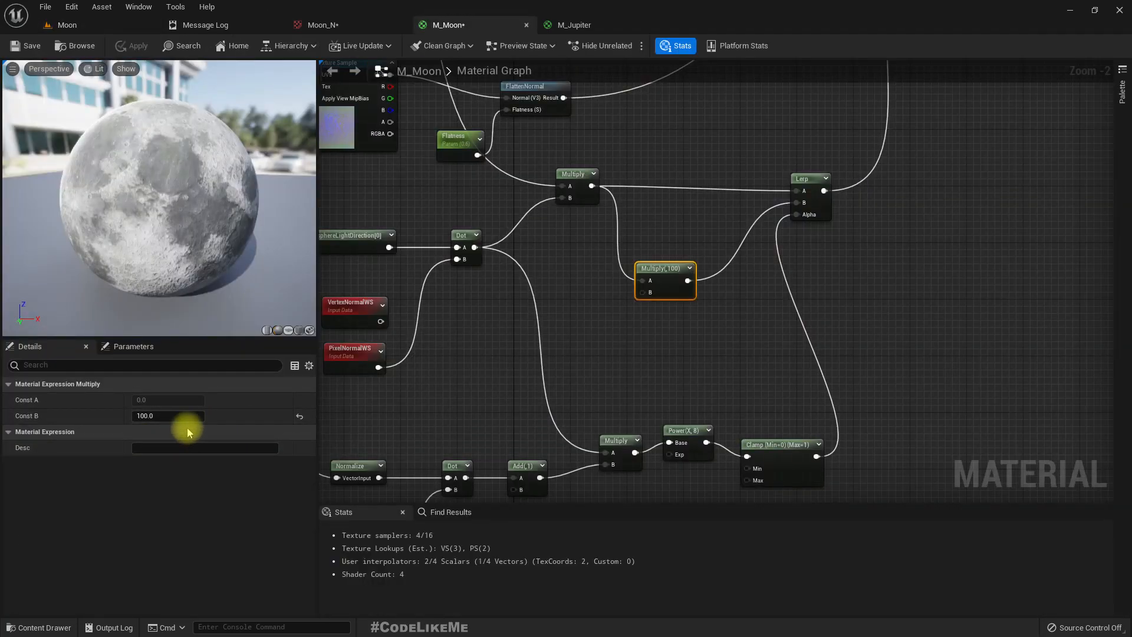
{"action": "type", "text": "200"}
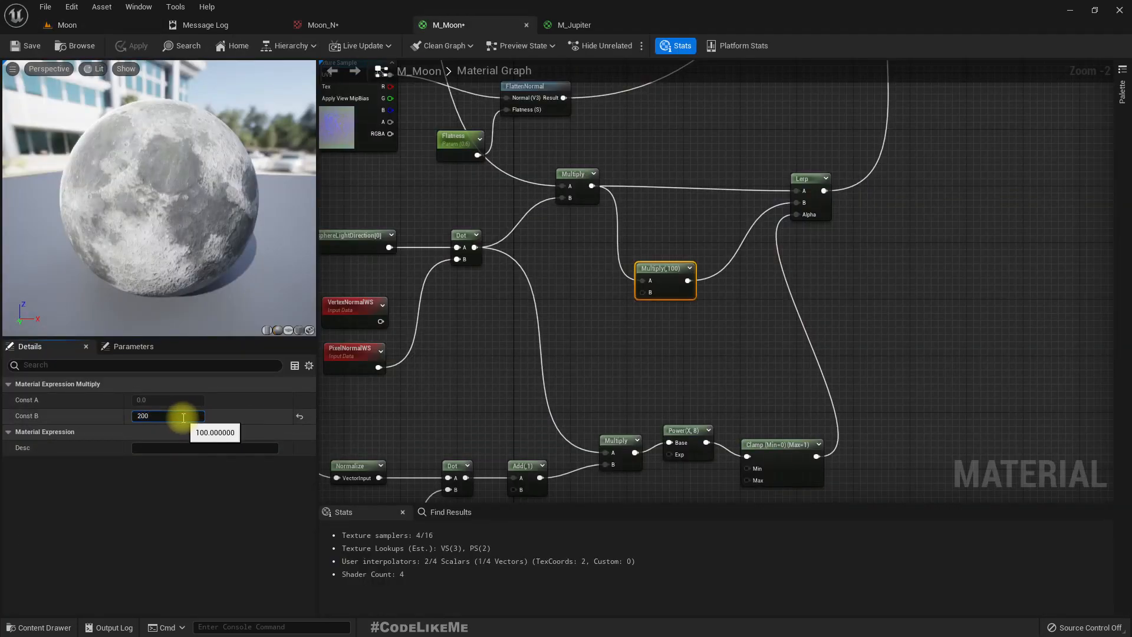
{"action": "type", "text": "2000.0"}
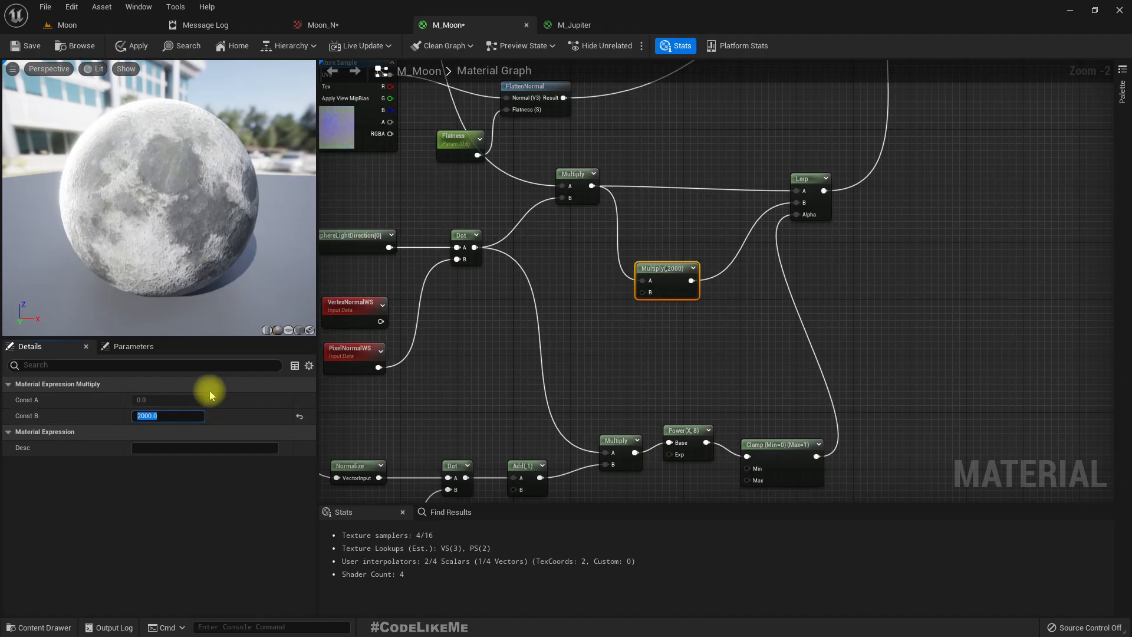
{"action": "left_click", "coordinate": [138, 46]}
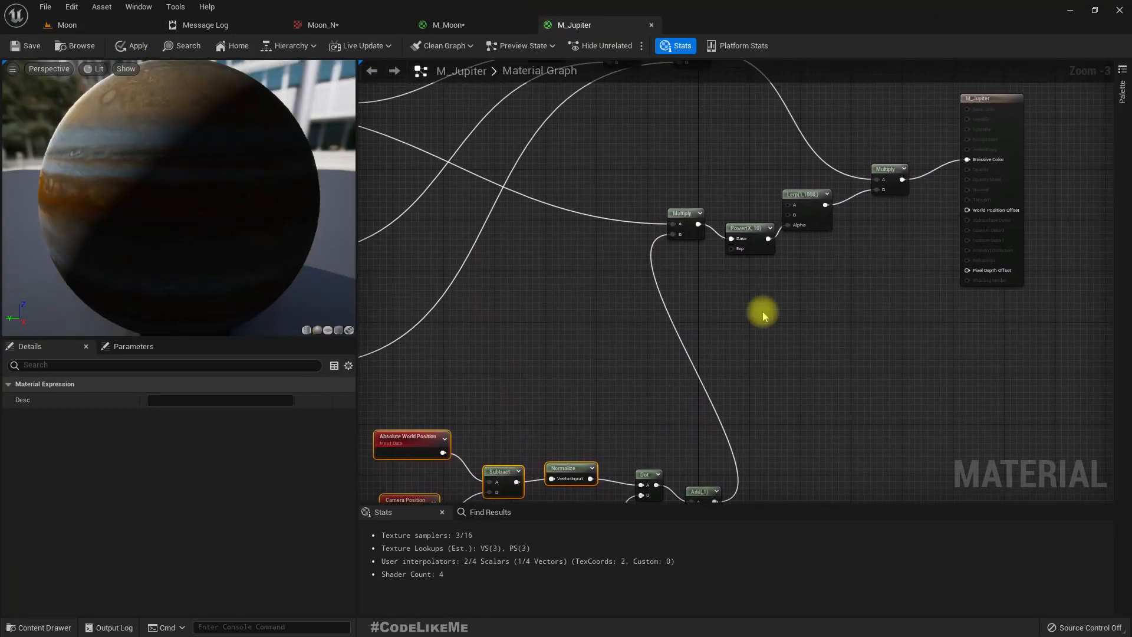
Inspect M_Jupiter's Power node exponent of 10, then return to M_Moon.
{"action": "left_click", "coordinate": [747, 227]}
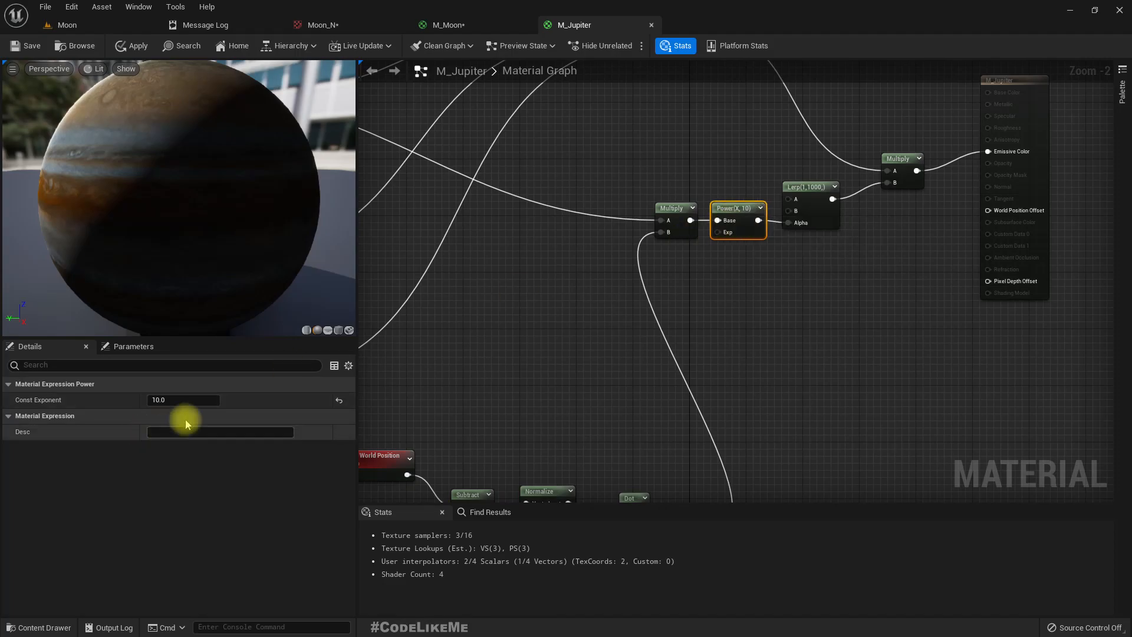
{"action": "left_click", "coordinate": [446, 24]}
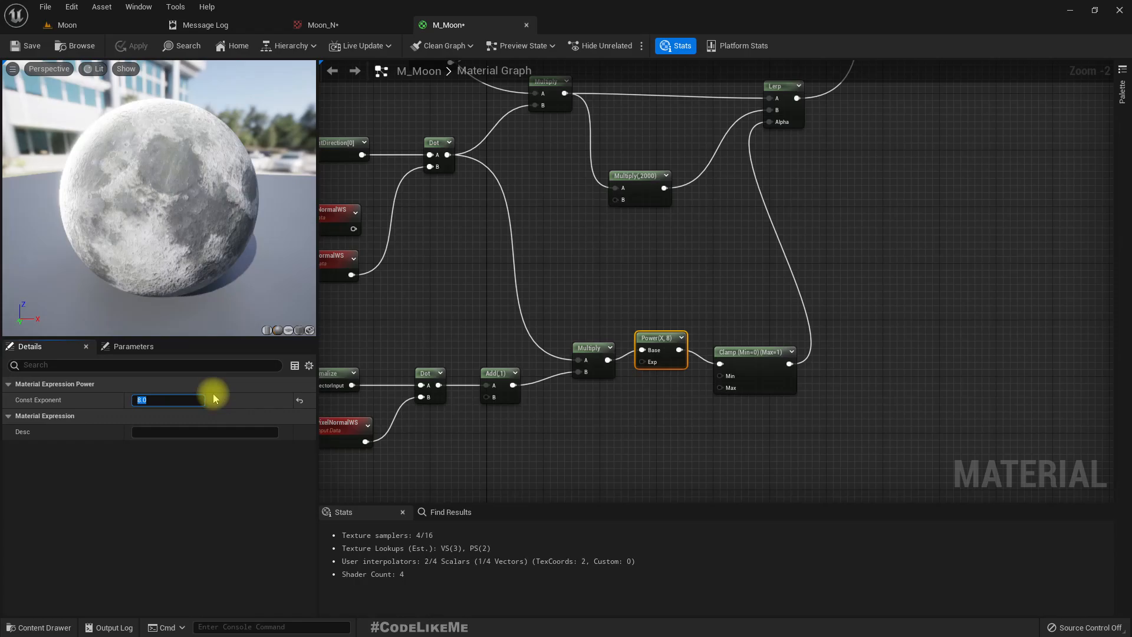
Set M_Moon's Power node Const Exponent to 6.0 and view the moon fullscreen in the level.
{"action": "type", "text": "6.0"}
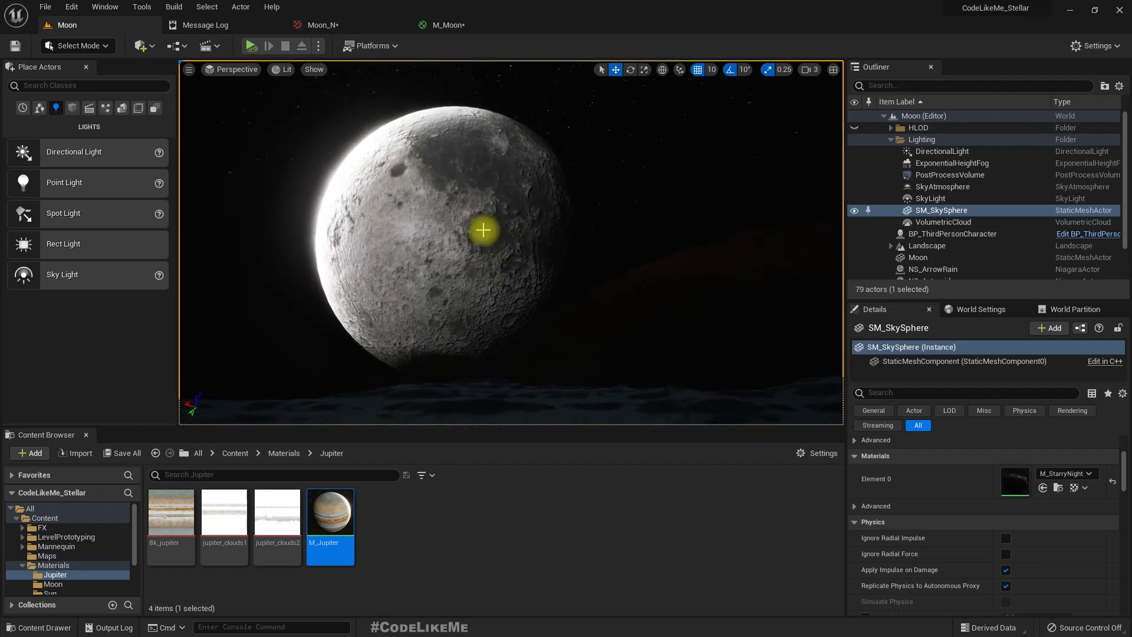
{"action": "key", "text": "F11"}
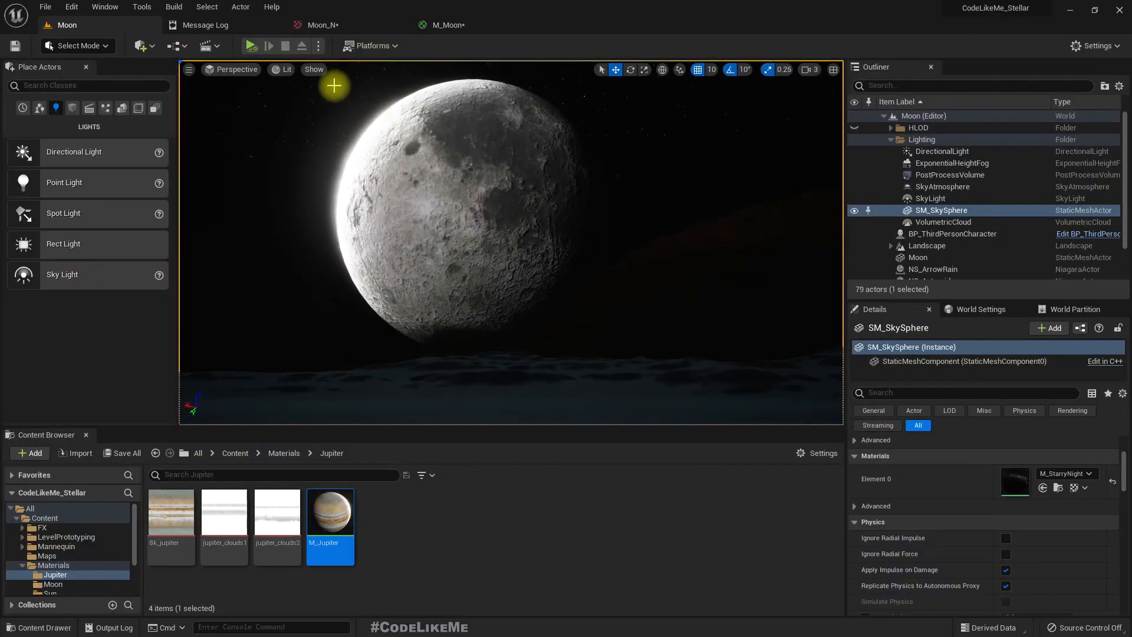
Lower the Multiply(2000) node's Const B to 1000 and check the moon in the level.
{"action": "left_click", "coordinate": [448, 25]}
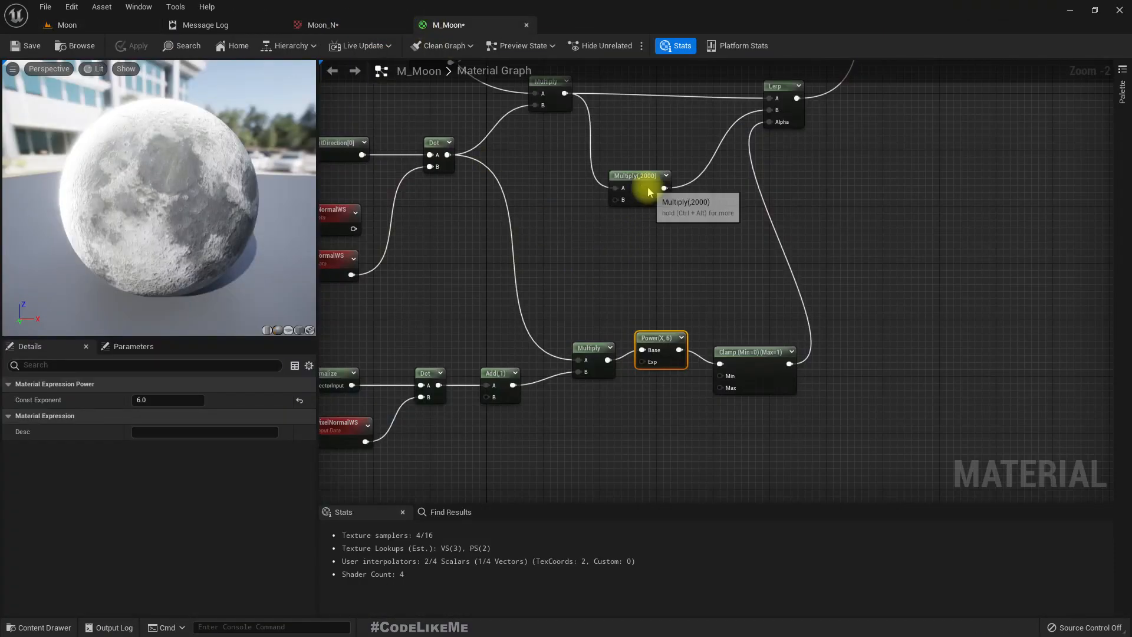
{"action": "left_click", "coordinate": [639, 175]}
{"action": "type", "text": "1000"}
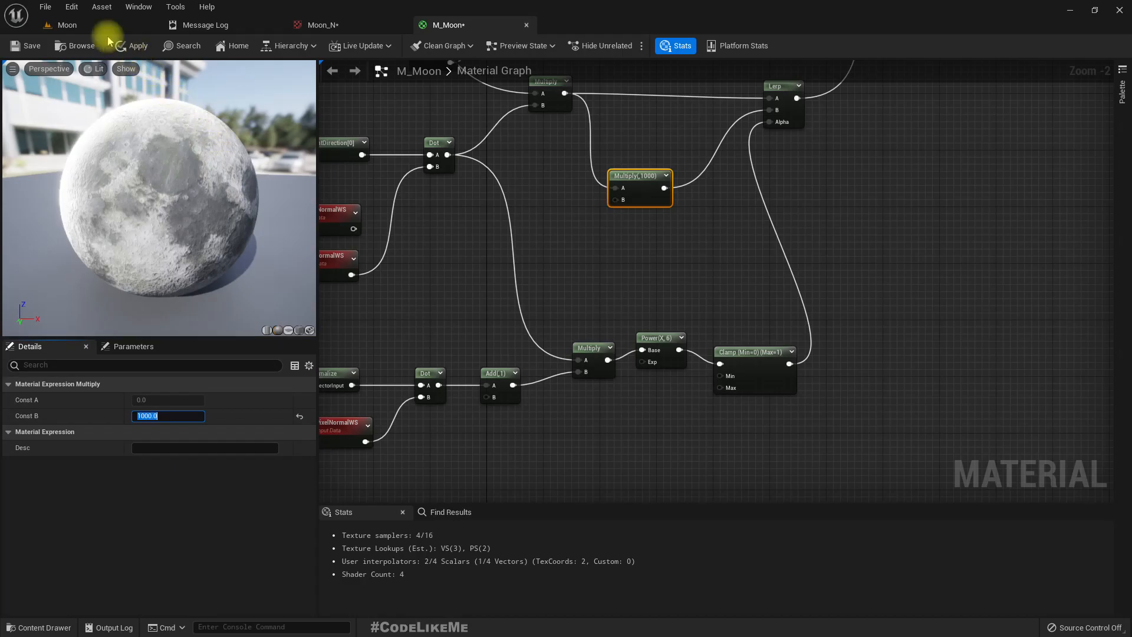
{"action": "left_click", "coordinate": [132, 45]}
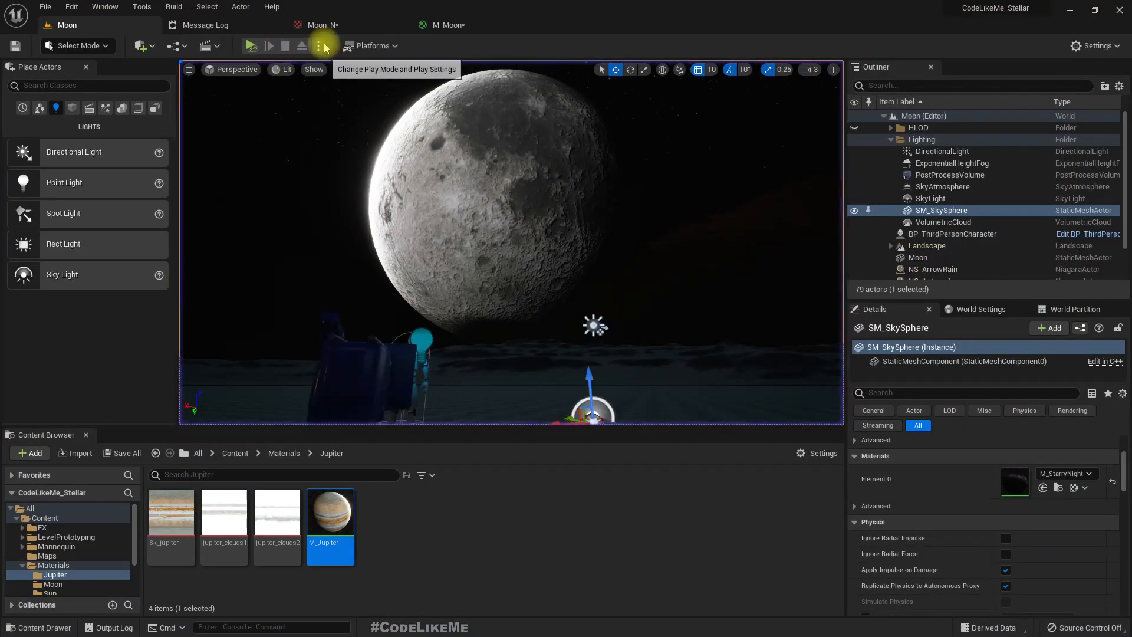
Play the Moon level in the Selected Viewport to see the rim-lit moon.
{"action": "left_click", "coordinate": [319, 45]}
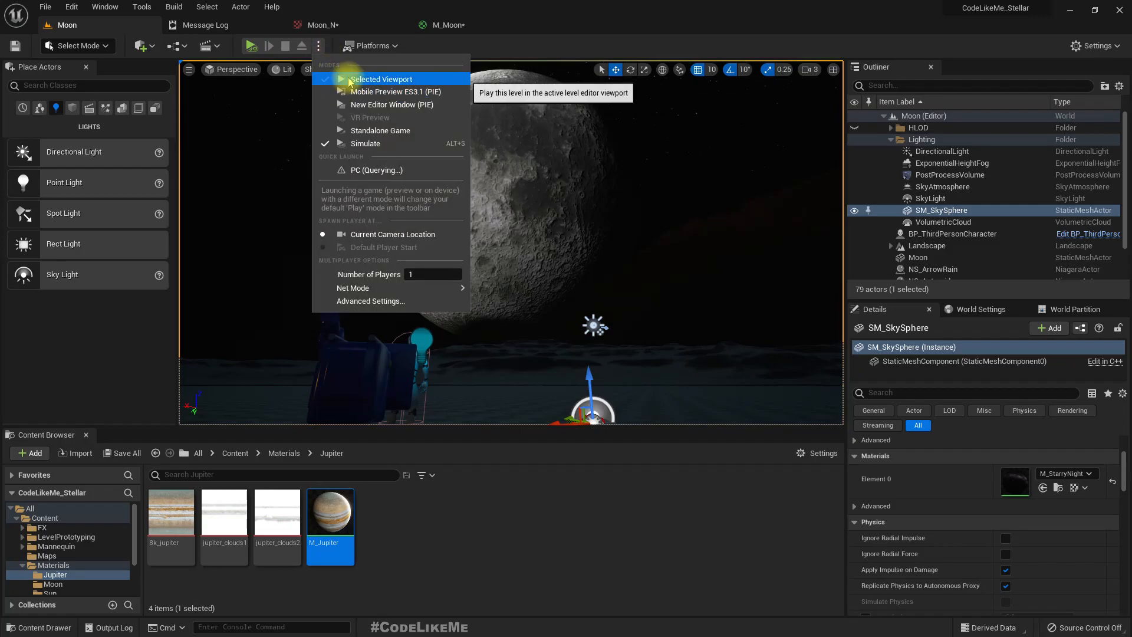
{"action": "left_click", "coordinate": [382, 78]}
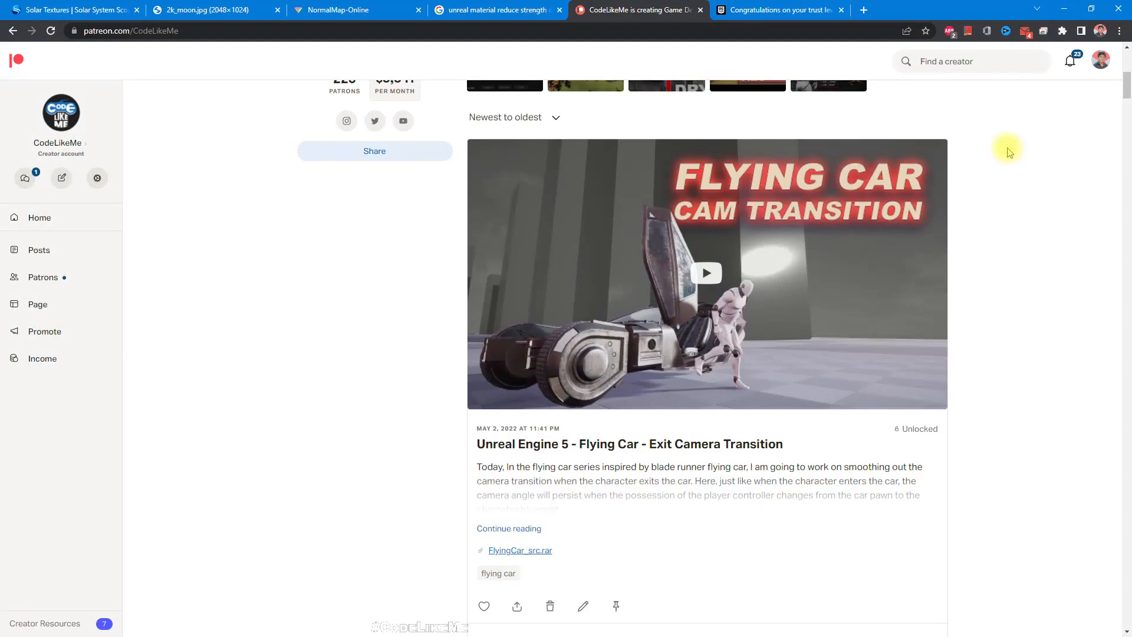
Scroll down the CodeLikeMe Patreon posts to the Unreal Engine 5 Planet Rendering Material post.
{"action": "scroll", "scroll_direction": "down", "scroll_amount": 3}
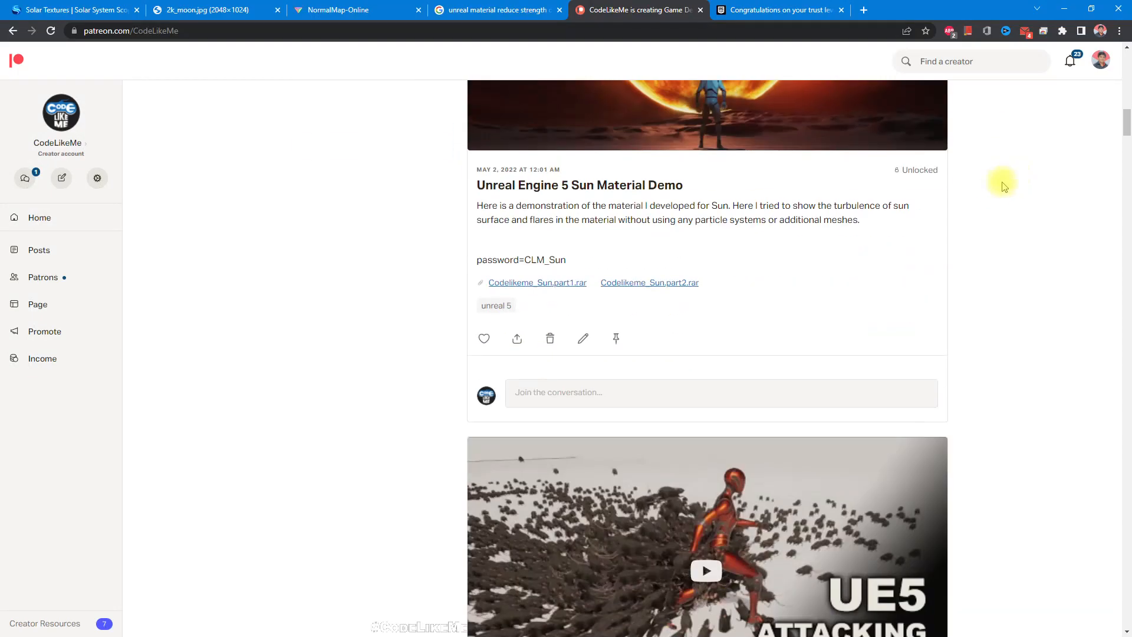
{"action": "scroll", "scroll_direction": "down", "scroll_amount": 3}
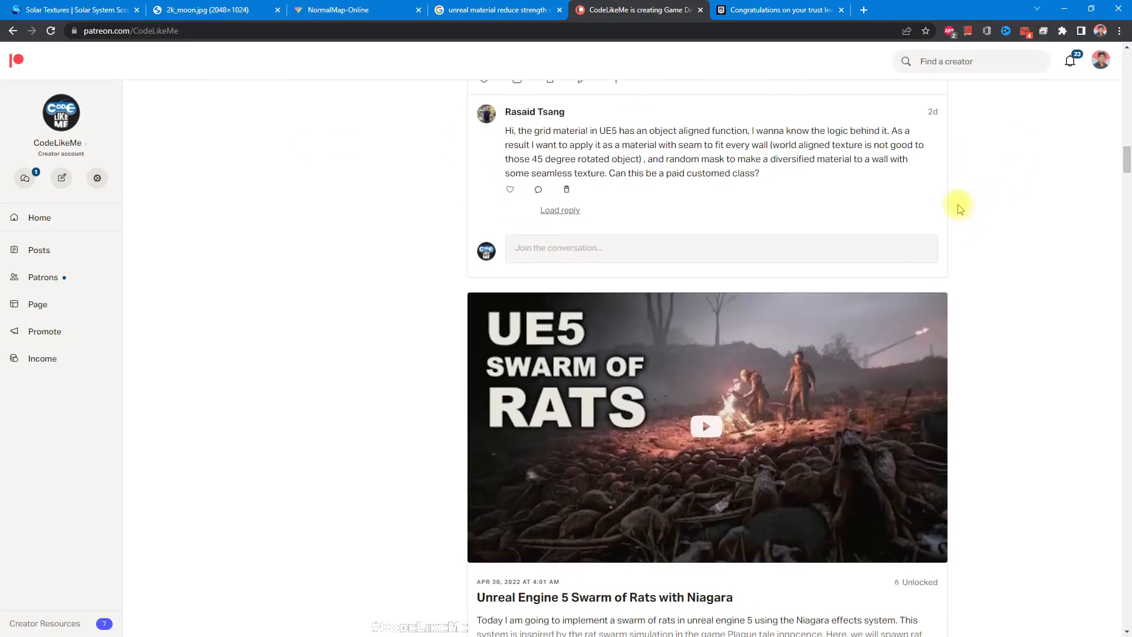
{"action": "scroll", "scroll_direction": "down", "scroll_amount": 3}
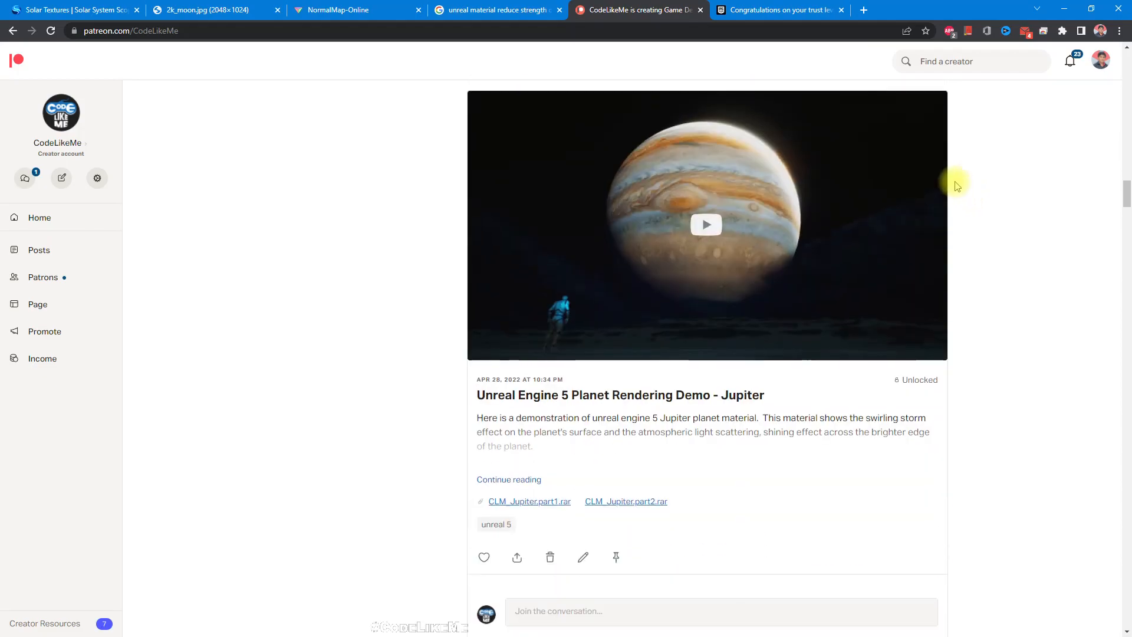
{"action": "scroll", "scroll_direction": "down", "scroll_amount": 3}
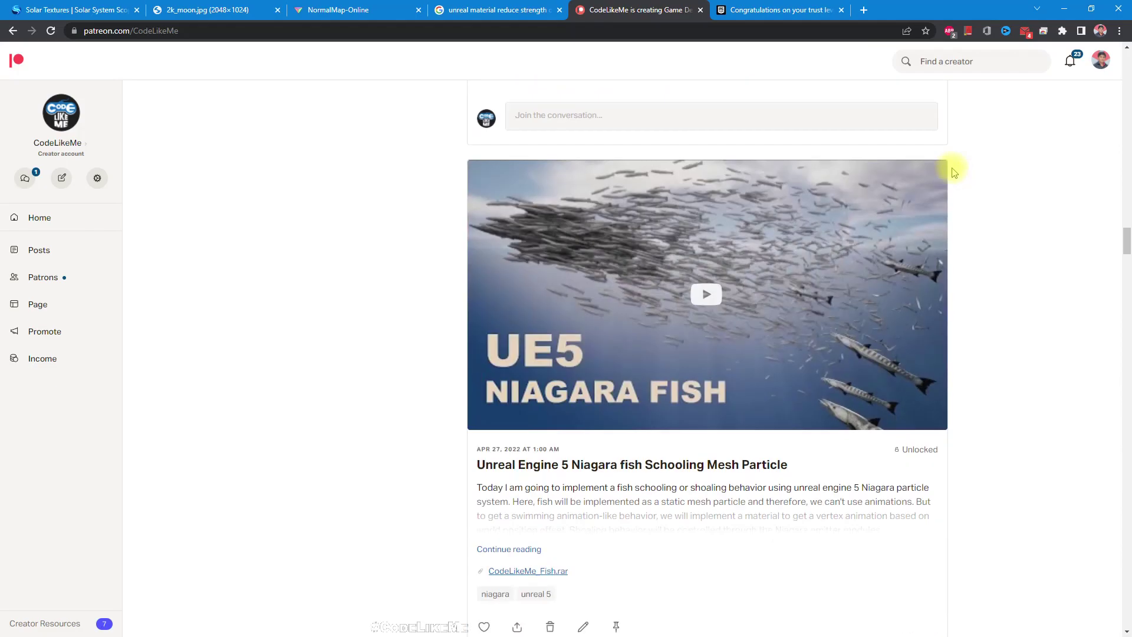
{"action": "scroll", "scroll_direction": "down", "scroll_amount": 3}
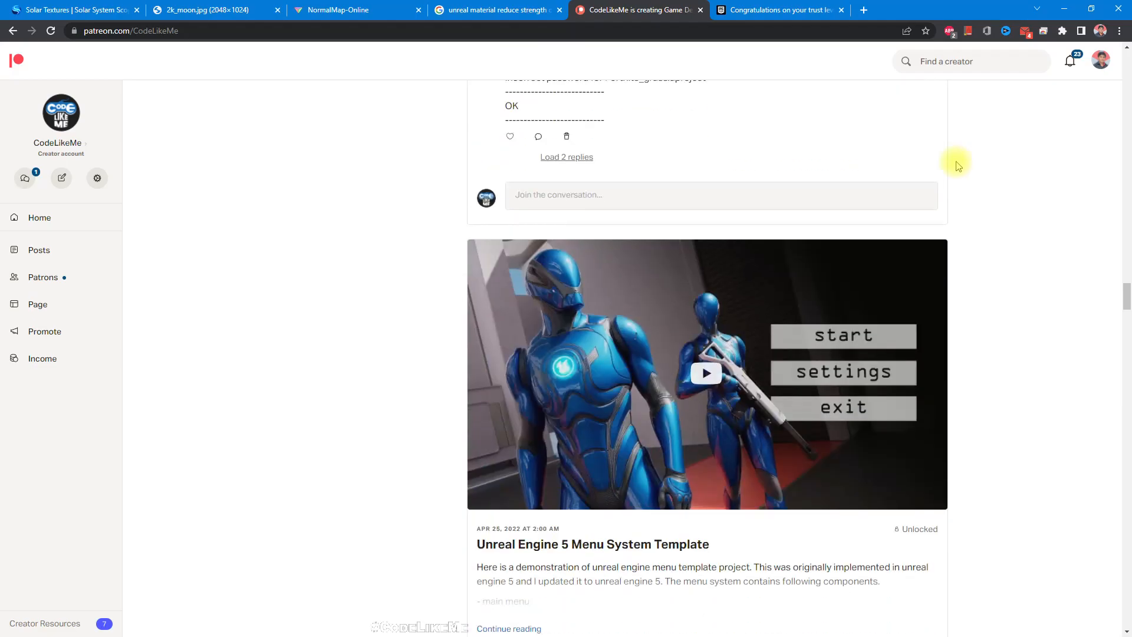
{"action": "scroll", "scroll_direction": "down", "scroll_amount": 3}
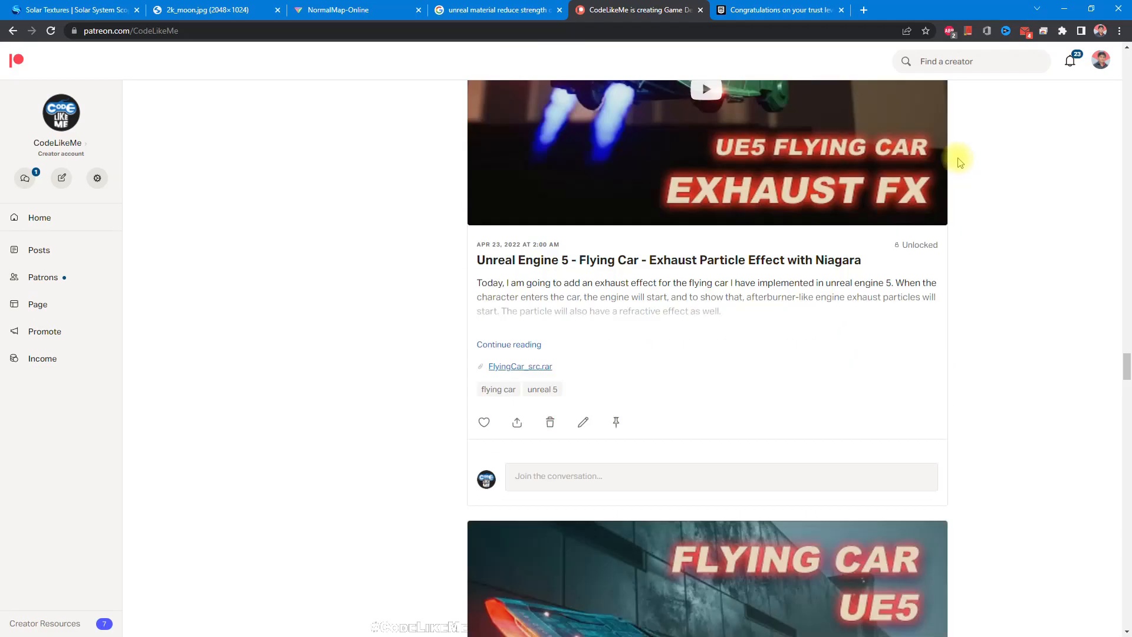
{"action": "scroll", "scroll_direction": "down", "scroll_amount": 3}
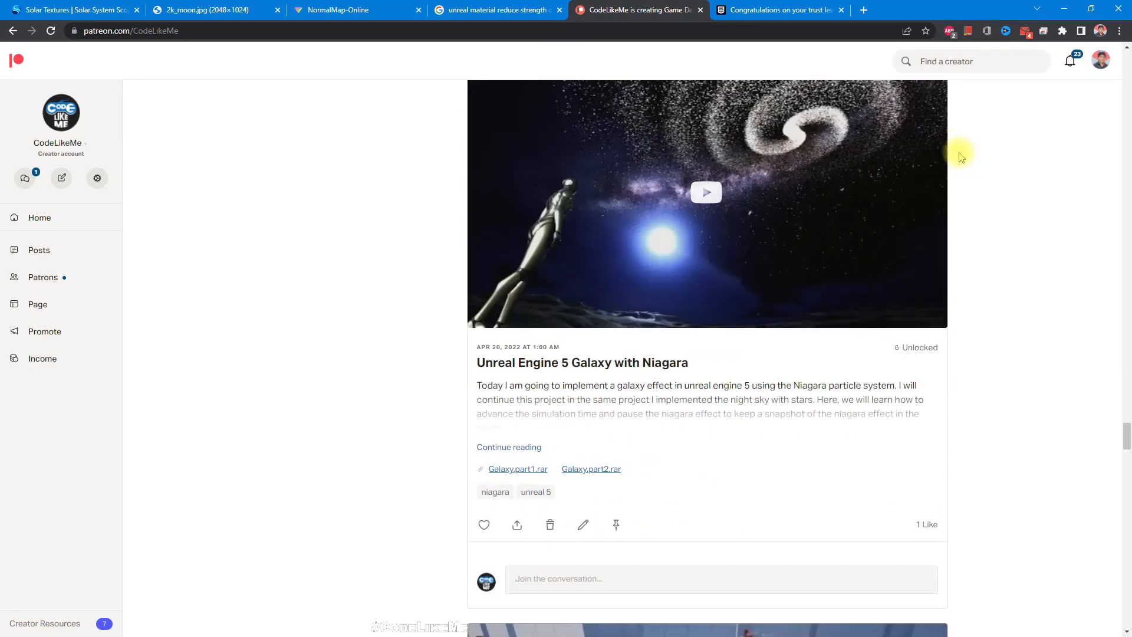
{"action": "scroll", "scroll_direction": "down", "scroll_amount": 3}
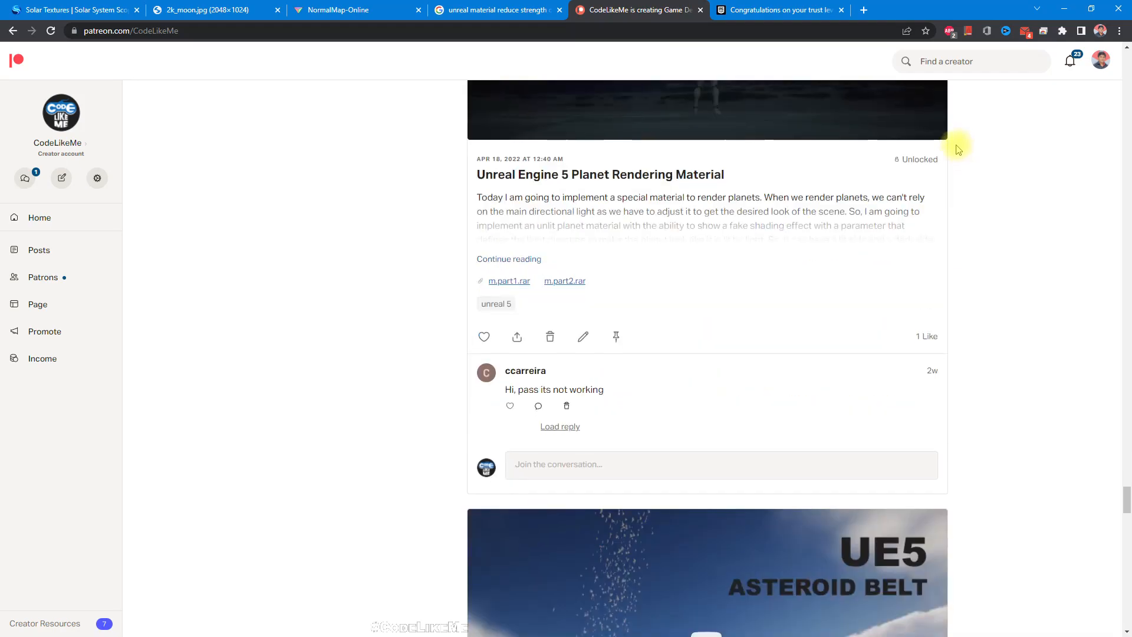